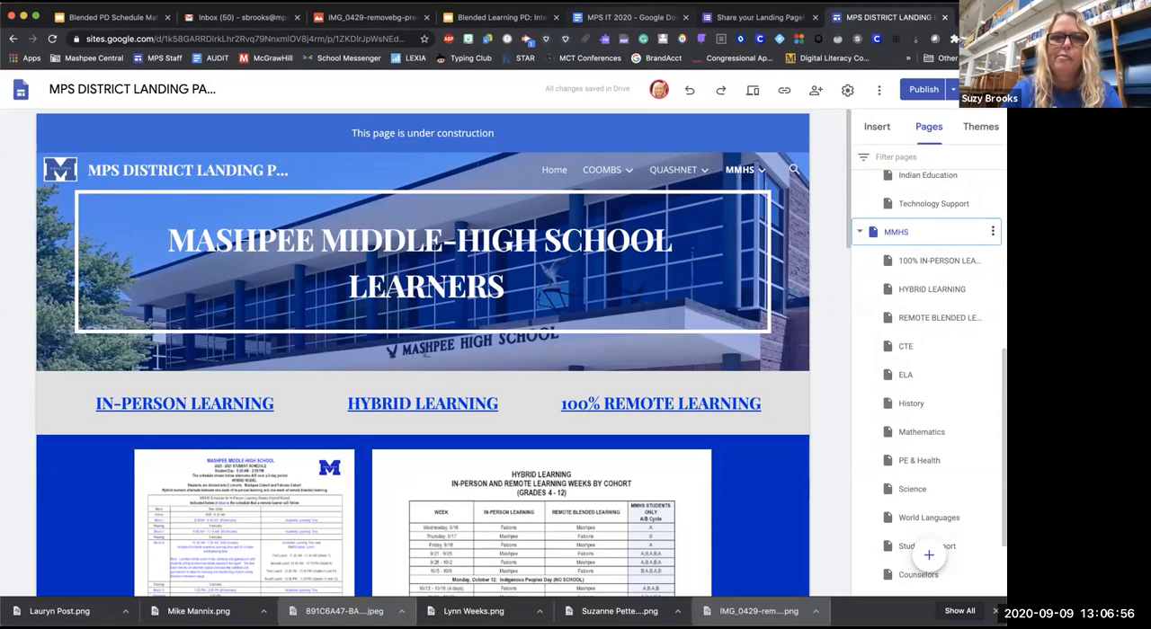
Switch from the Google Sites landing page to the Blended Learning PD Slides deck
left_click(509, 17)
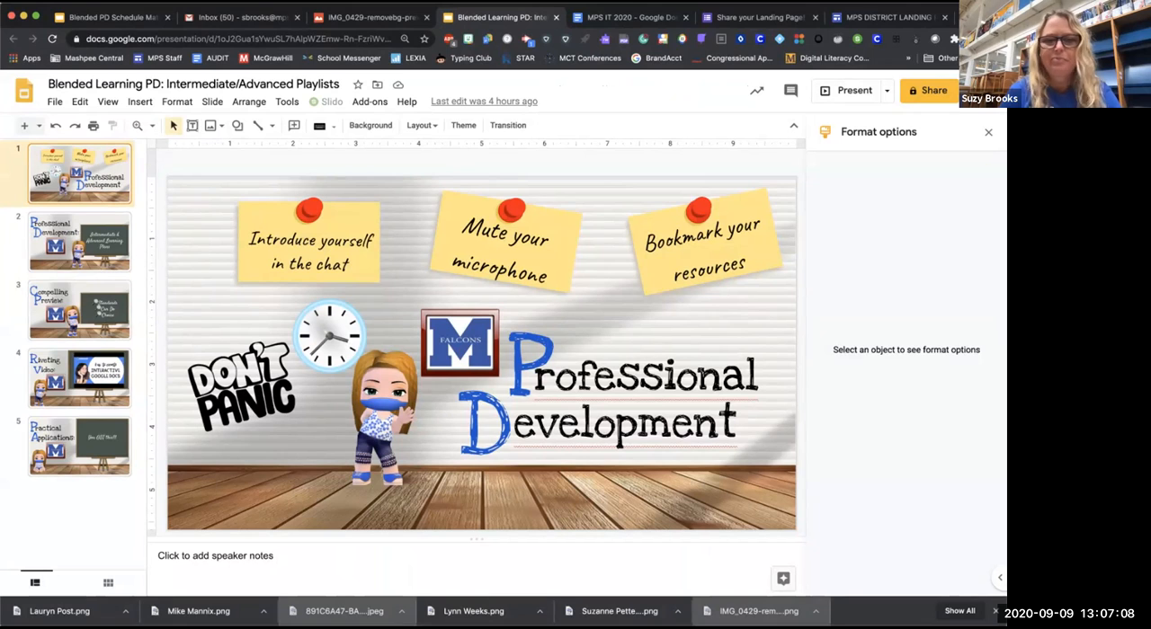
mouse_move(852, 90)
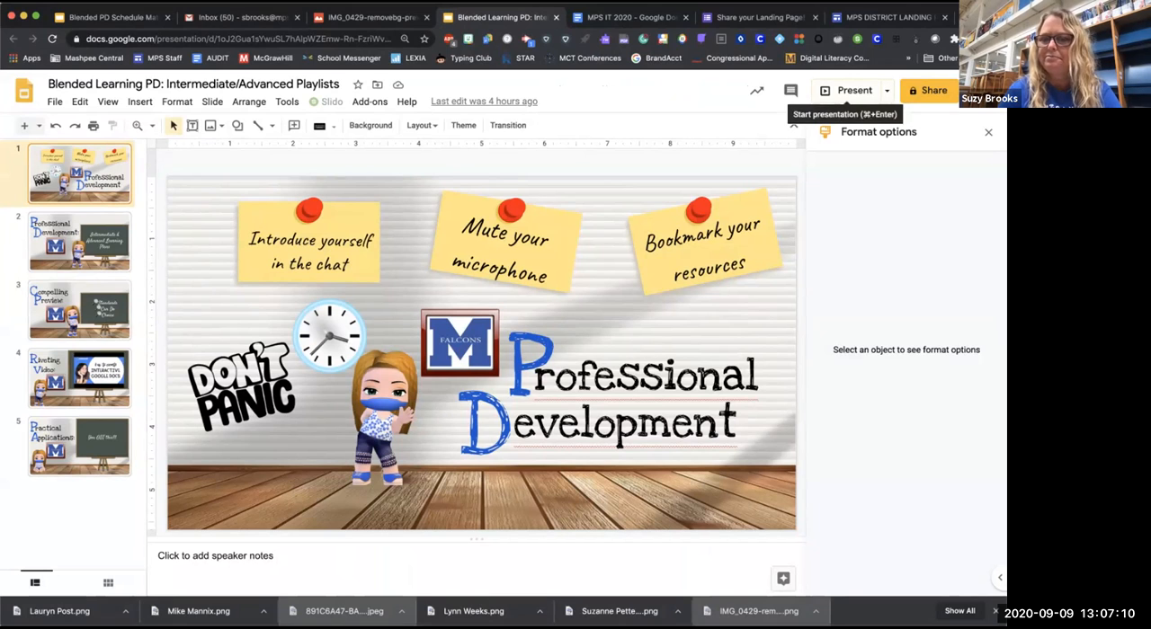
Present the Blended Learning PD deck full screen from slide 1
left_click(853, 90)
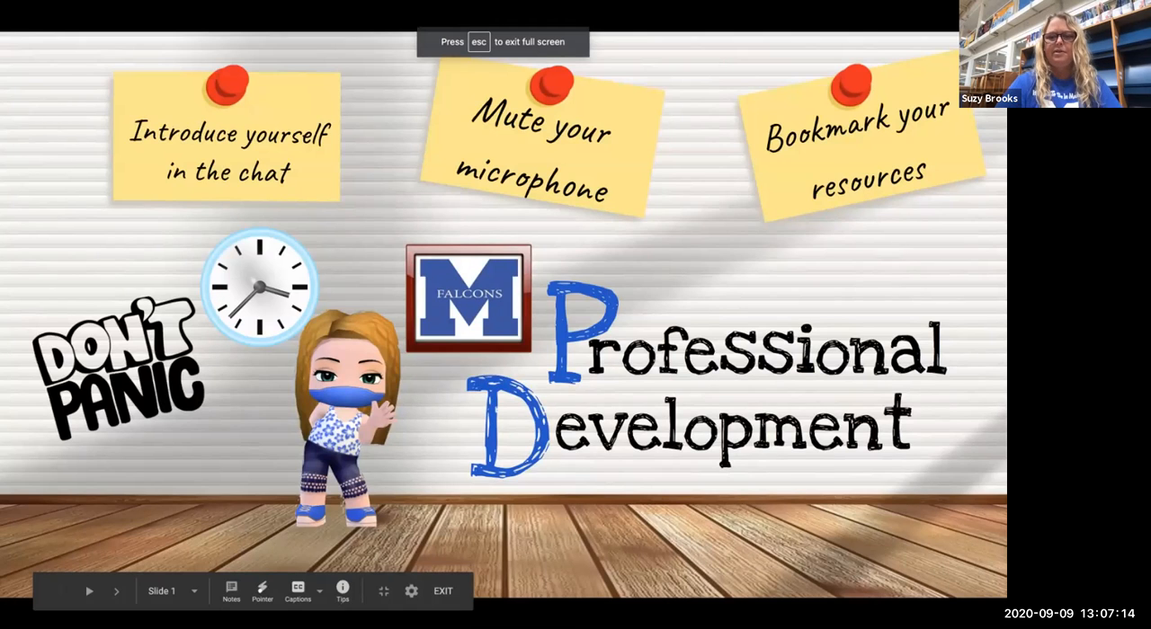
left_click(116, 591)
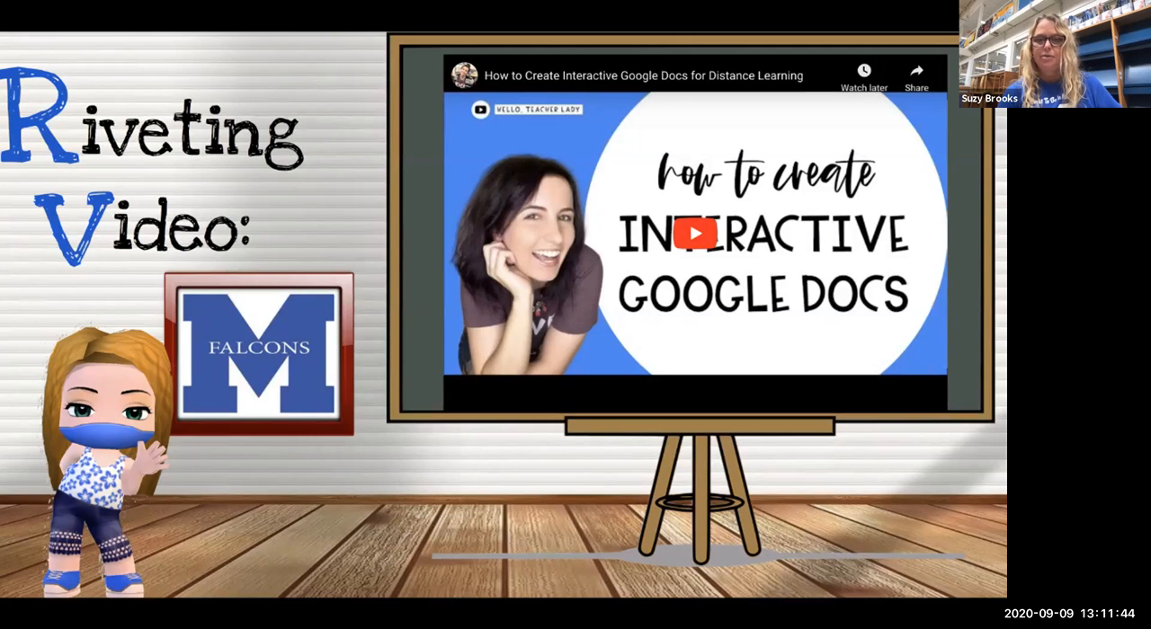
Play the embedded tutorial demonstrating Docs paragraph styles from title down to normal text
left_click(695, 235)
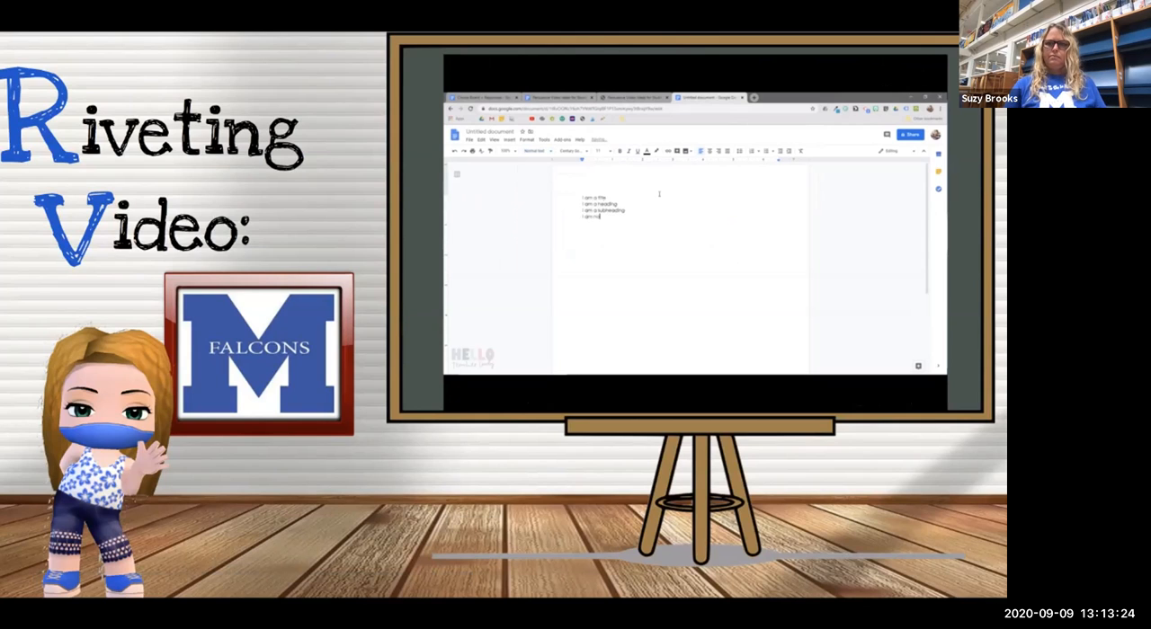
type("normal text. Lorem ipsum dolor sit amet, consectetur adipiscing elit. Vestibulum mollis")
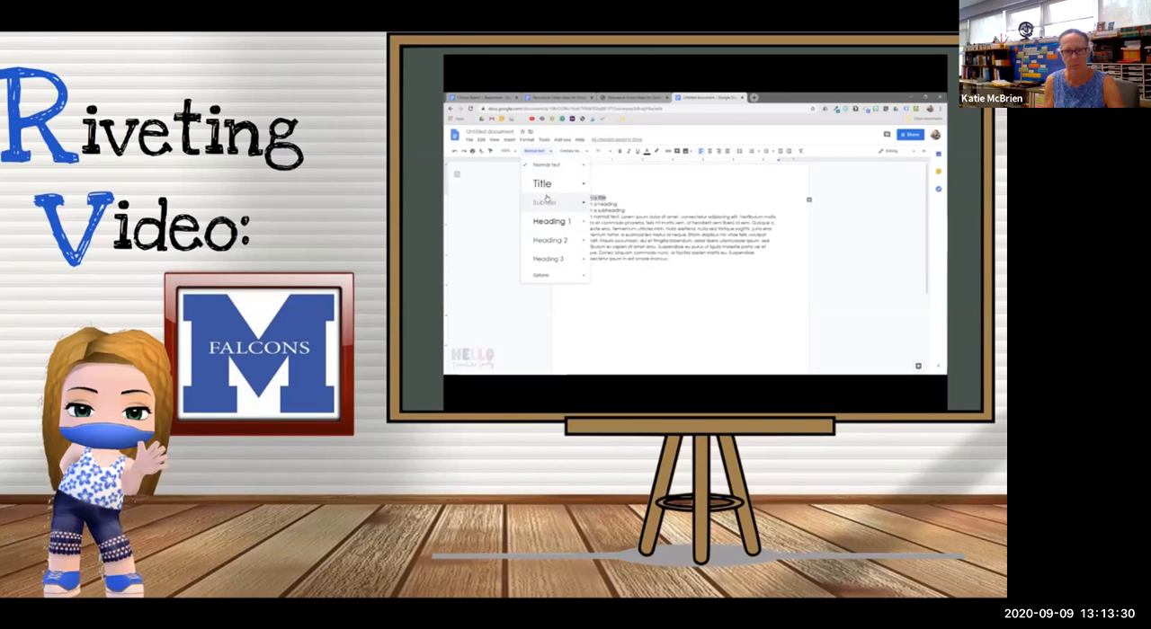
left_click(541, 183)
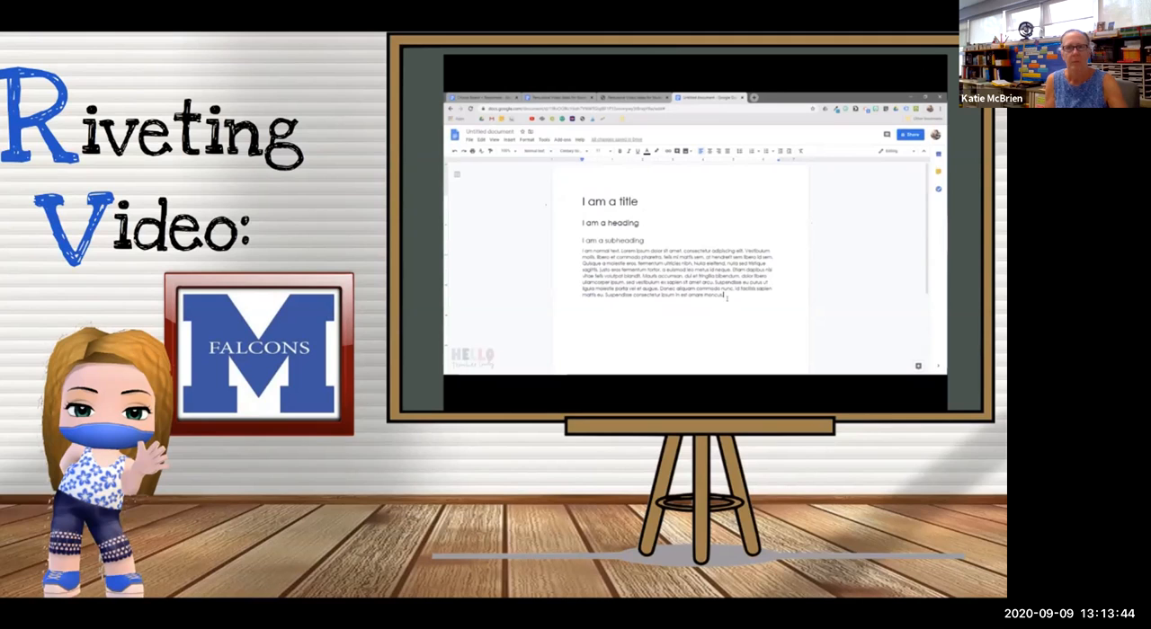
scroll("down", 3)
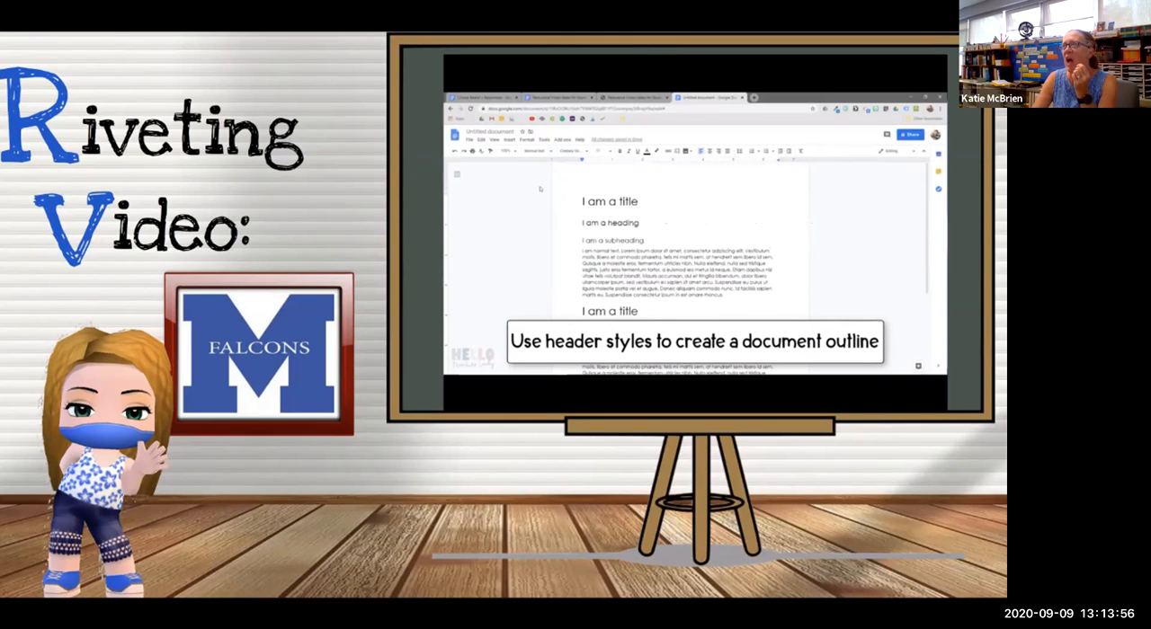
Follow the tutorial showing the document outline from the View menu
left_click(514, 110)
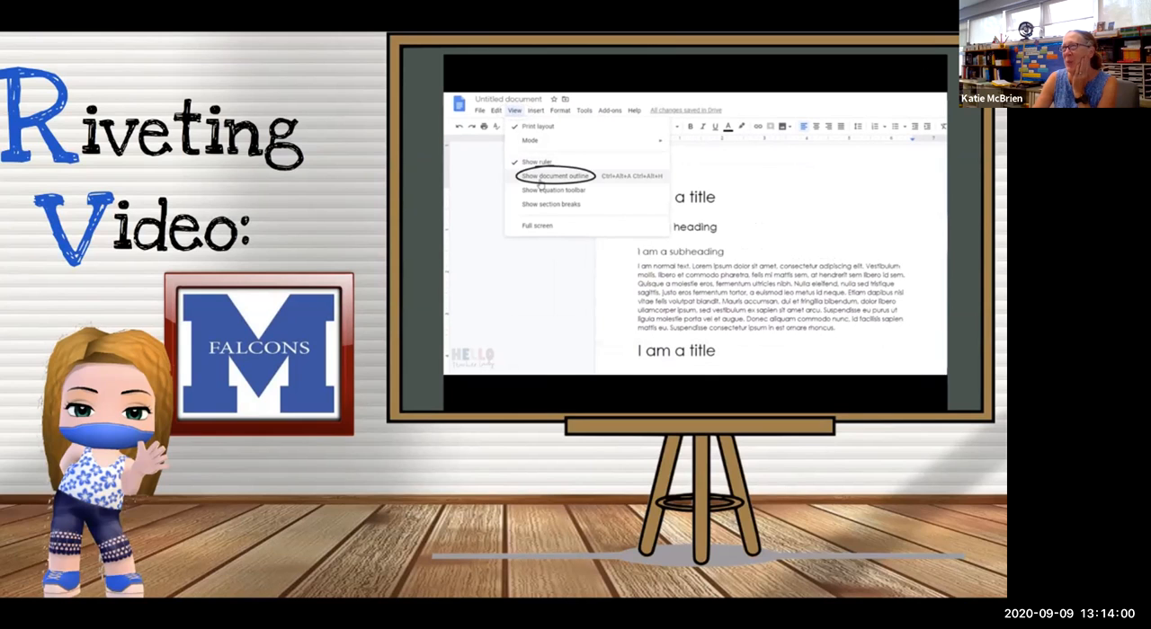
left_click(559, 174)
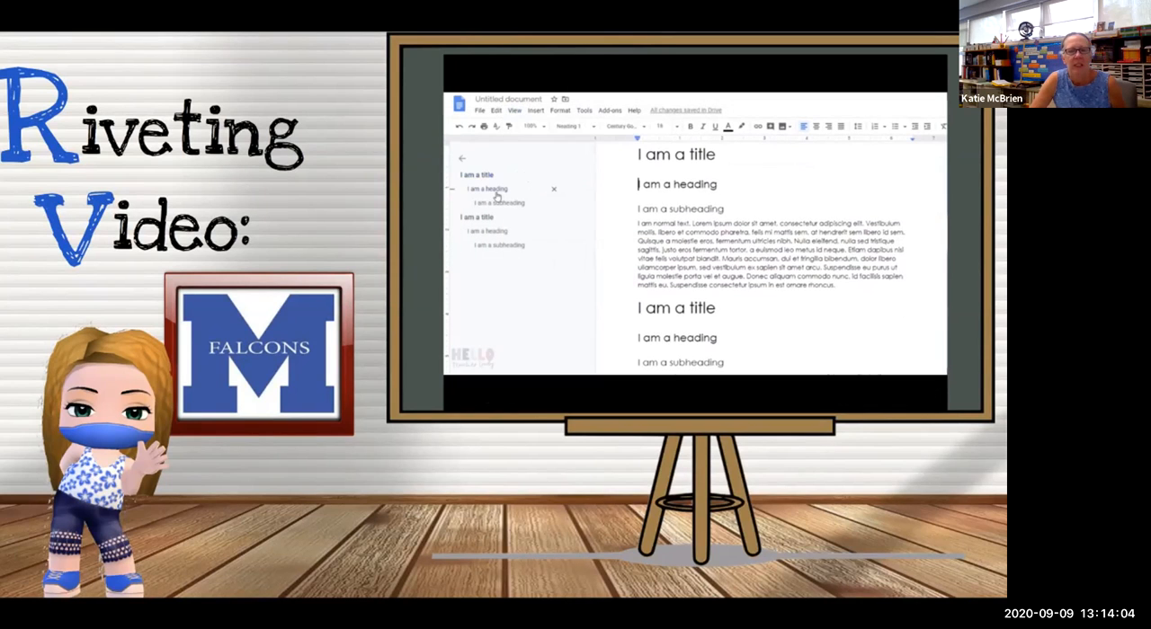
scroll("down", 3)
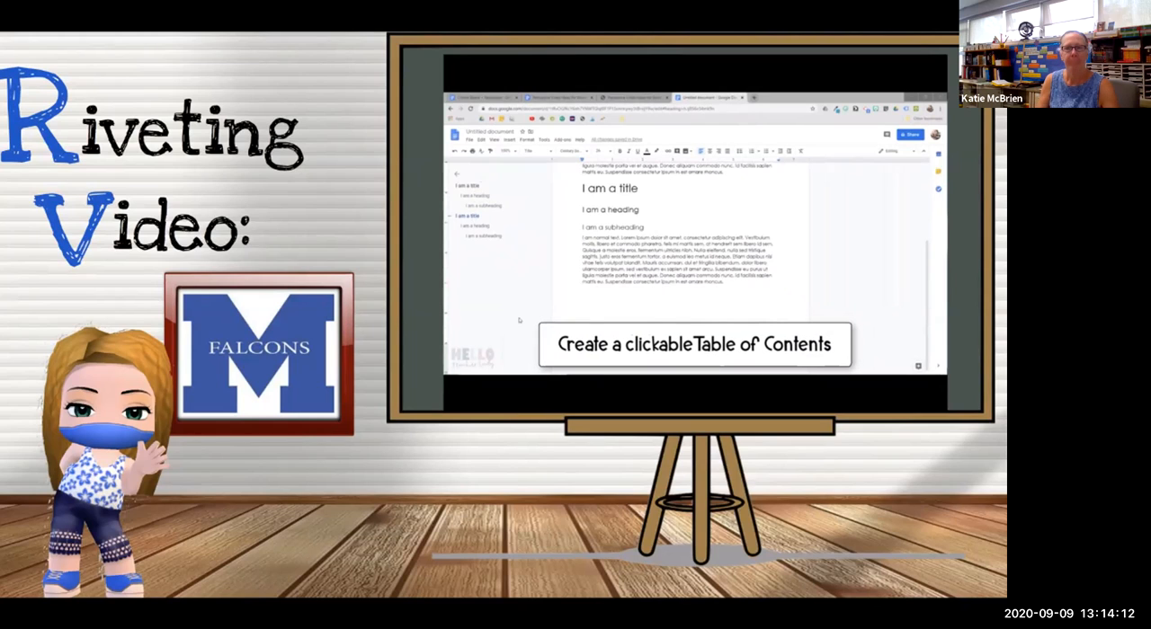
scroll("down", 3)
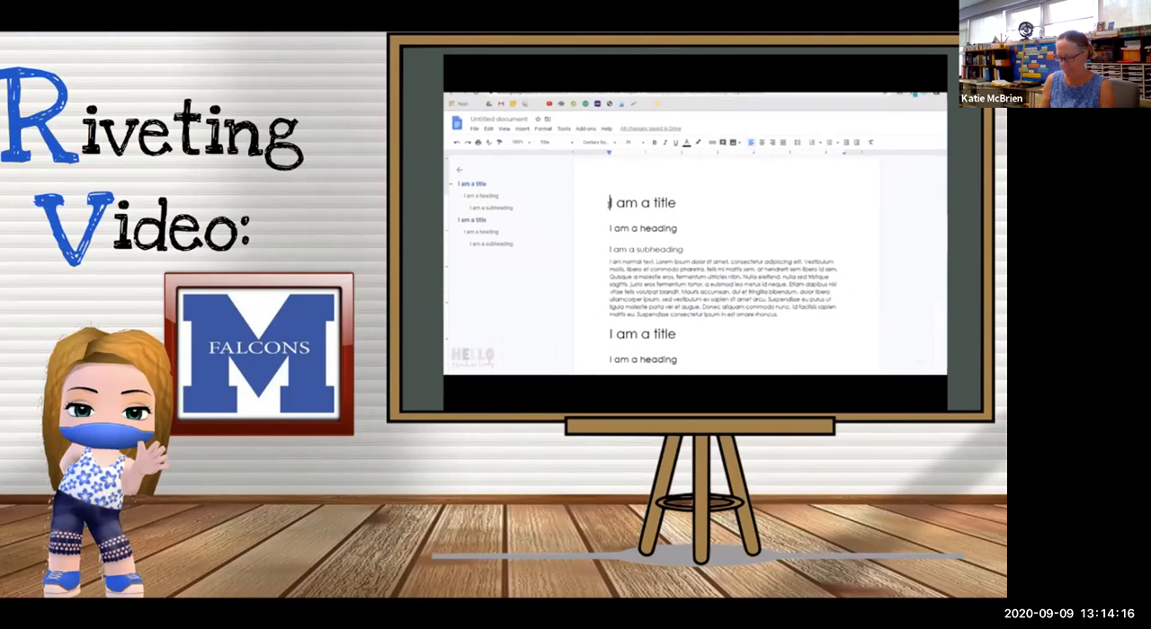
Follow the tutorial inserting a clickable table of contents with blue links
left_click(532, 108)
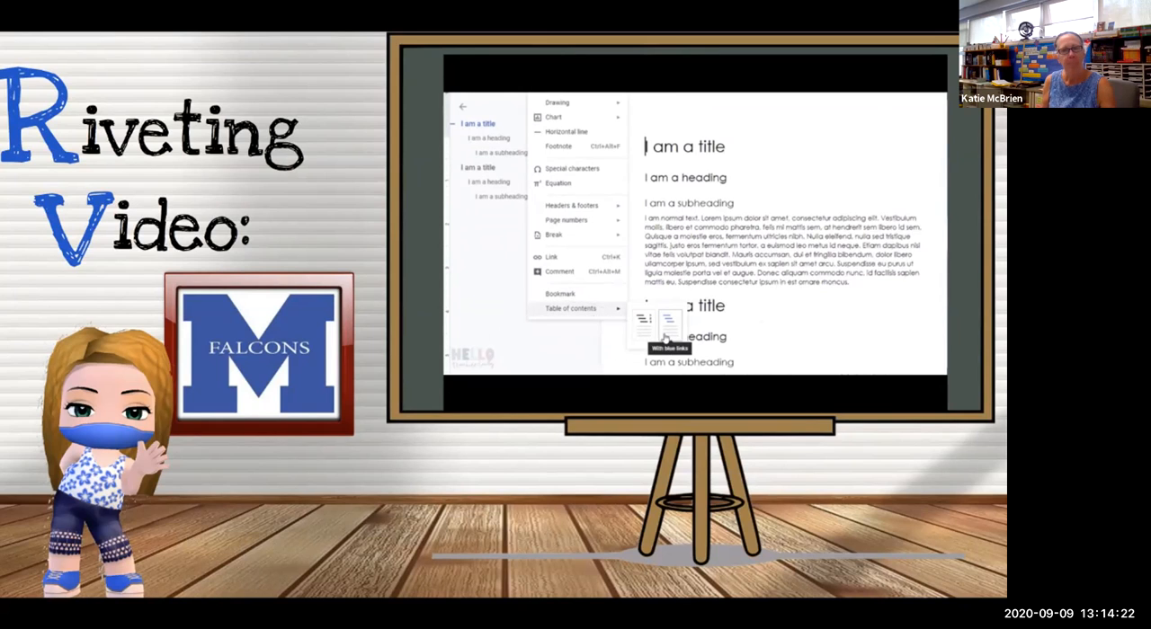
left_click(667, 319)
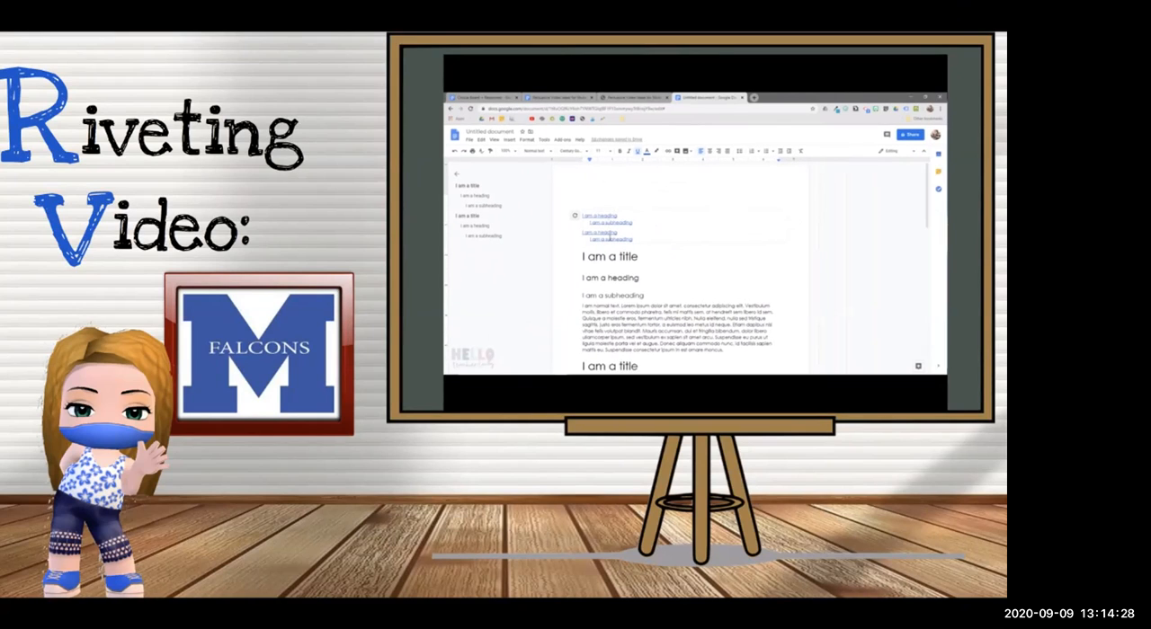
scroll("down", 3)
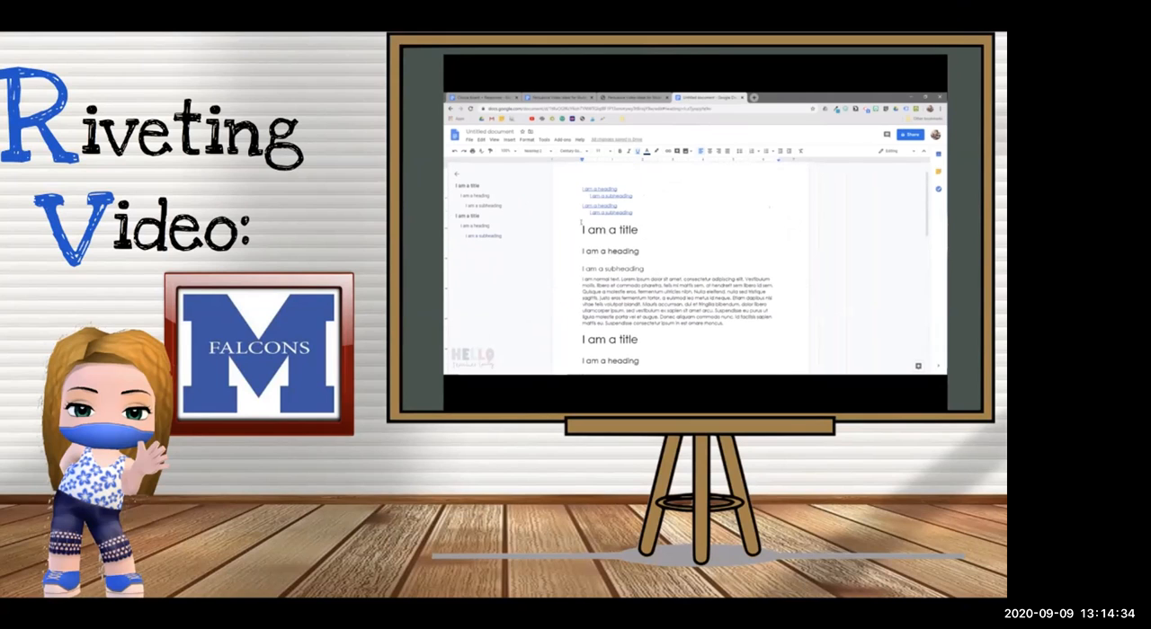
left_click(505, 139)
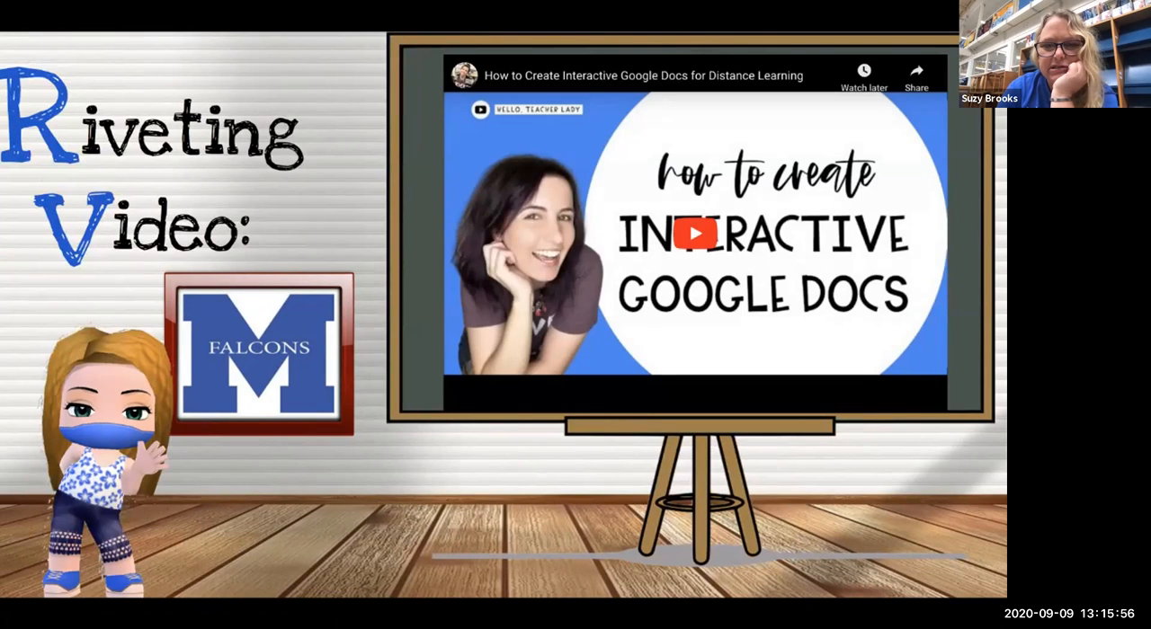
Resume the embedded tutorial at 2:48 showing the linked table of contents
left_click(689, 235)
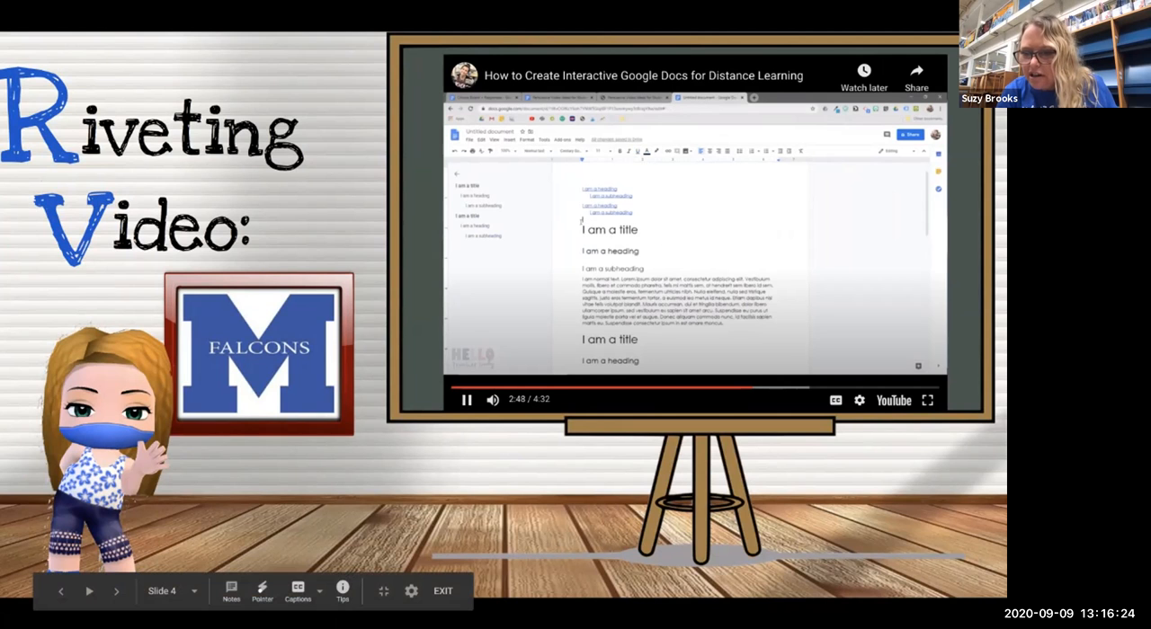
Enlarge the tutorial video and follow it updating the table of contents
left_click(927, 400)
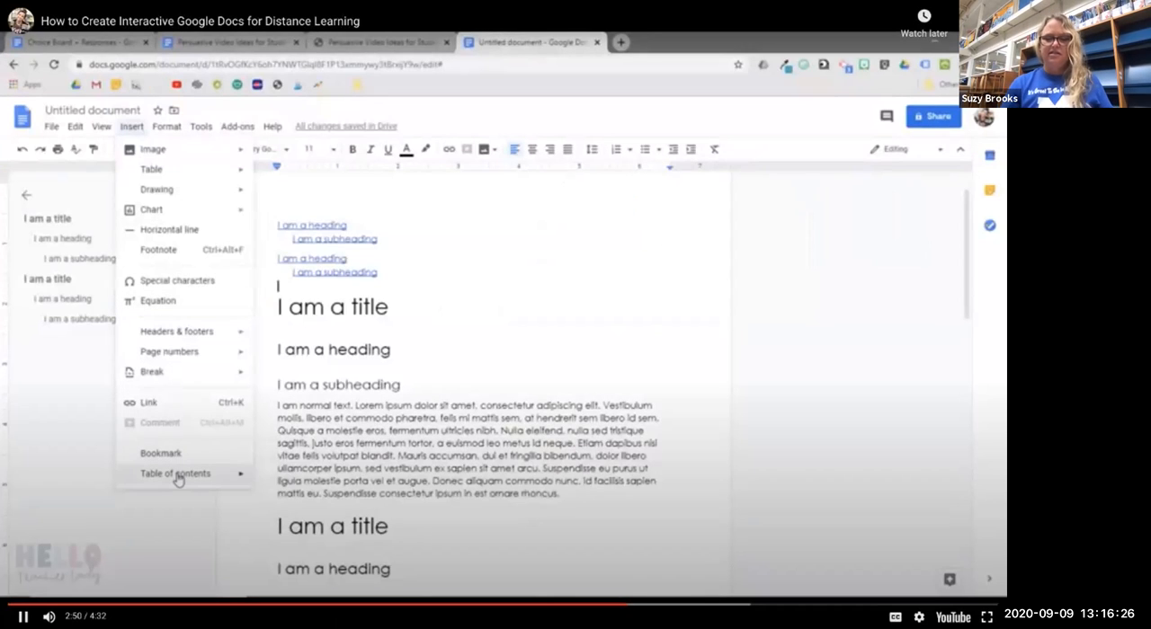
left_click(175, 473)
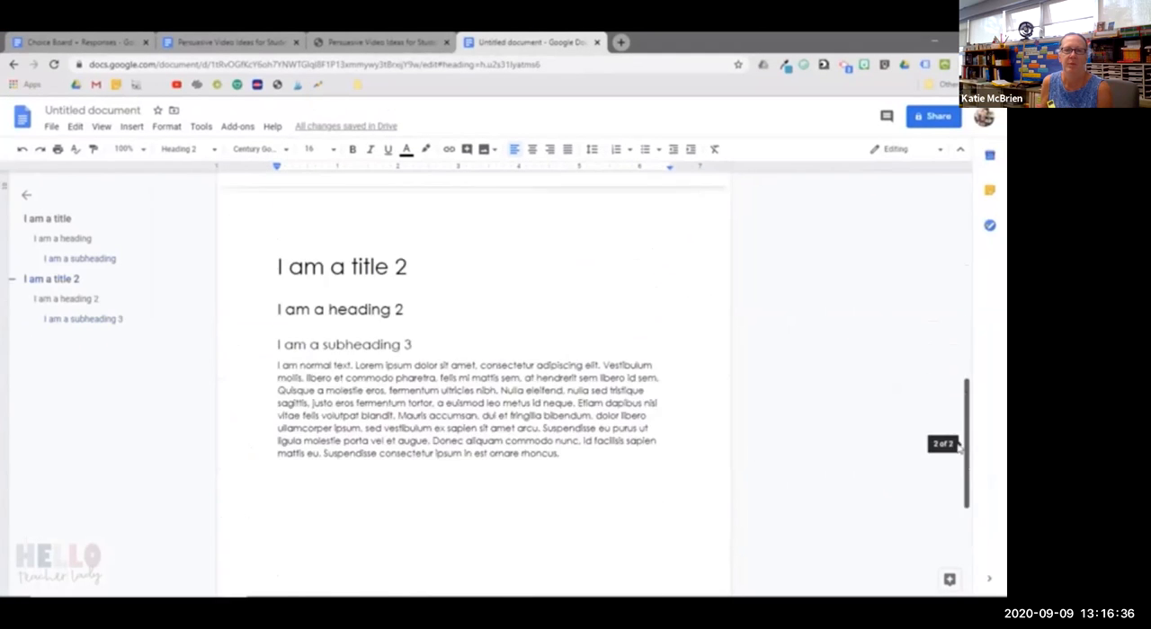
left_click_drag(276, 241, 562, 385)
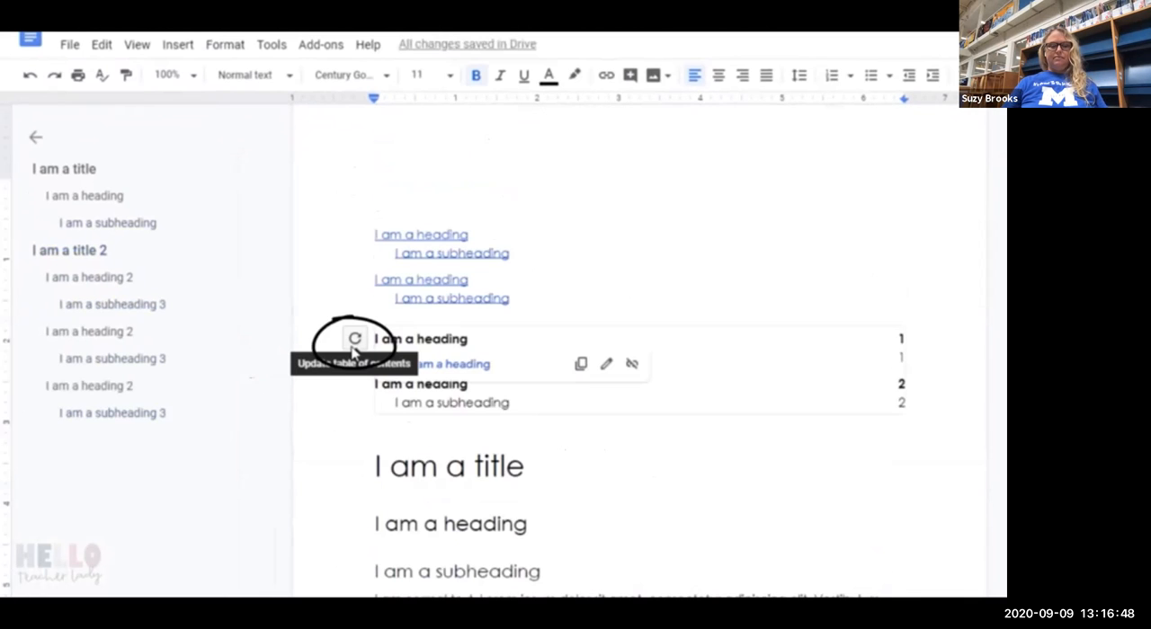
left_click(354, 339)
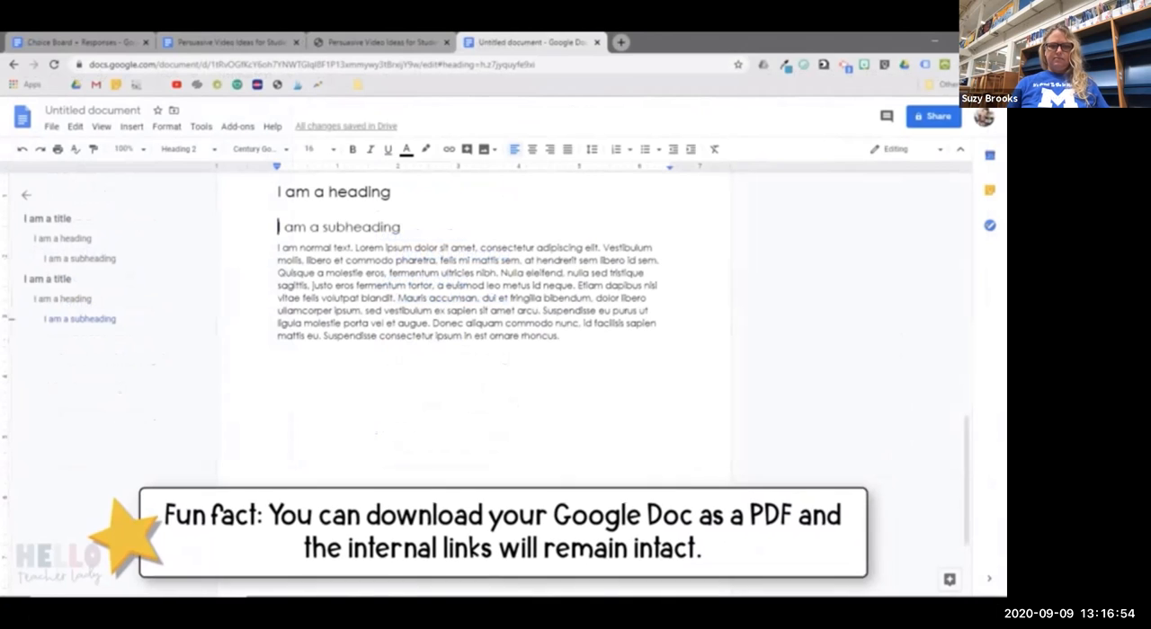
Follow the tutorial testing the PDF's table-of-contents and Return to Top links, then returning to the document
left_click(50, 125)
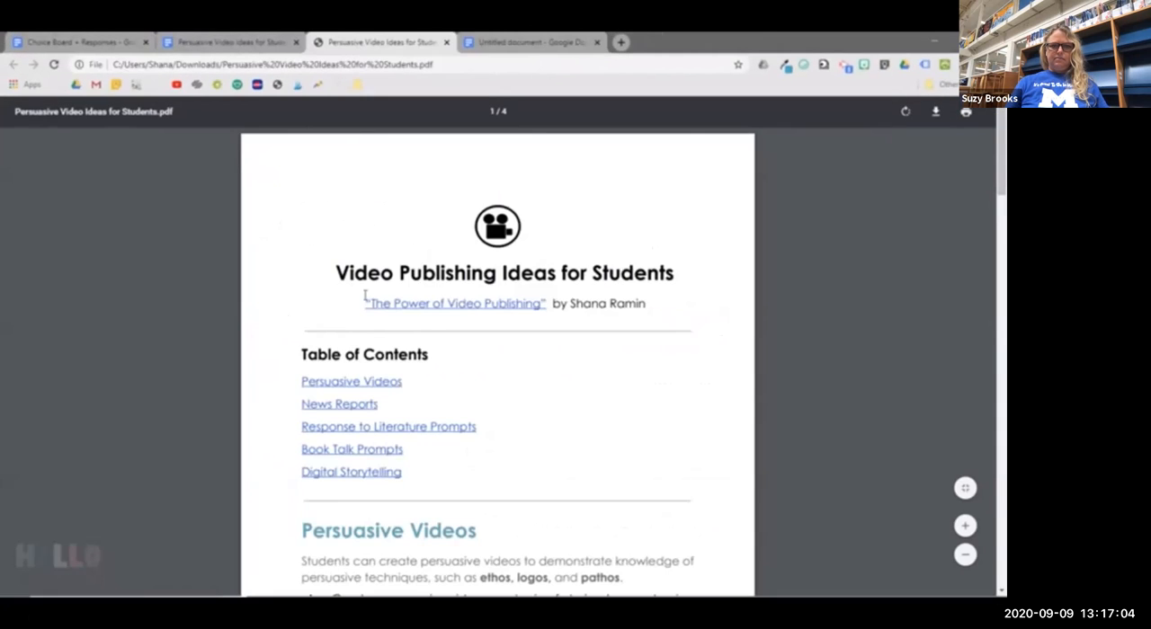
scroll("down", 3)
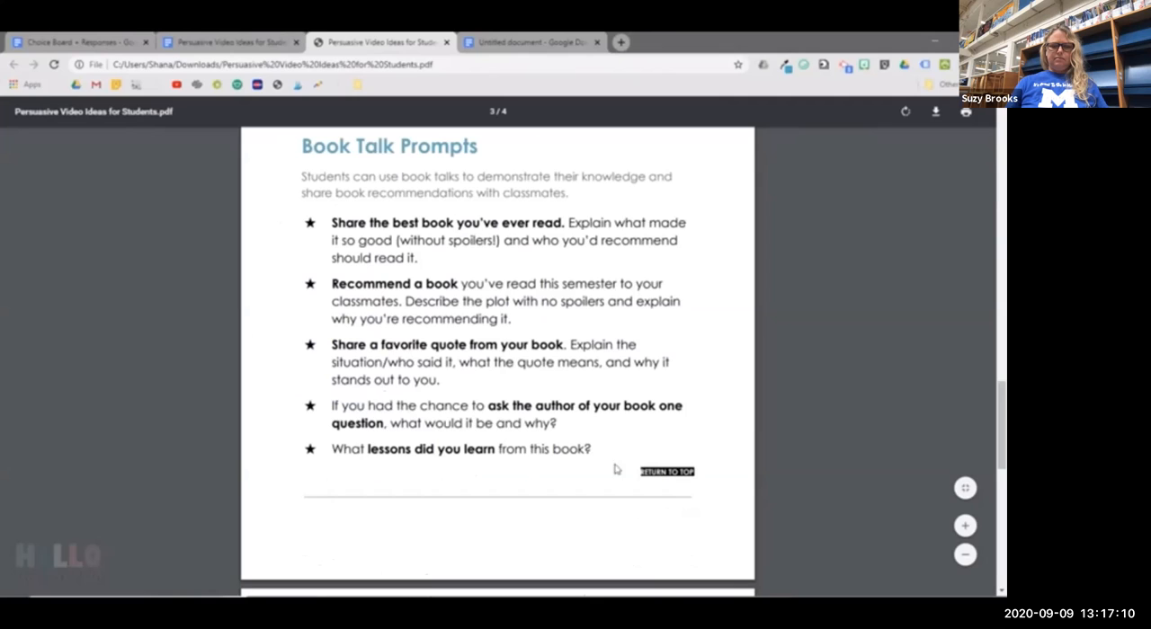
left_click(665, 472)
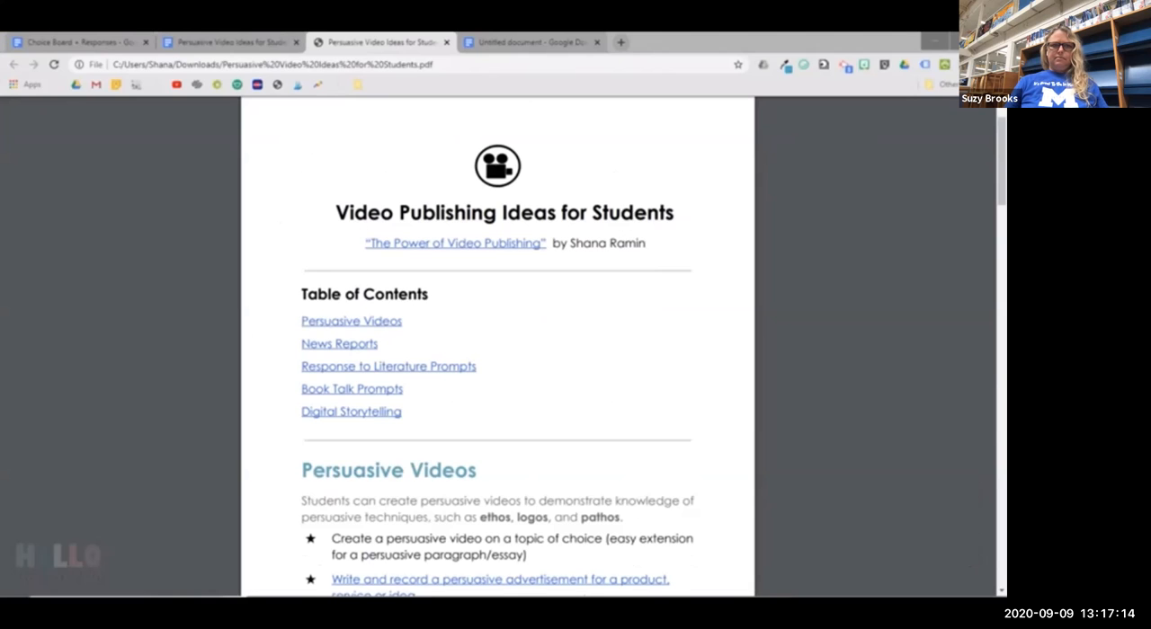
left_click(531, 41)
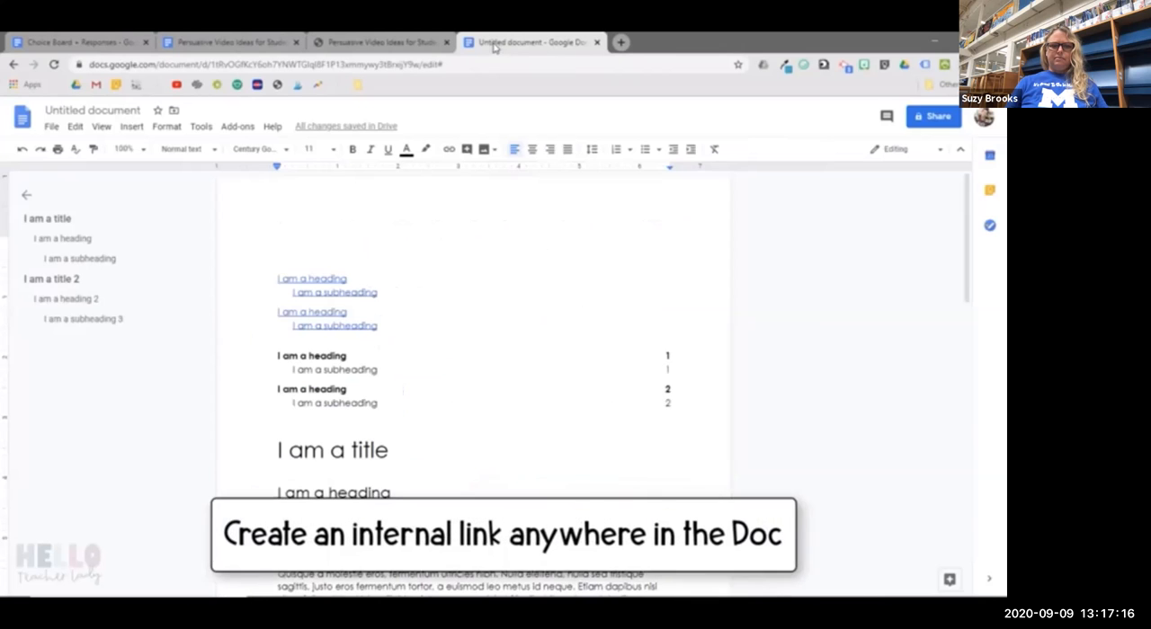
scroll("down", 3)
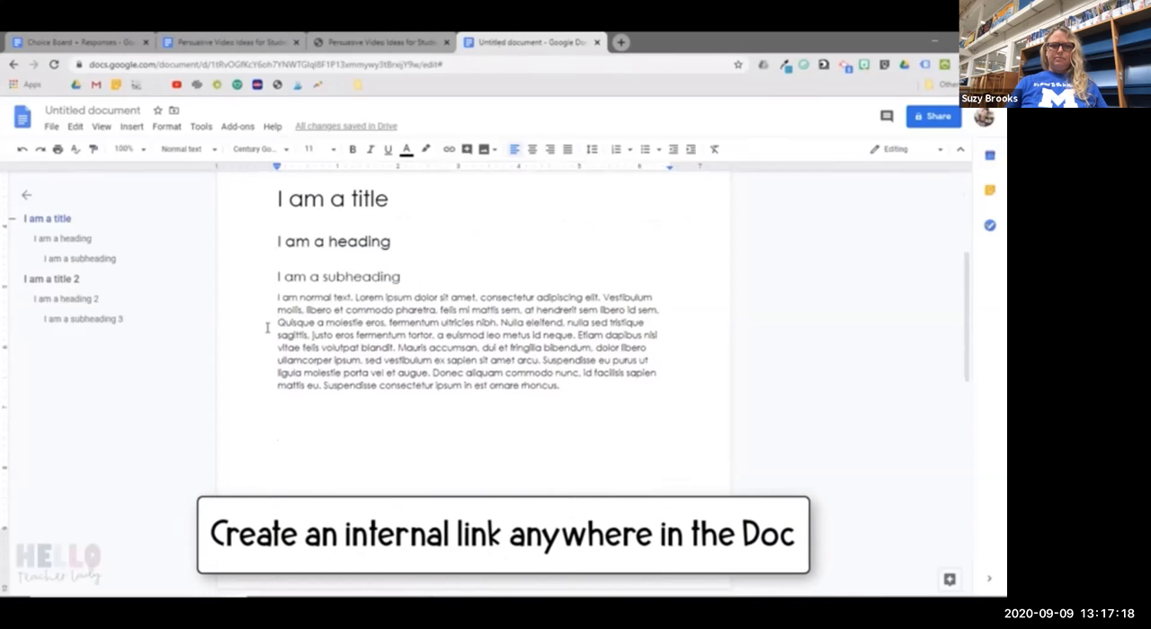
Follow the tutorial linking 'Quisque a molestie eros' to the heading 'I am a heading 2'
right_click(234, 179)
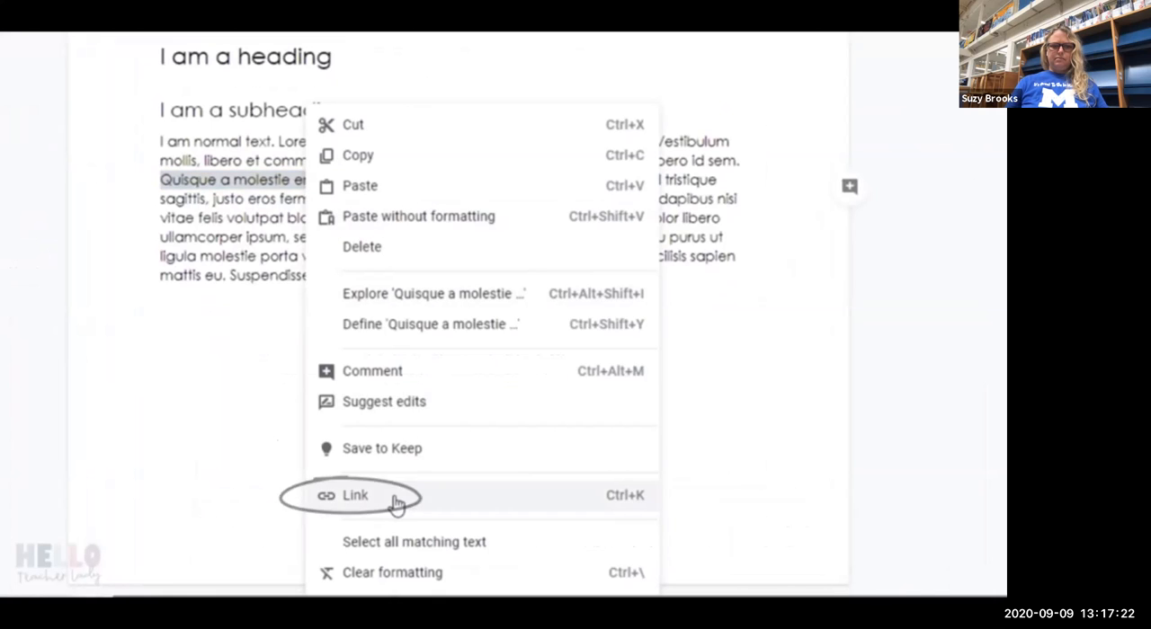
left_click(355, 496)
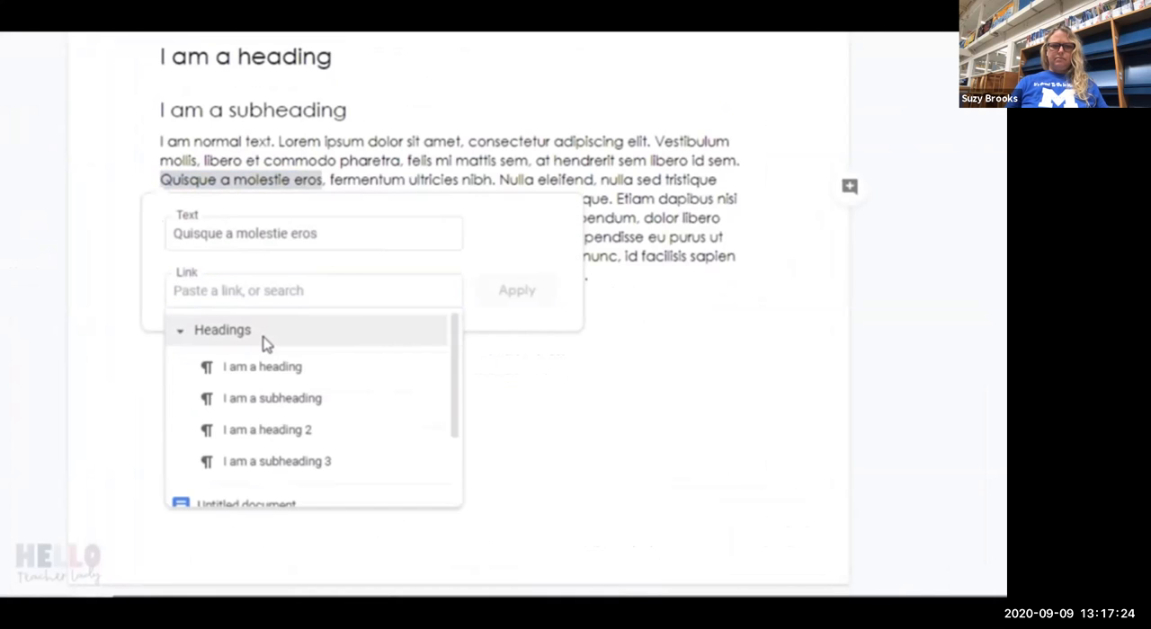
mouse_move(313, 440)
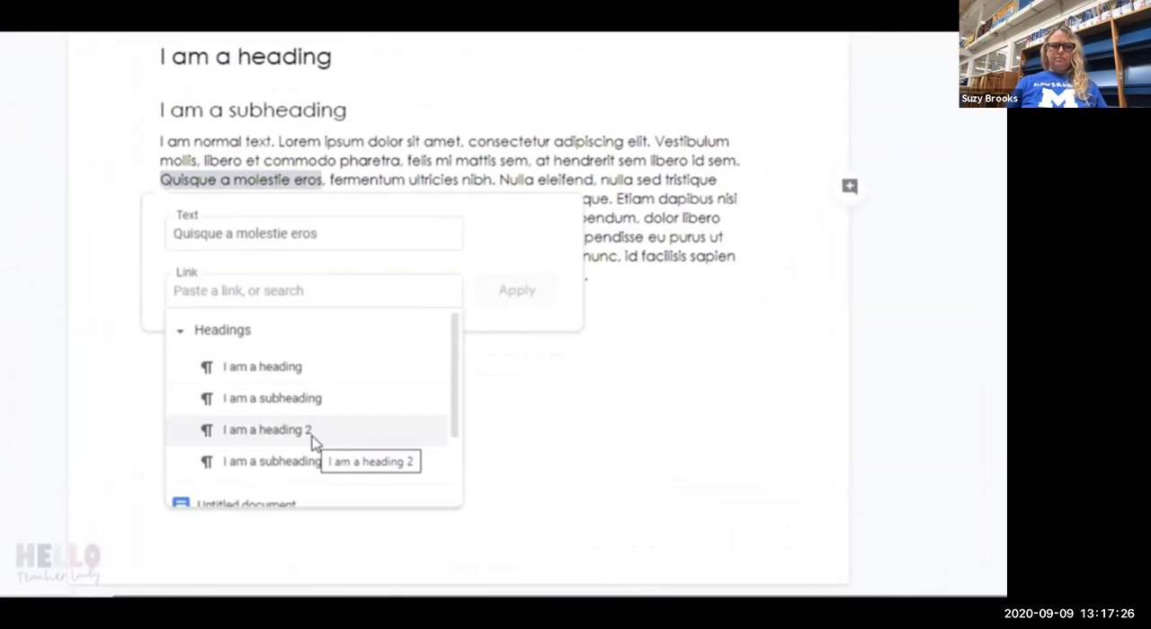
left_click(266, 430)
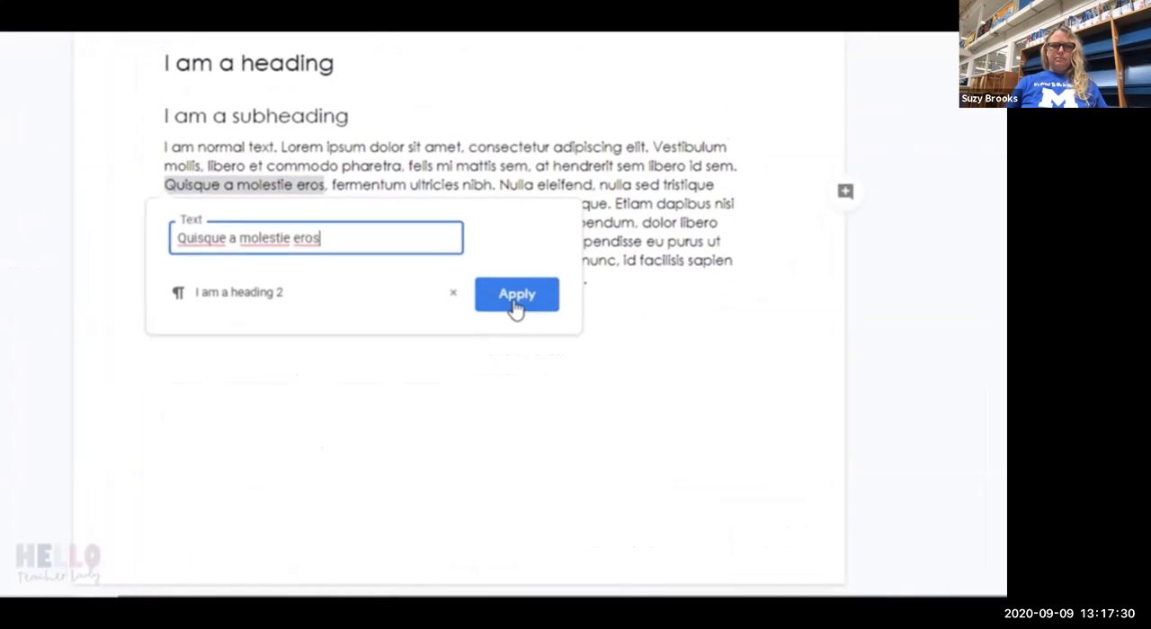
left_click(516, 294)
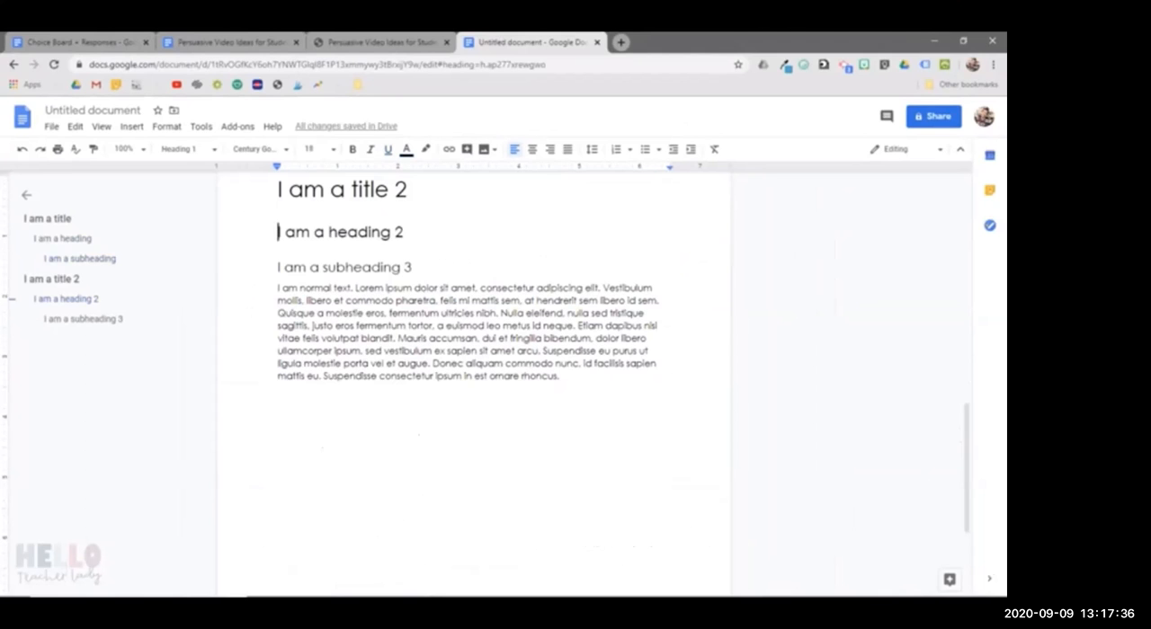
left_click(229, 42)
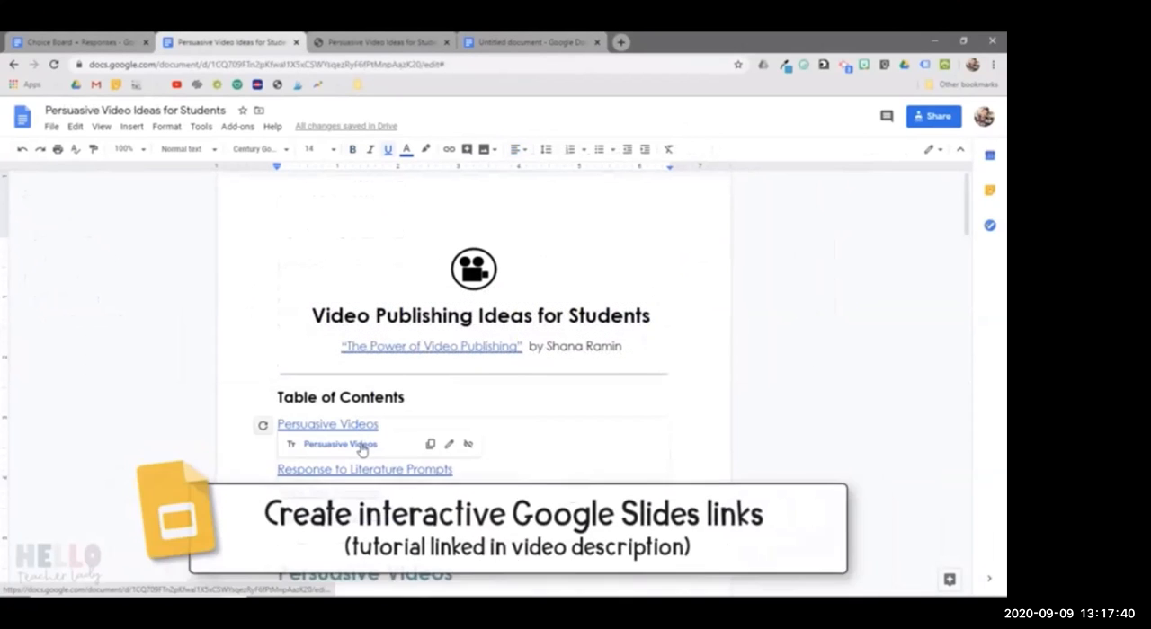
Let the interactive Google Docs tutorial play to its end and reset with suggested videos
left_click(327, 424)
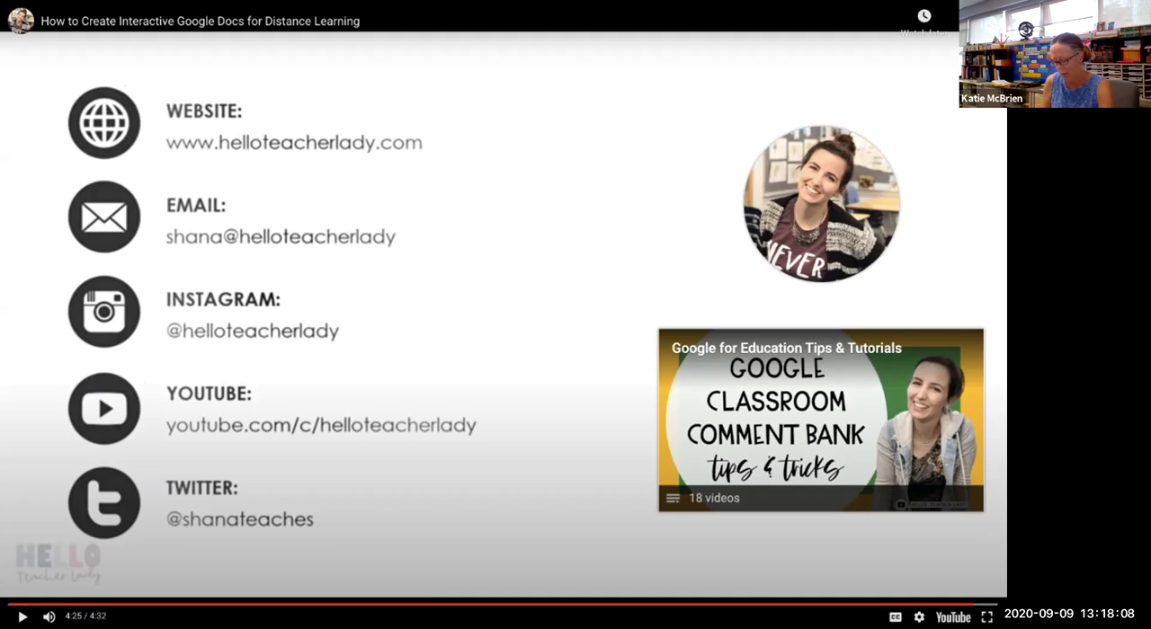
left_click(502, 315)
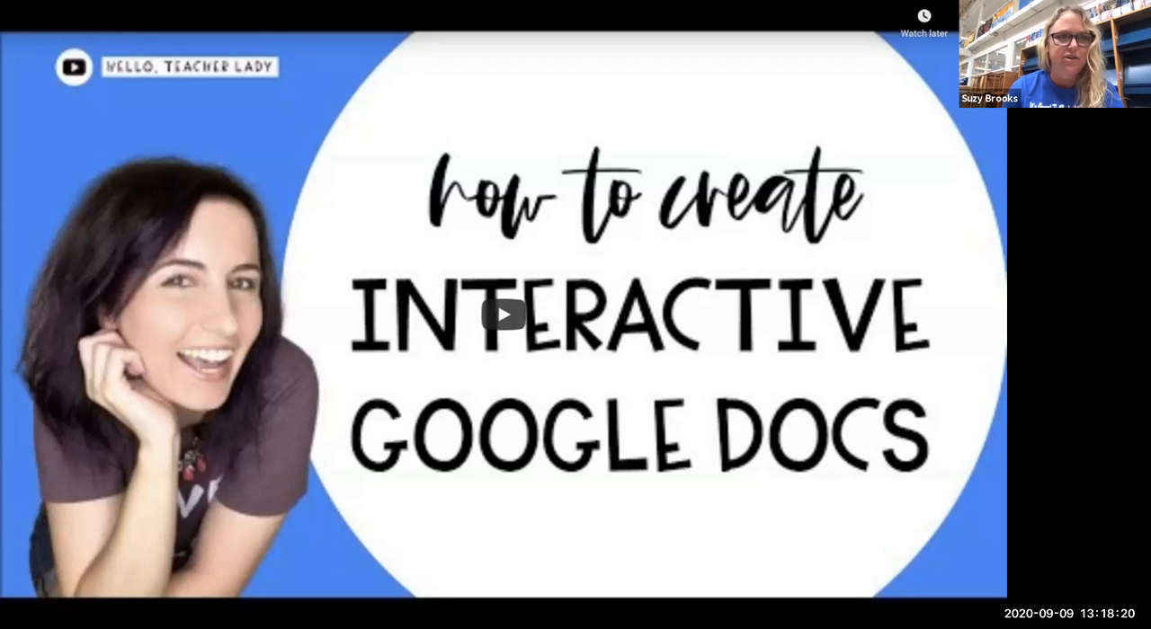
left_click(491, 315)
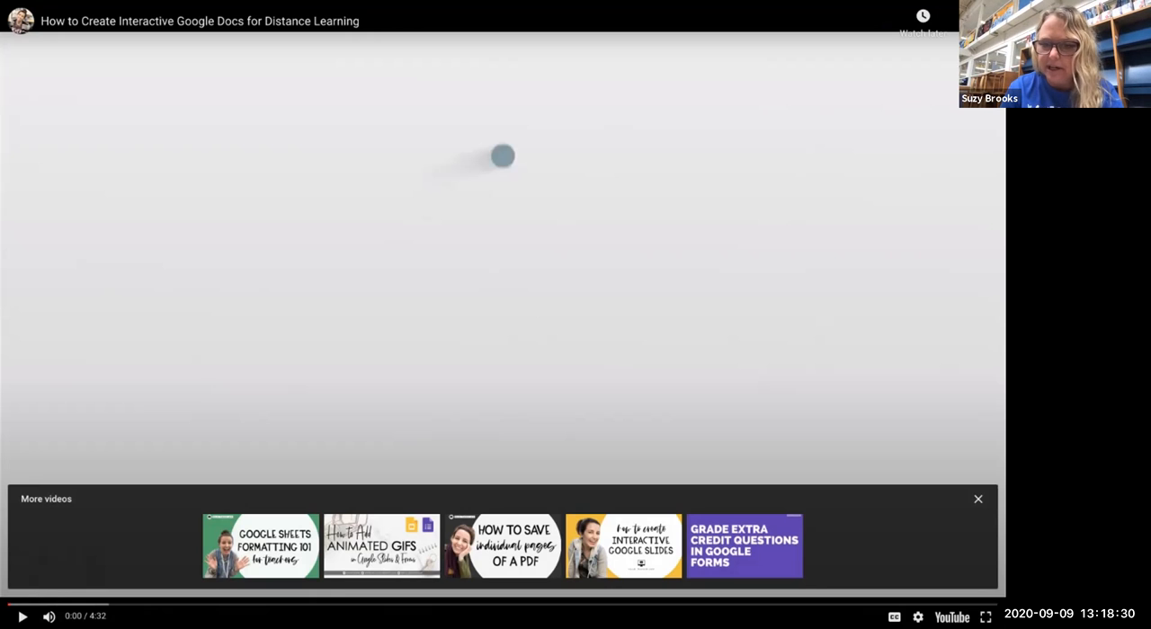
Dismiss the suggested-videos panel on the finished tutorial
left_click(977, 499)
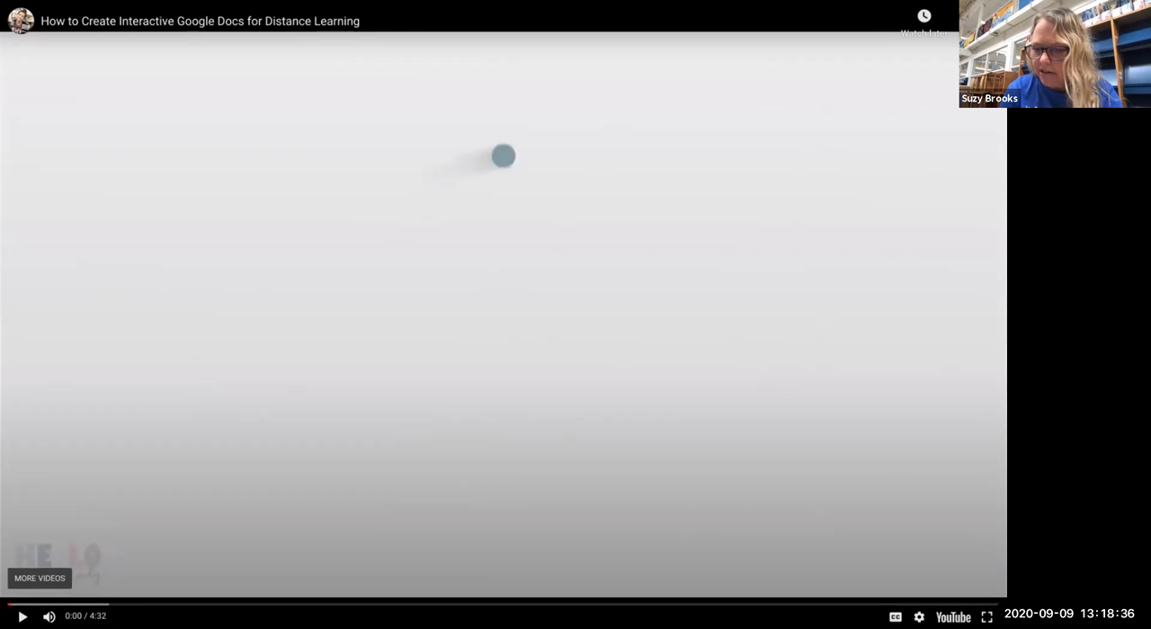
mouse_move(980, 617)
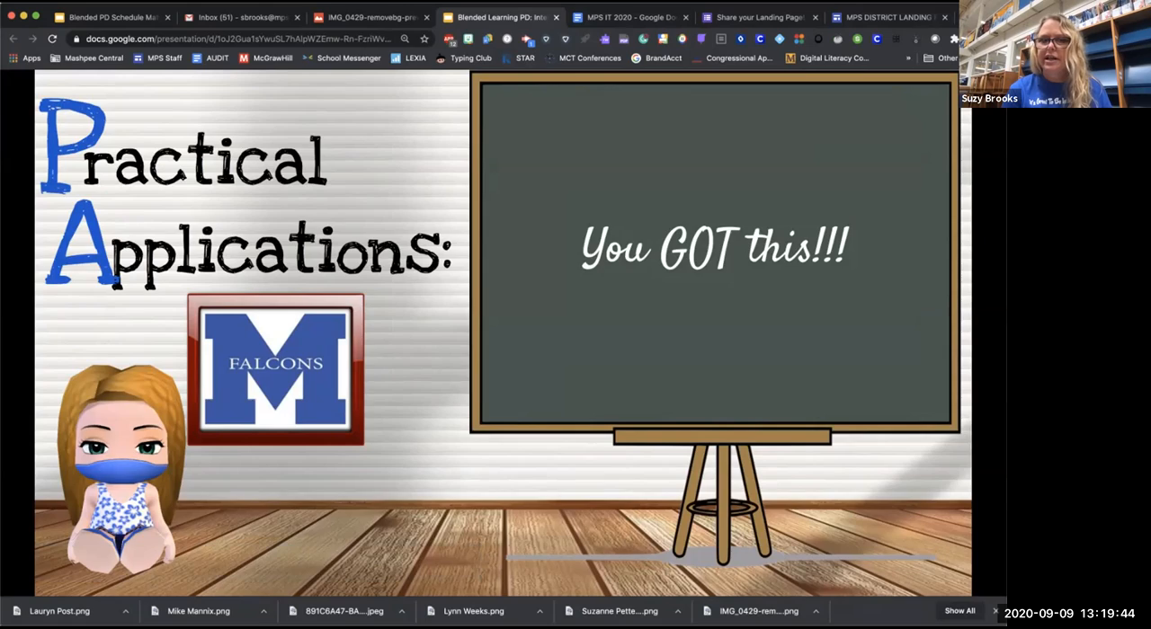
Leave the presentation for a new browser tab on the Google start page
left_click(876, 17)
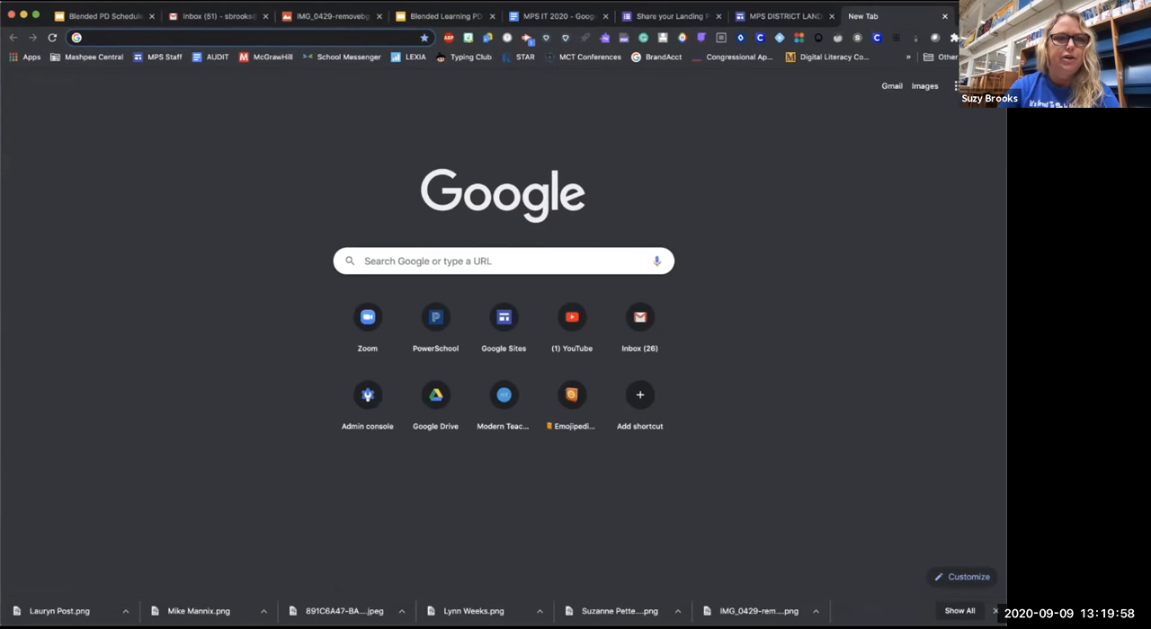
Go to modernteacher.com from the address bar to reach Professional Learning
left_click(225, 38)
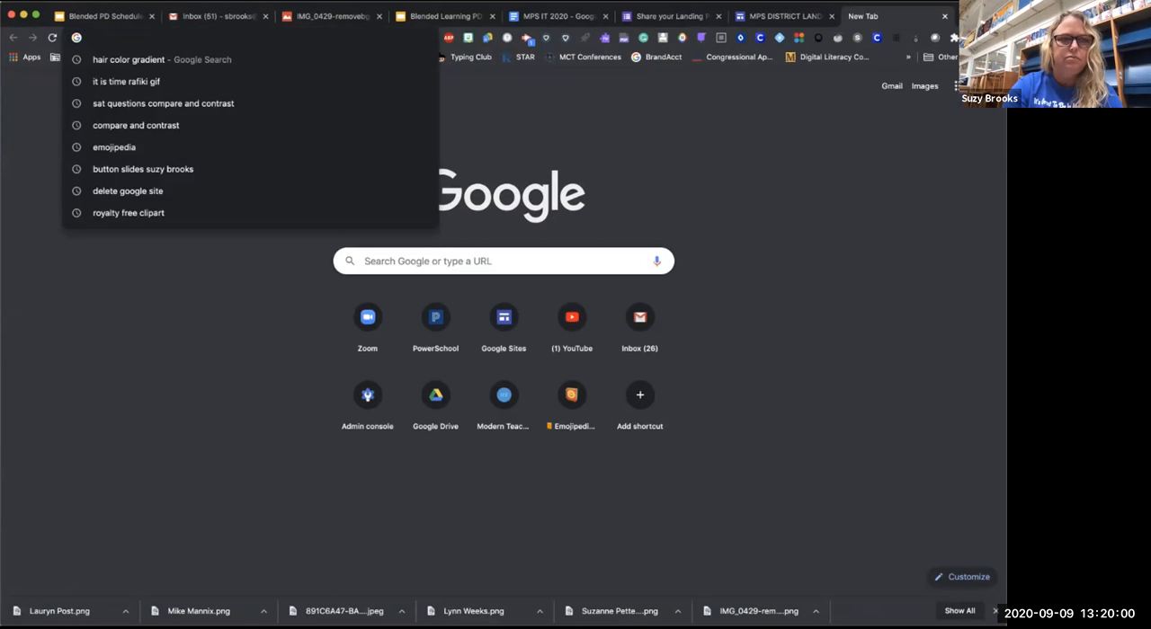
type("modernteacher.com/district/626/professional-learning/framework")
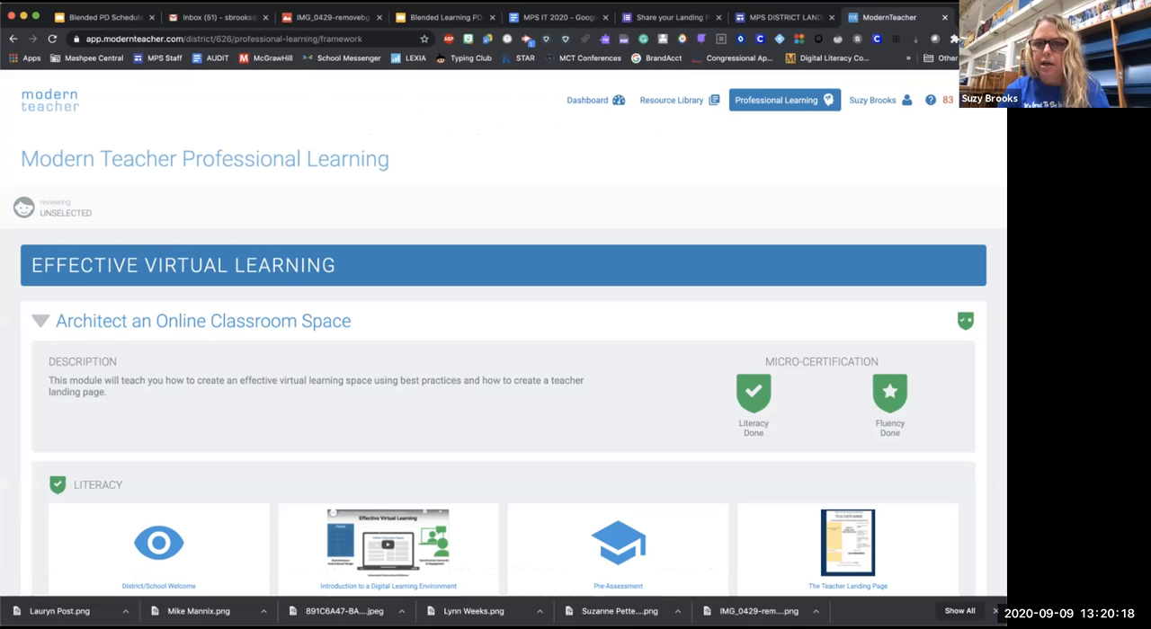
Collapse the Architect Effective Playlists and Learning Plans module and scroll the framework list
left_click(778, 99)
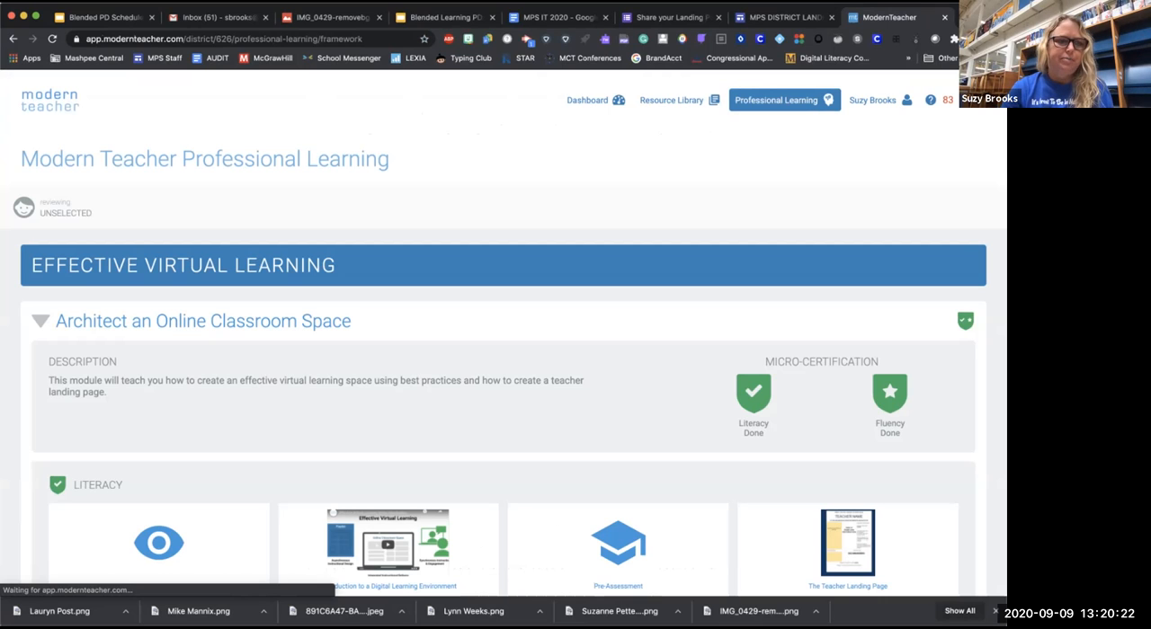
left_click(40, 321)
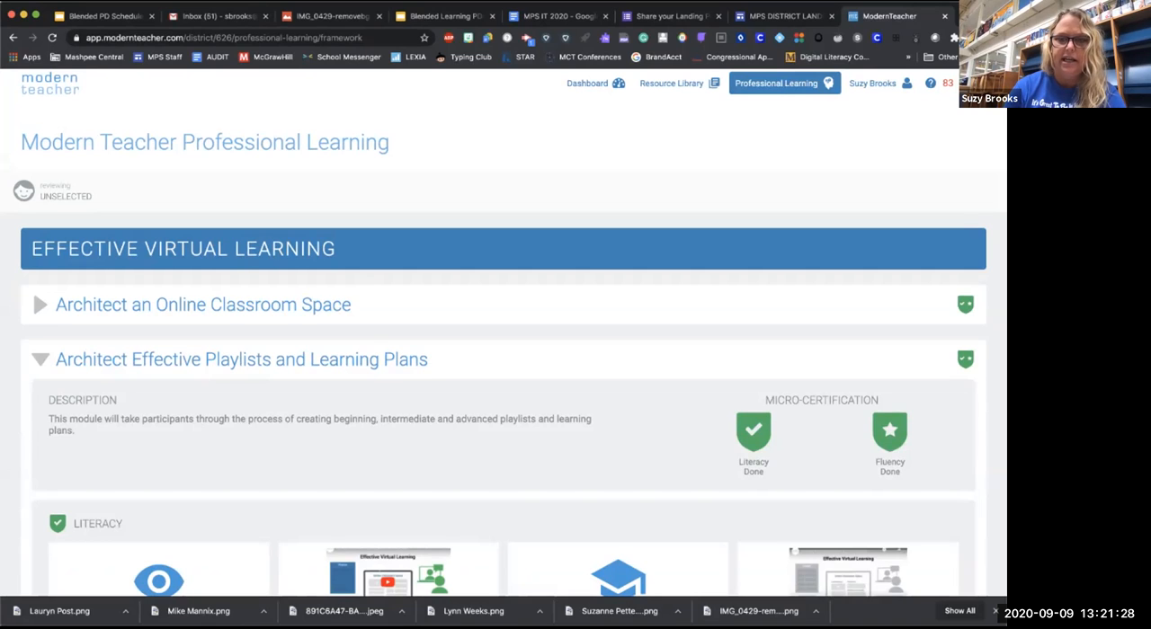
scroll("down", 3)
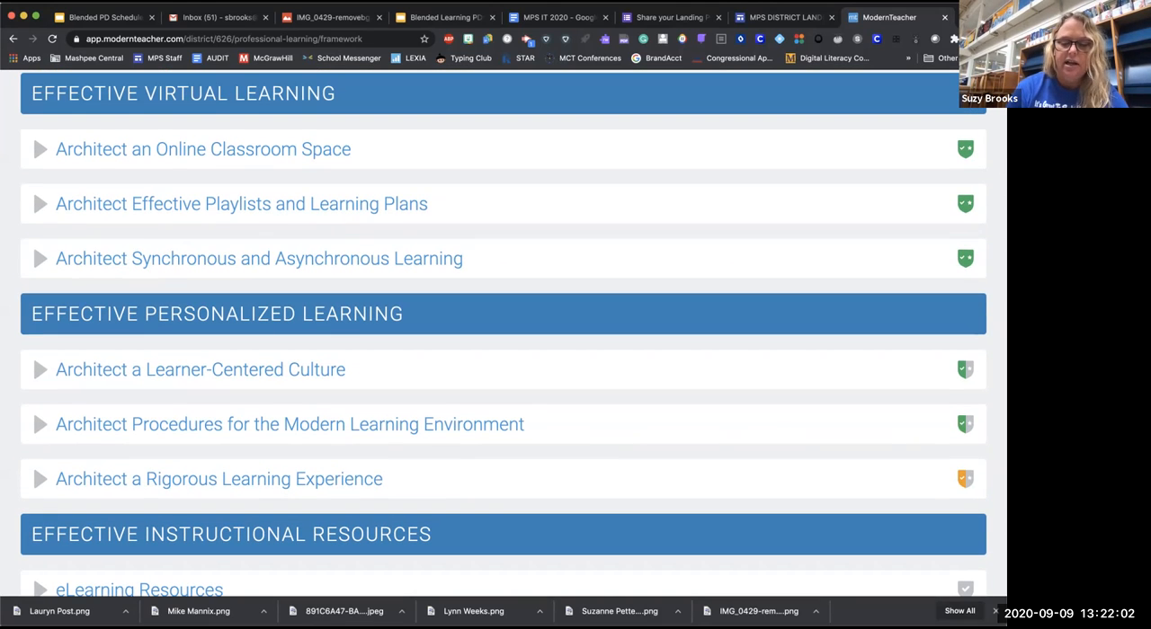
scroll("down", 3)
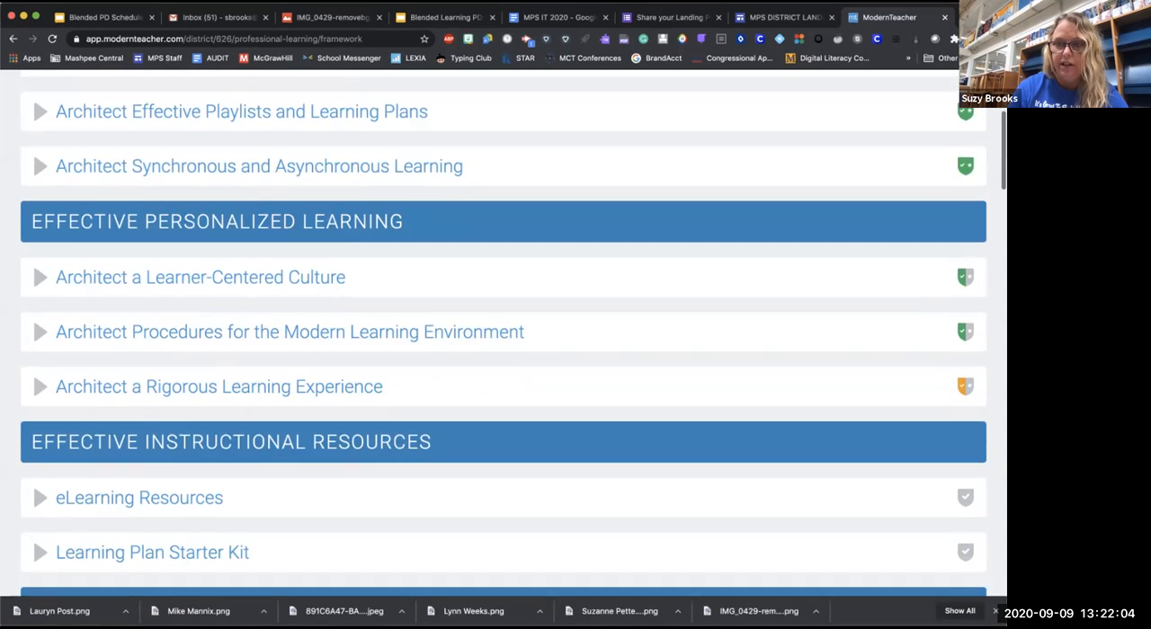
scroll("down", 3)
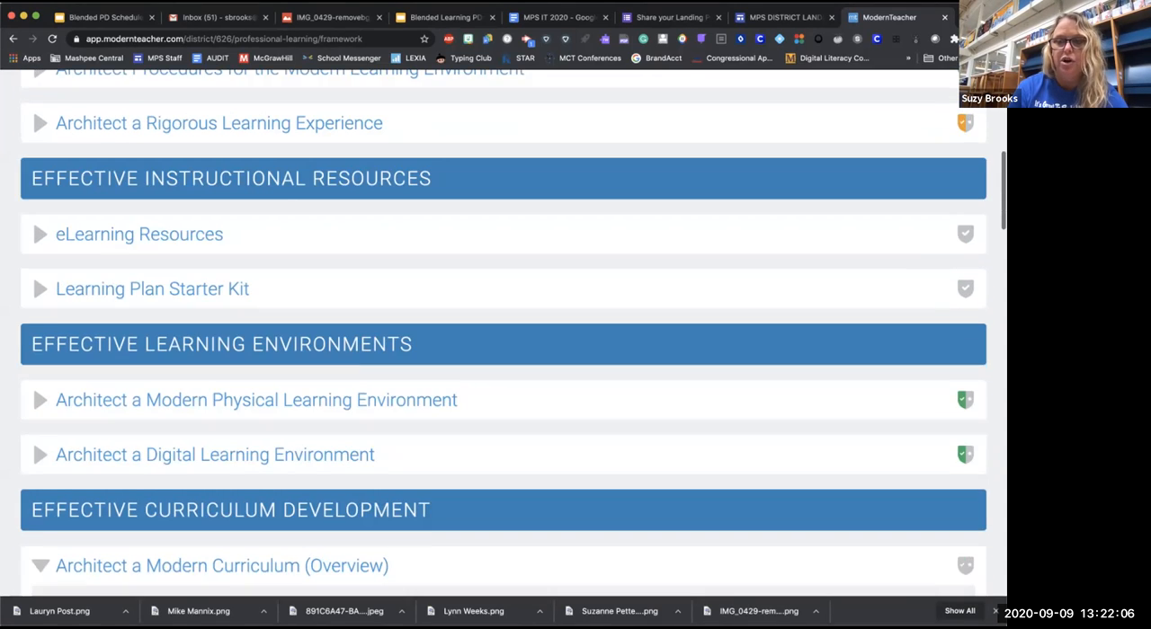
scroll("down", 3)
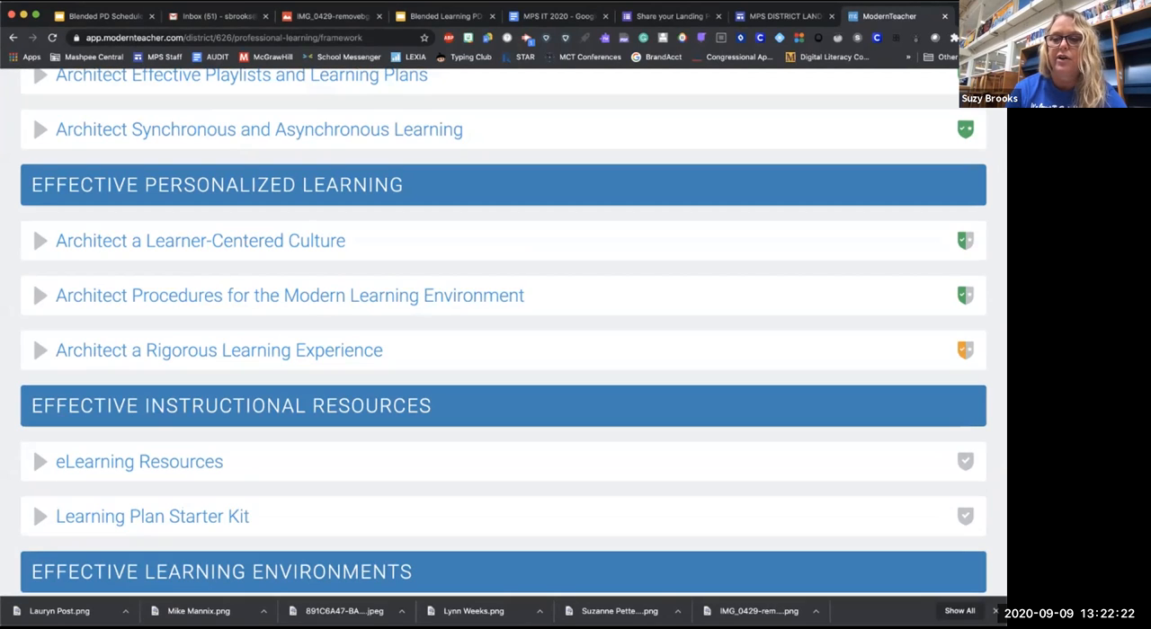
scroll("down", 3)
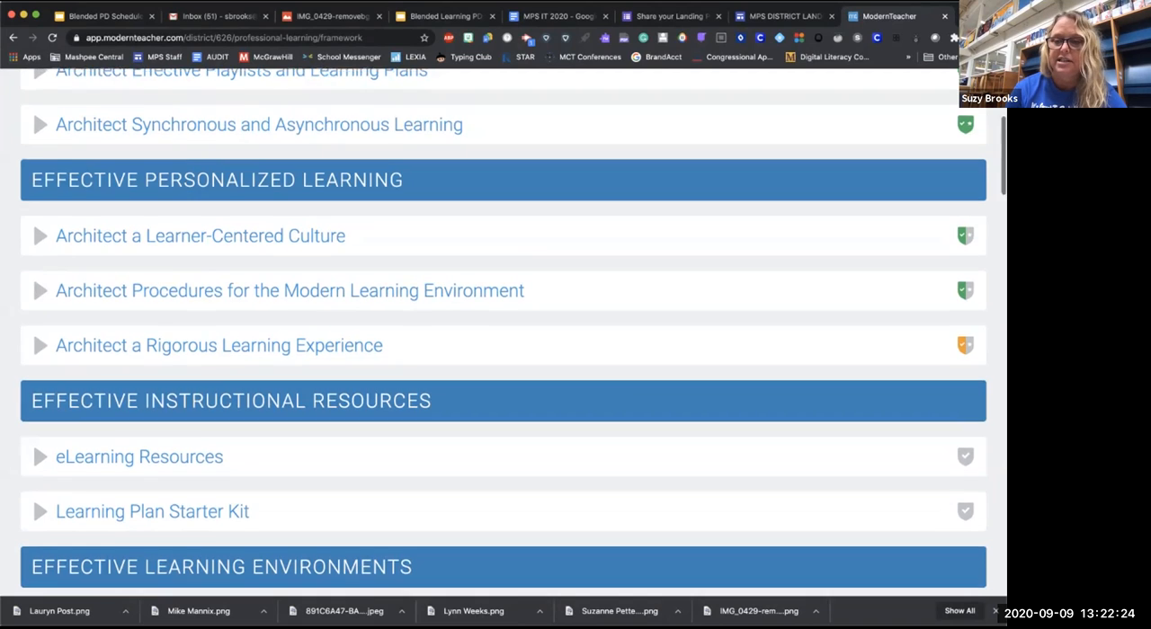
scroll("down", 3)
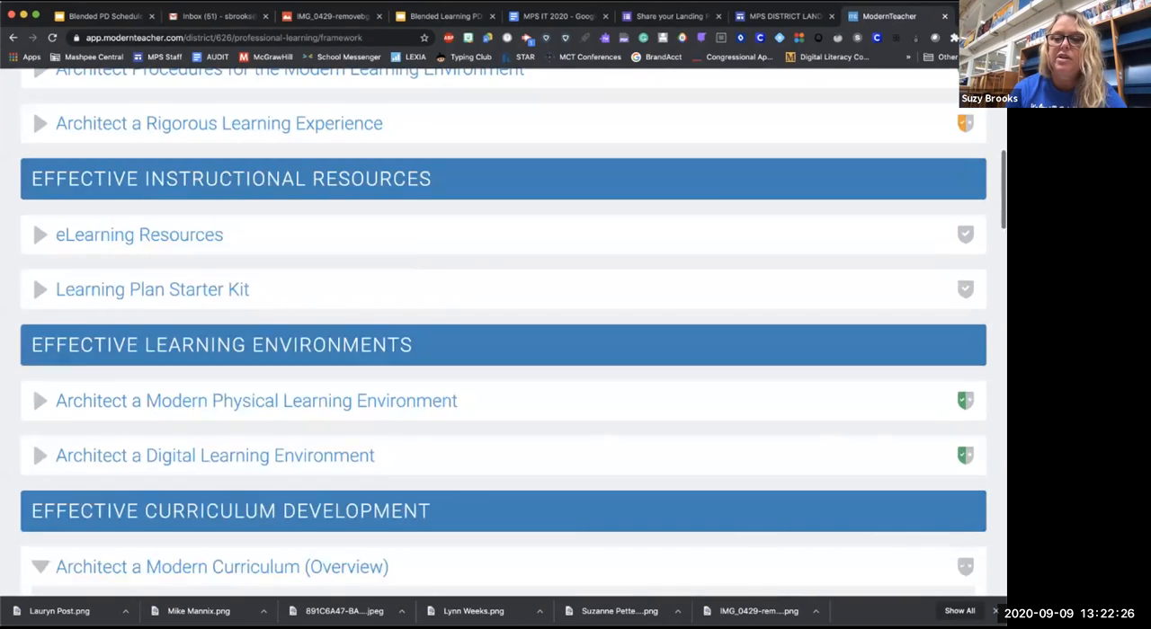
scroll("up", 3)
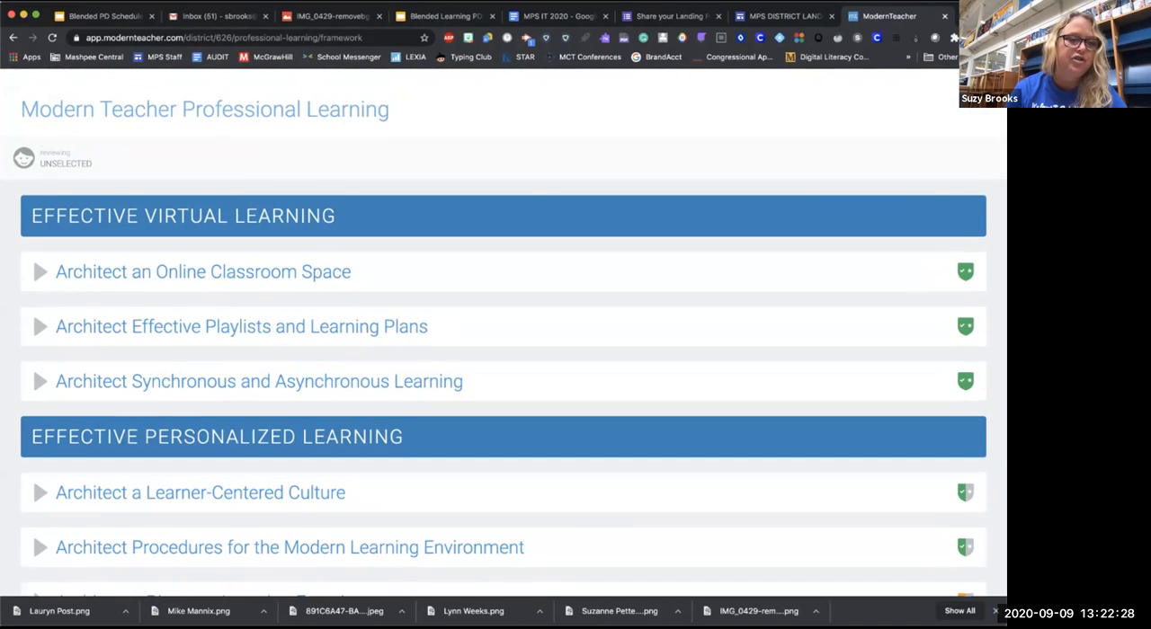
Expand the playlists module and open the Introduction to Architecting Effective Playlists activity
left_click(39, 326)
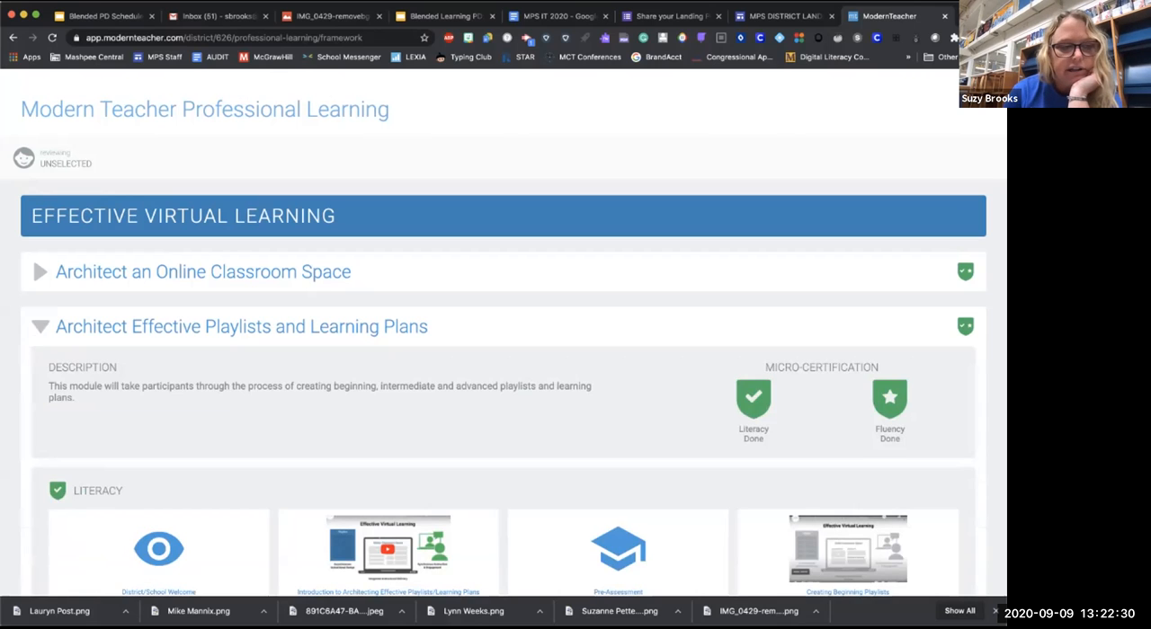
scroll("down", 3)
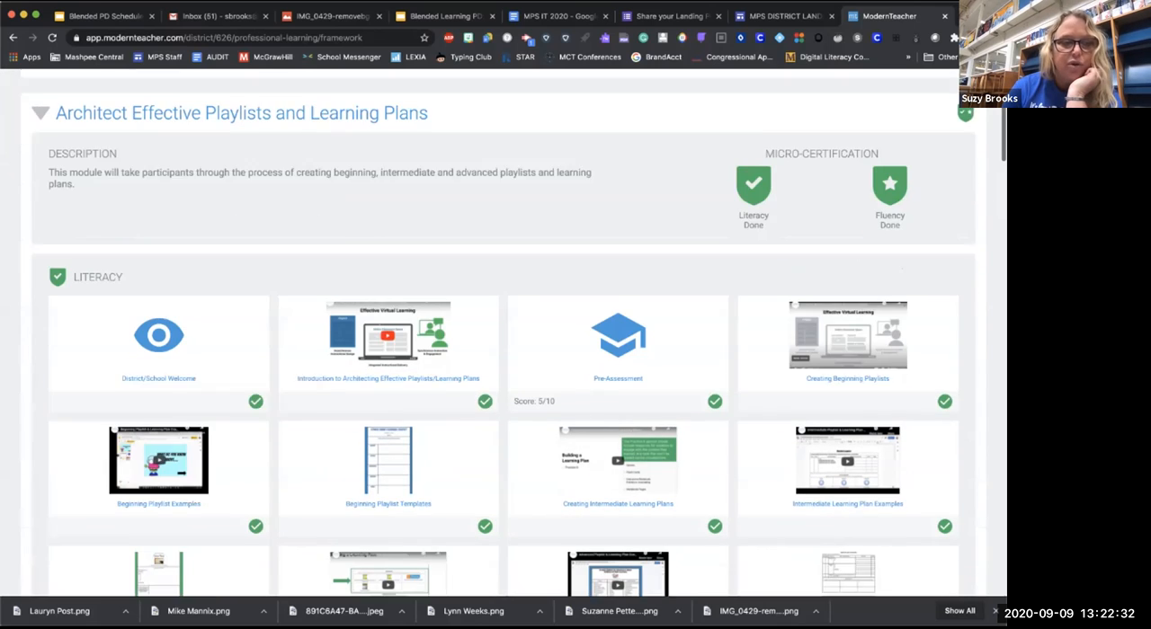
scroll("down", 3)
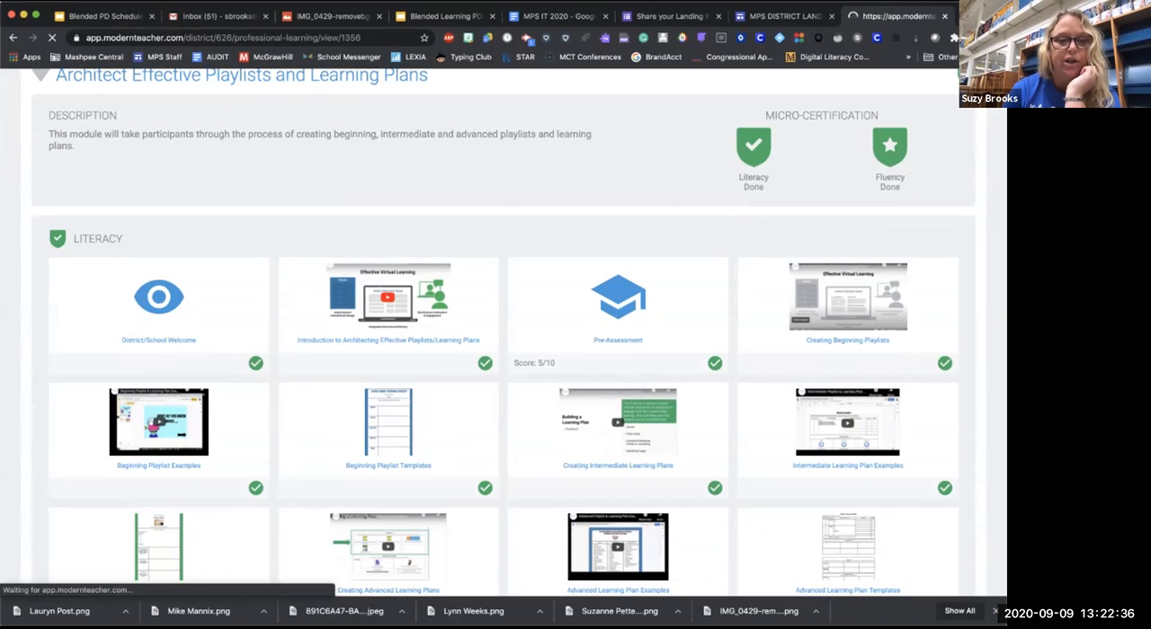
left_click(388, 296)
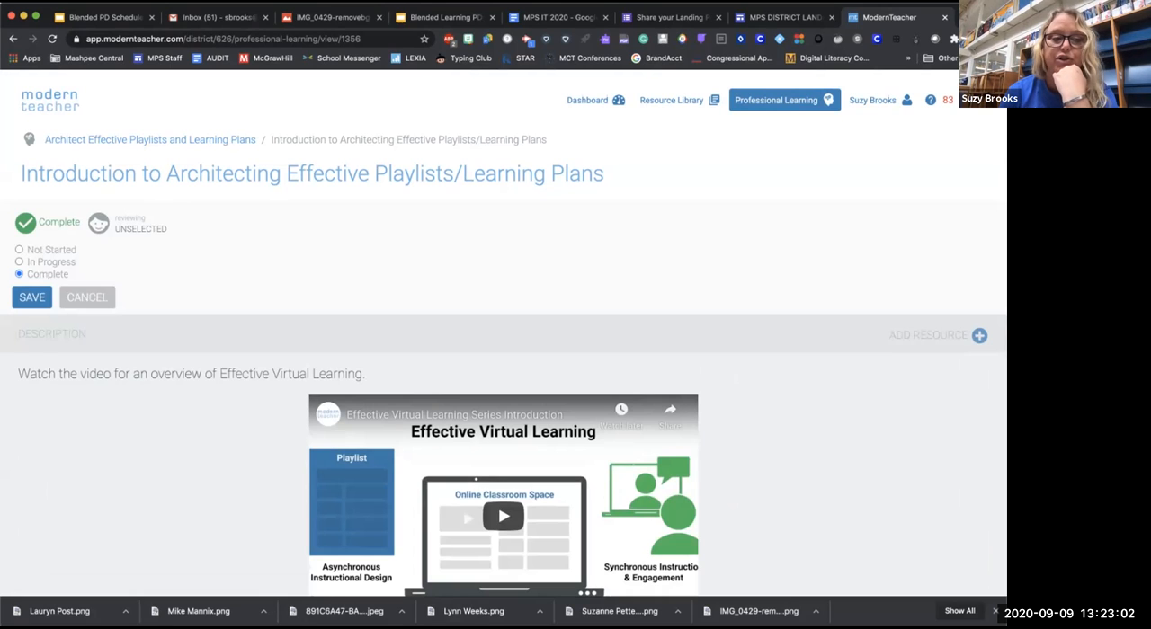
Save the activity's Complete status and go back to the expanded playlists module
left_click(33, 297)
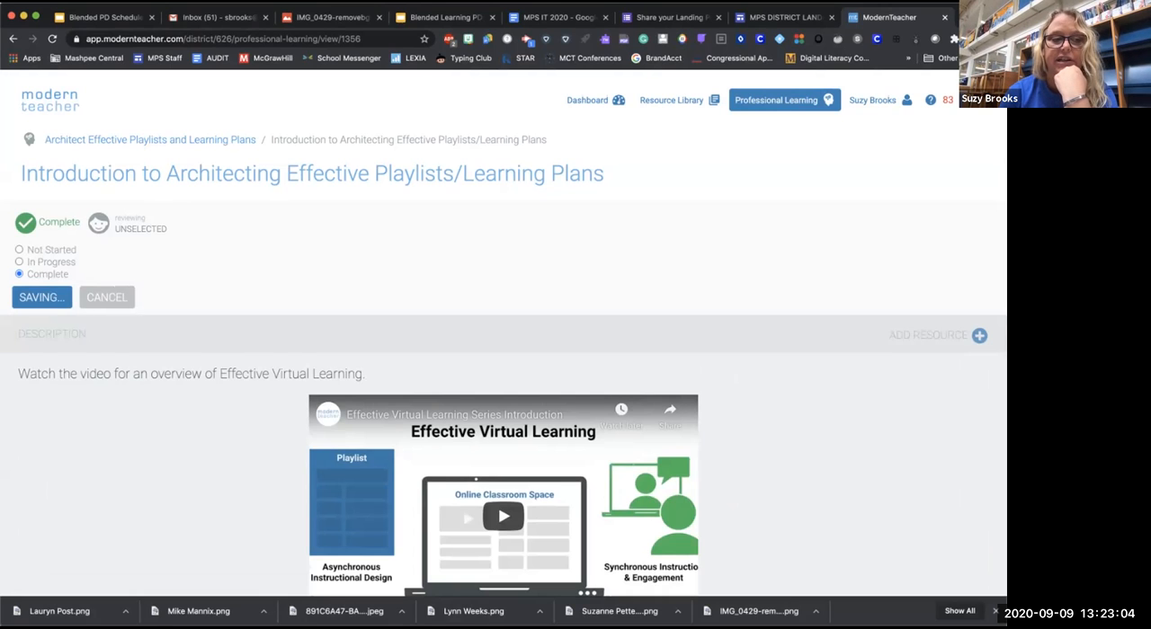
left_click(42, 297)
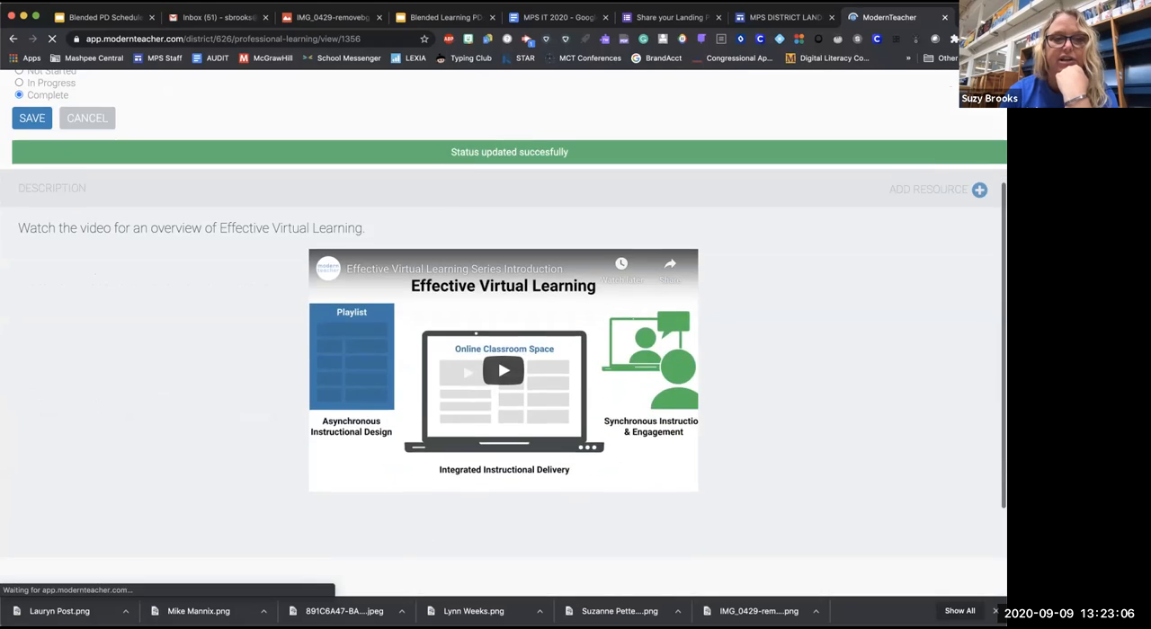
left_click(31, 118)
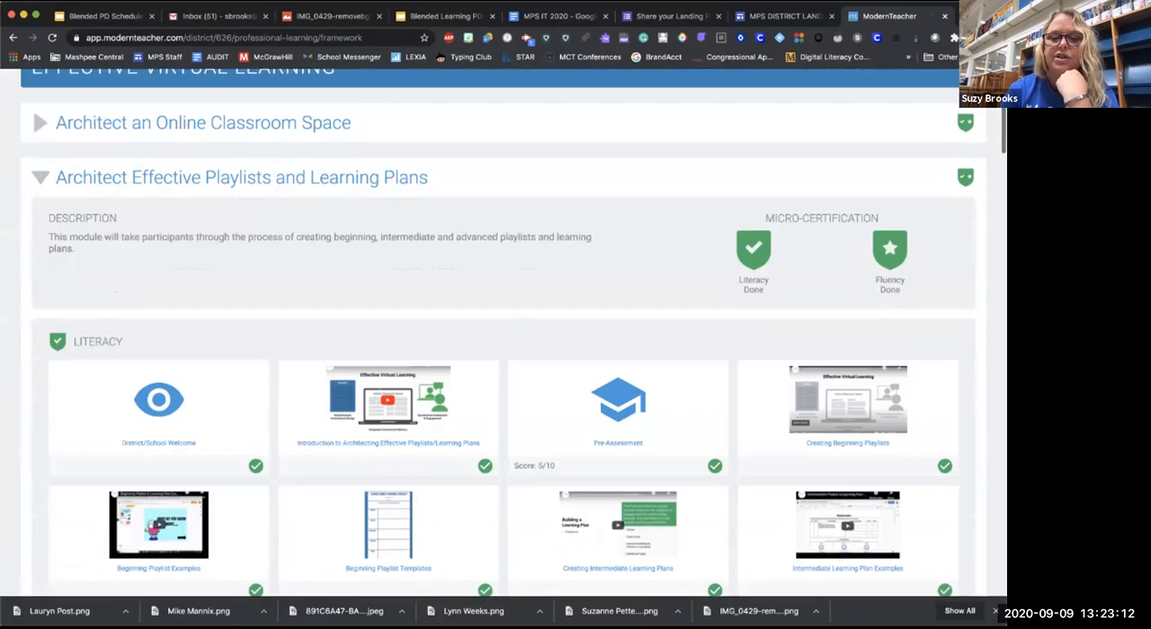
scroll("down", 3)
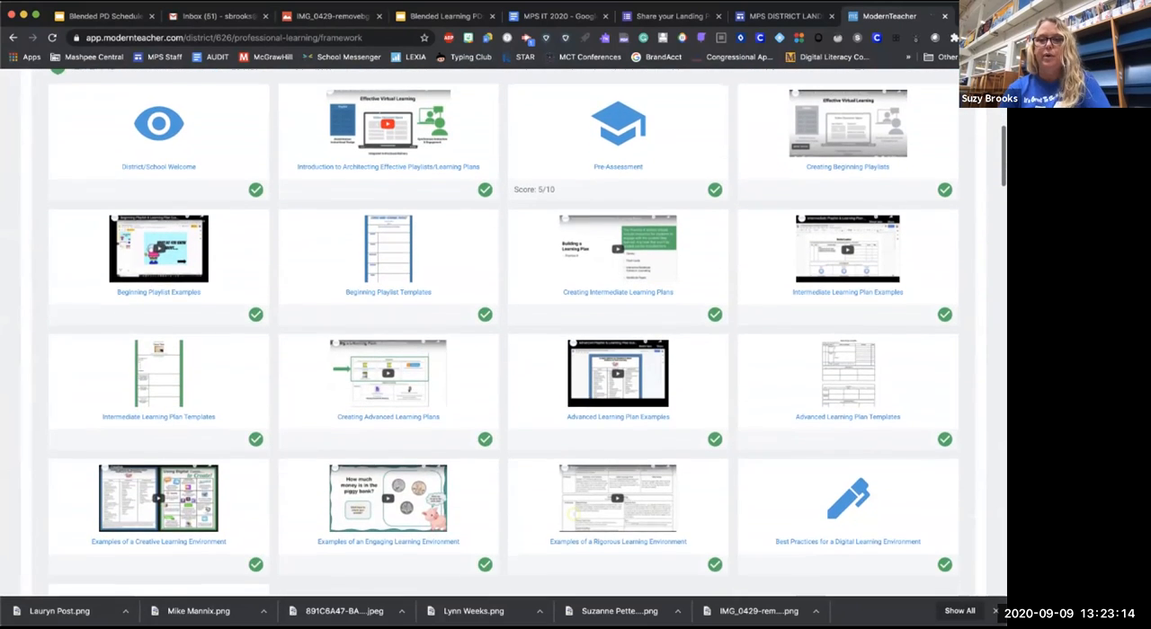
scroll("down", 3)
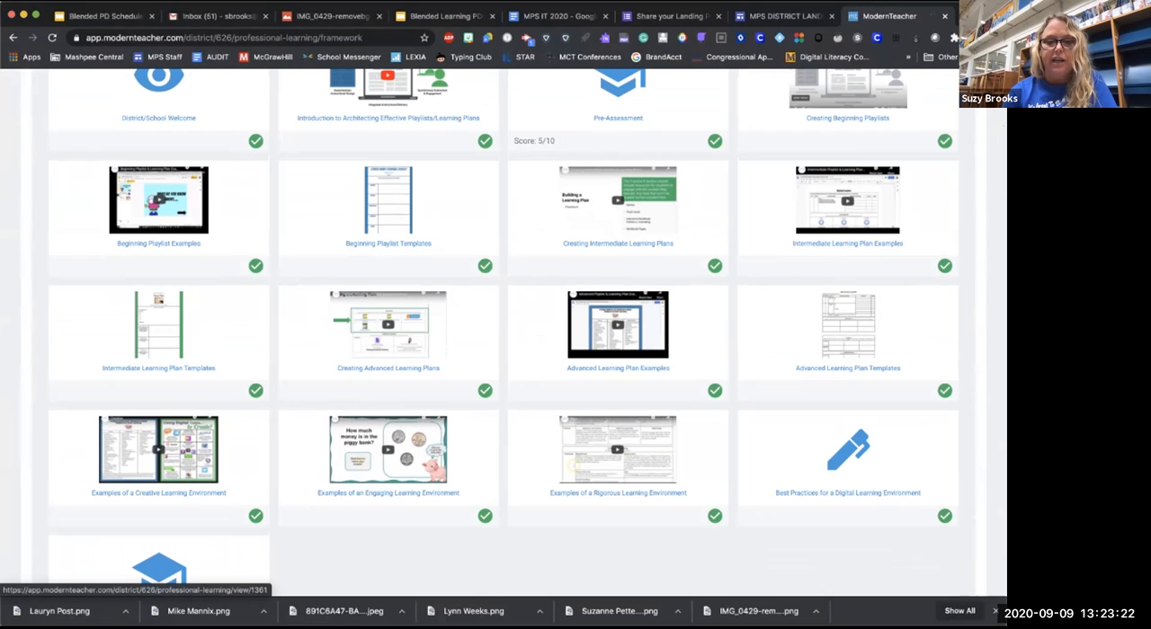
scroll("down", 3)
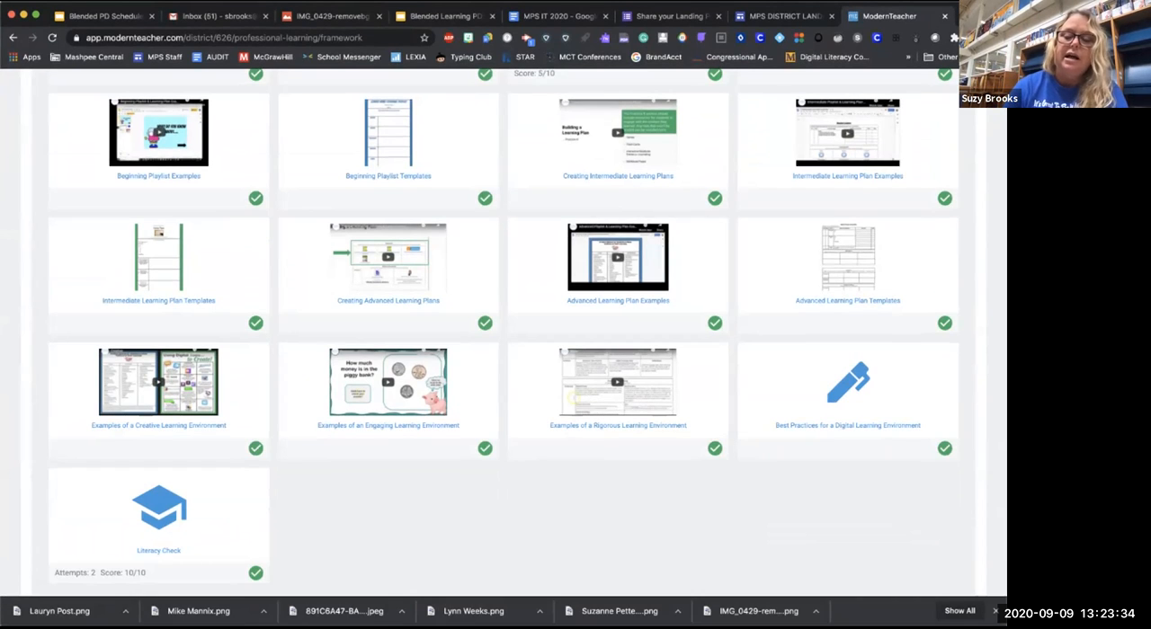
scroll("down", 3)
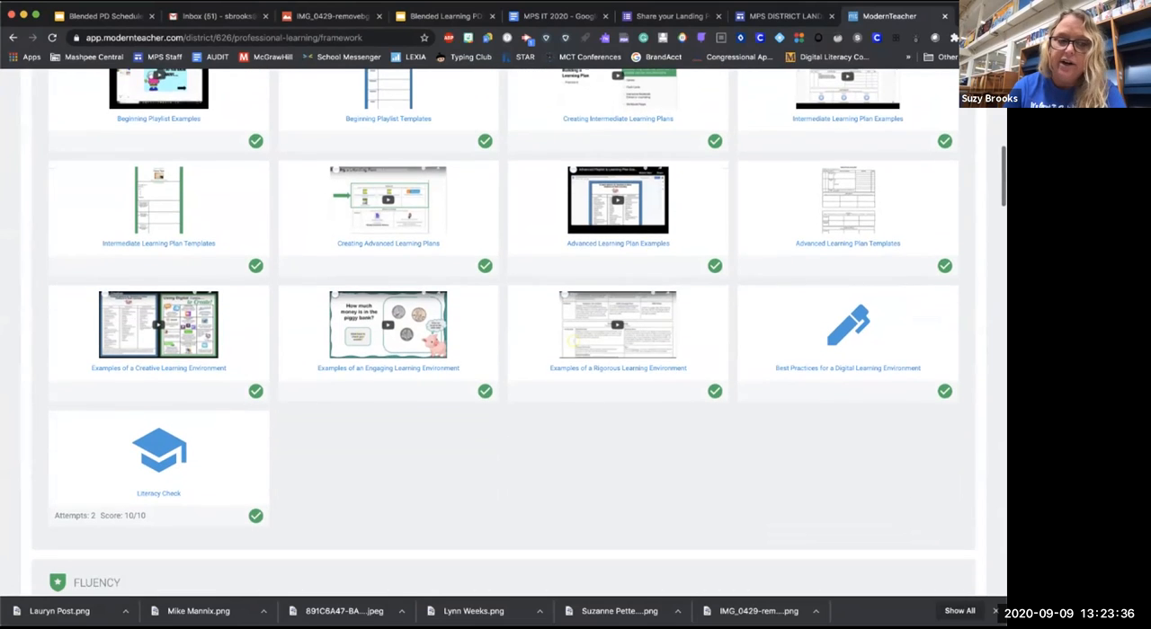
scroll("down", 3)
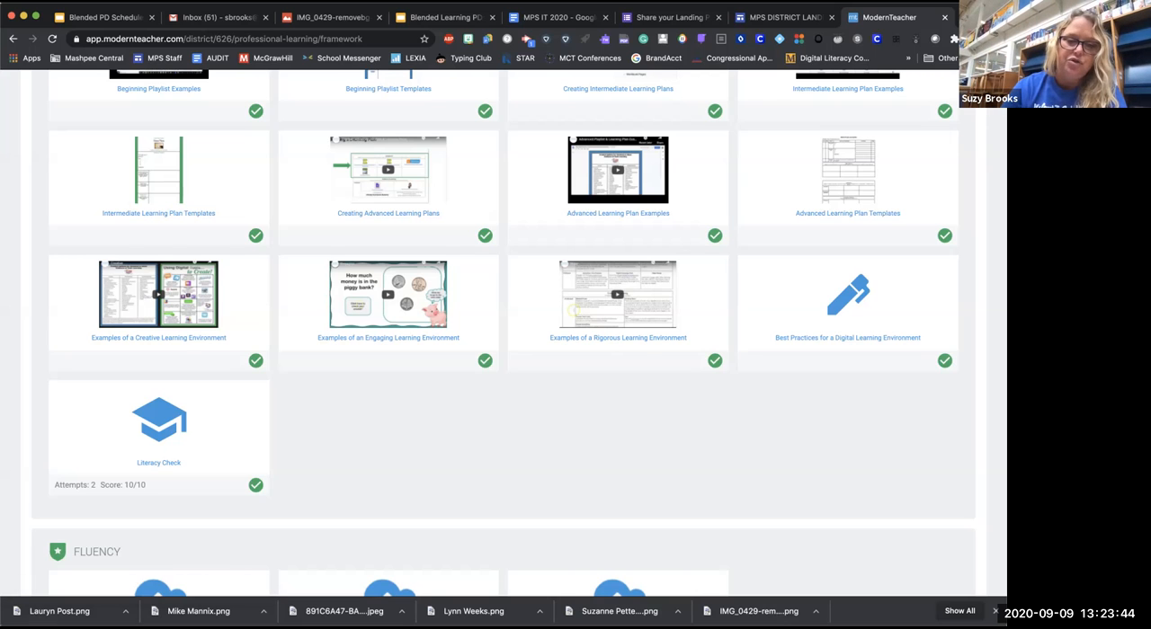
Scroll down the Modern Teacher framework before heading to Google Drive
scroll("down", 3)
type("drive.goo")
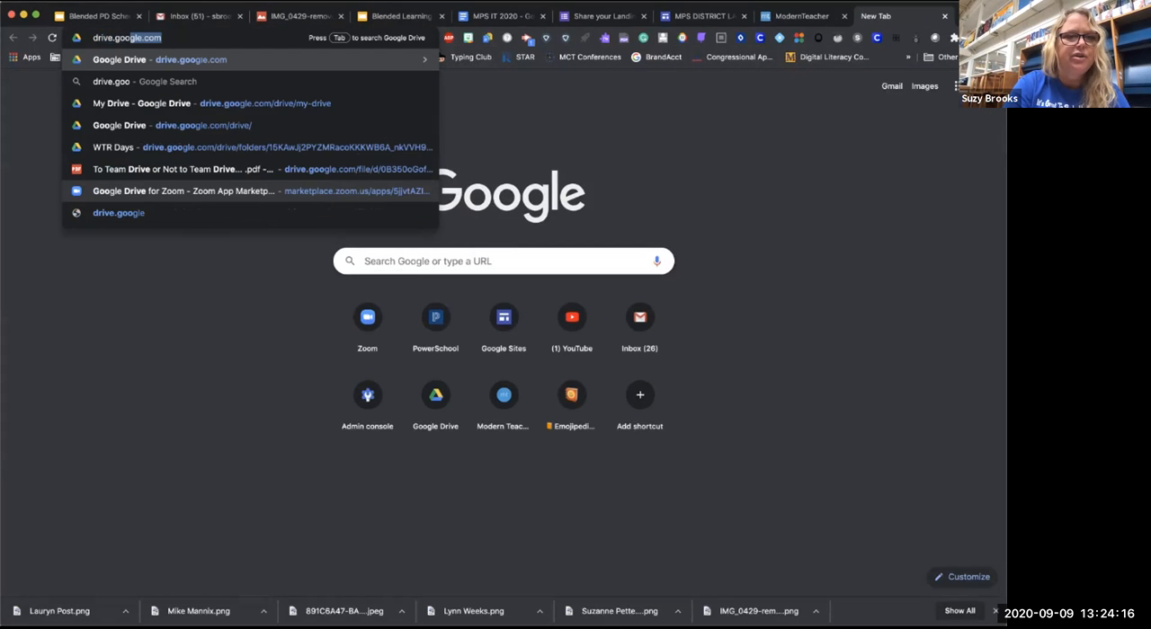
Load drive.google.com, search 'advan' and open the Advanced Learning Plan document
key("Enter")
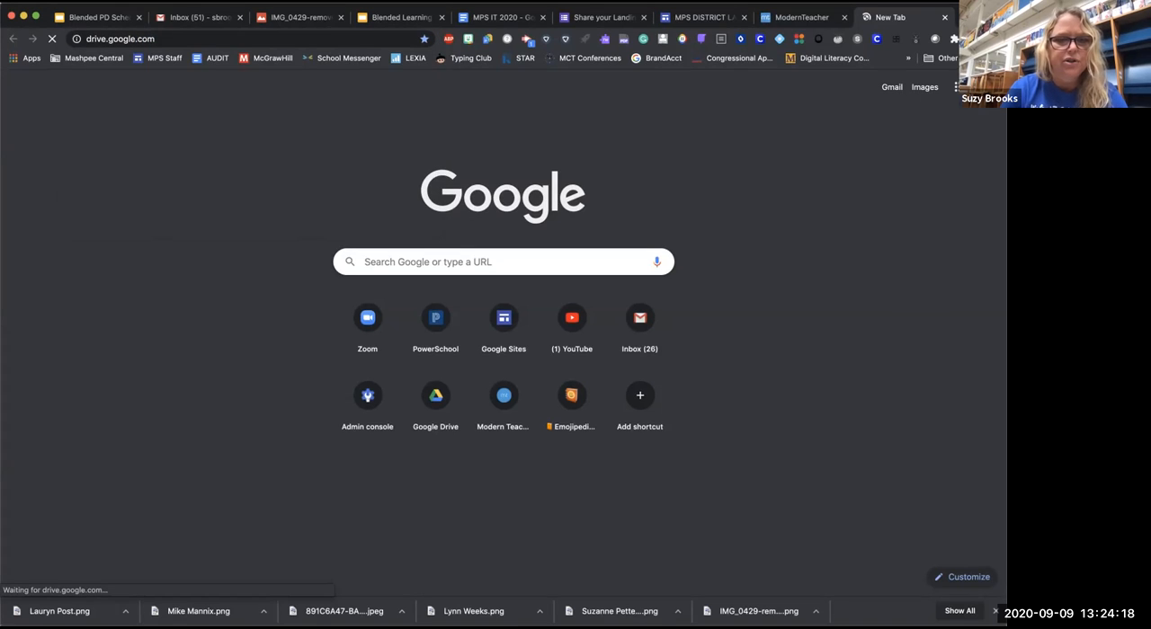
left_click(435, 395)
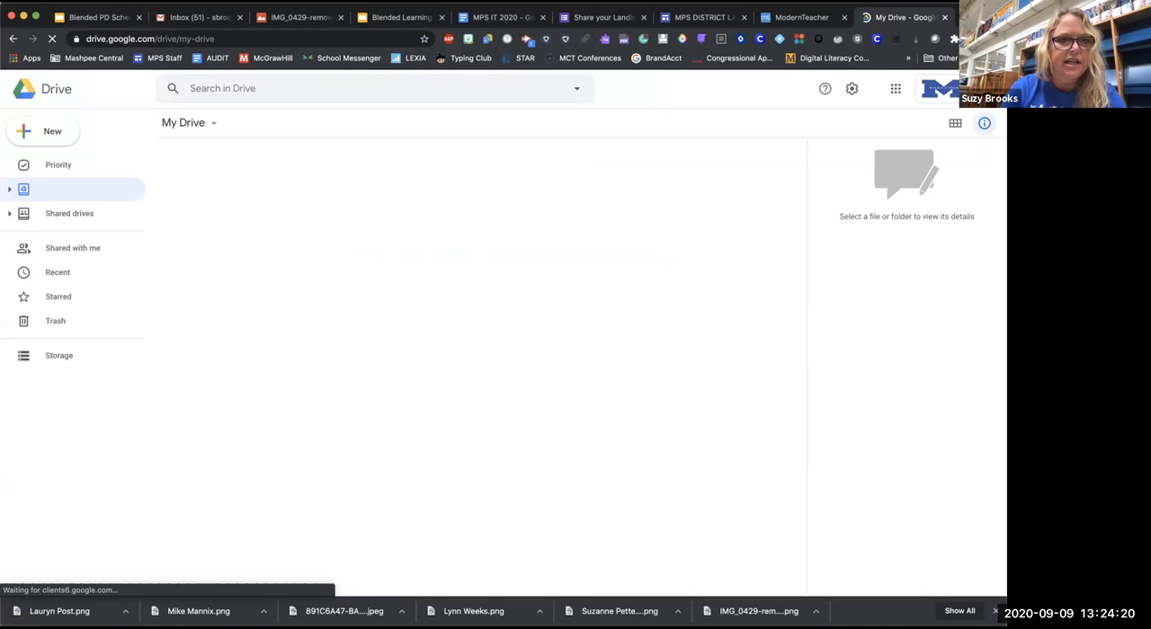
type("advanced learn")
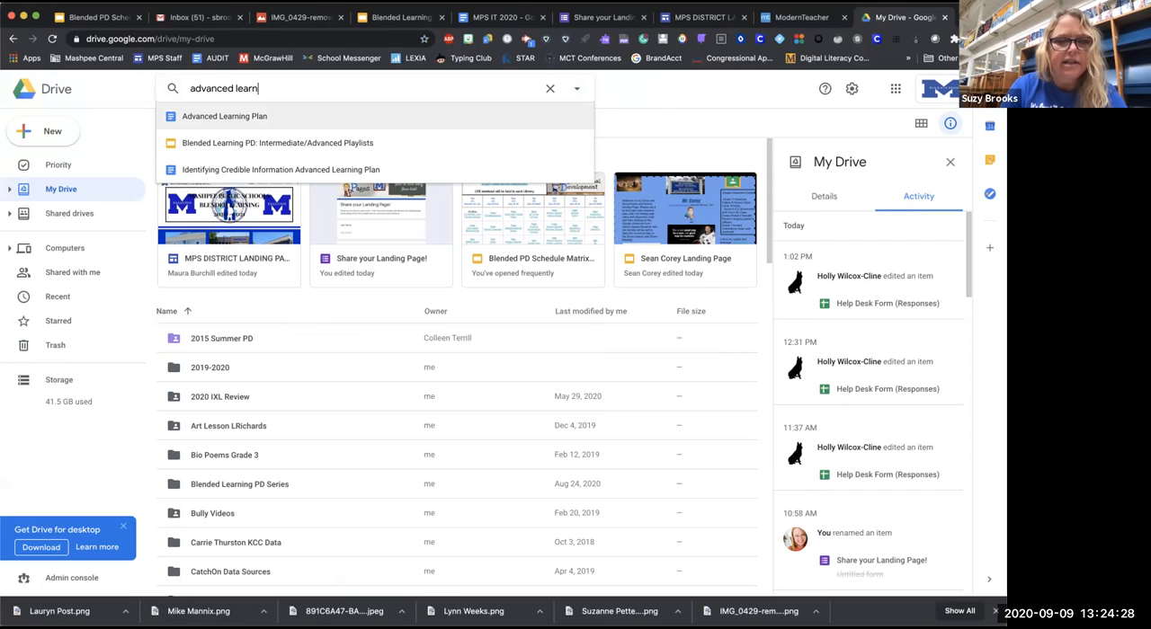
left_click(225, 116)
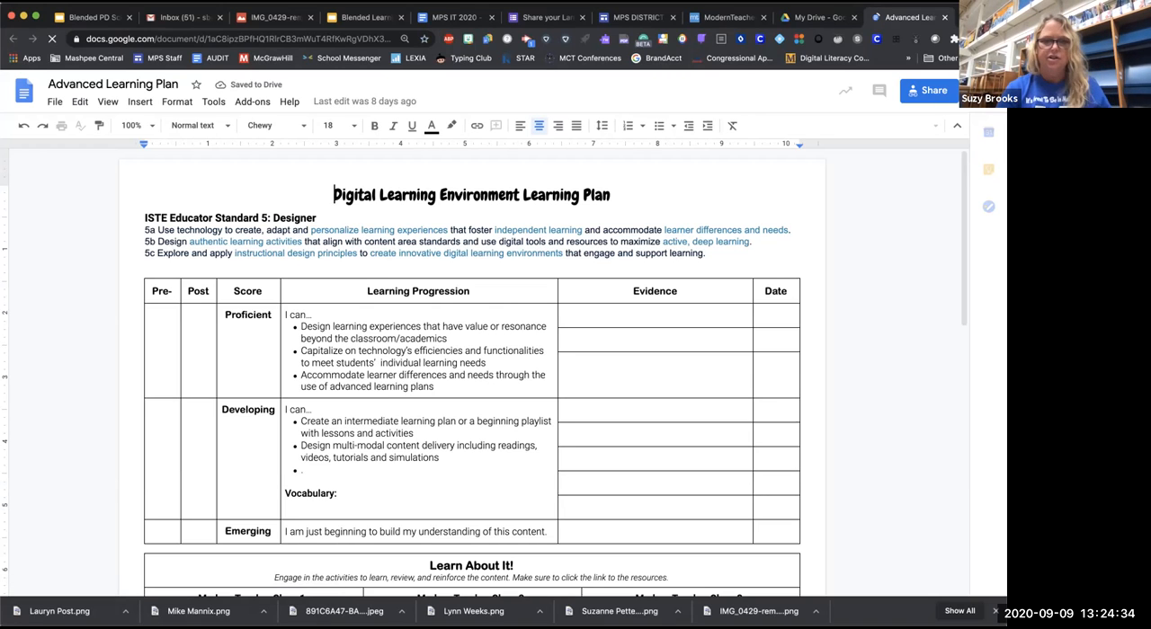
Review the plan's Learn About It and Practice It tables, then bring up Share settings
scroll("down", 3)
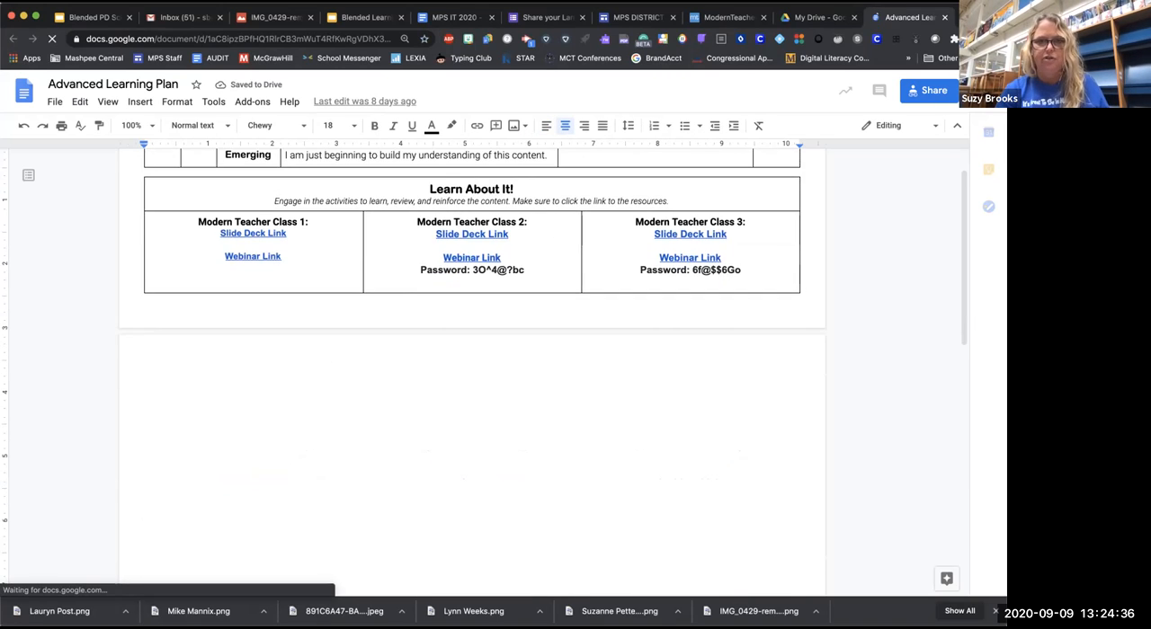
scroll("down", 3)
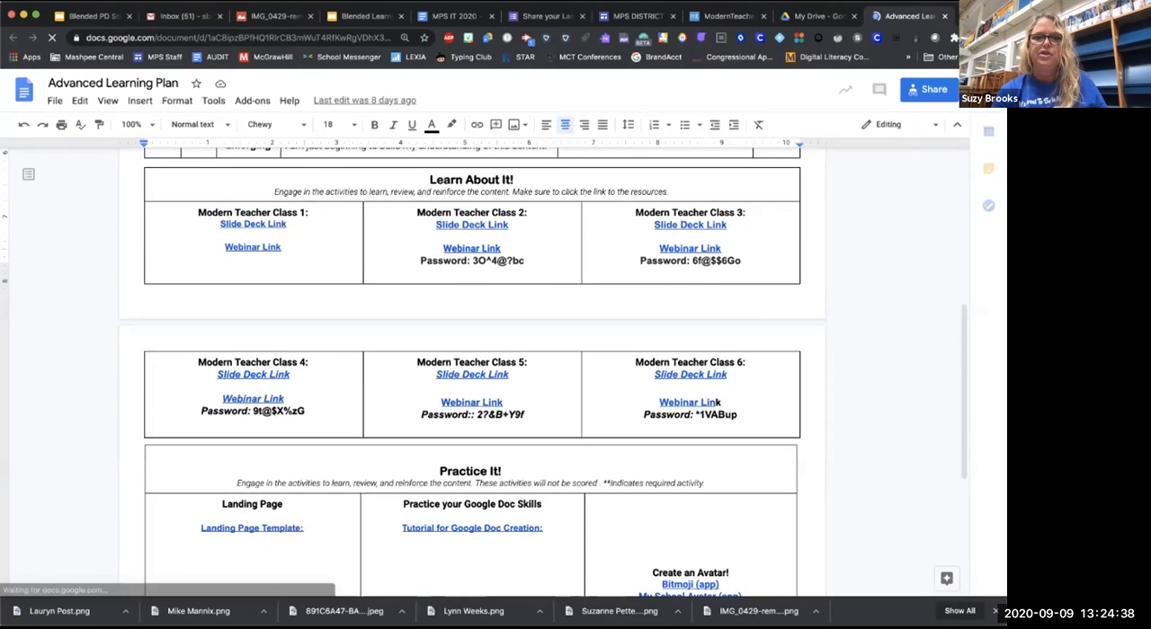
scroll("up", 3)
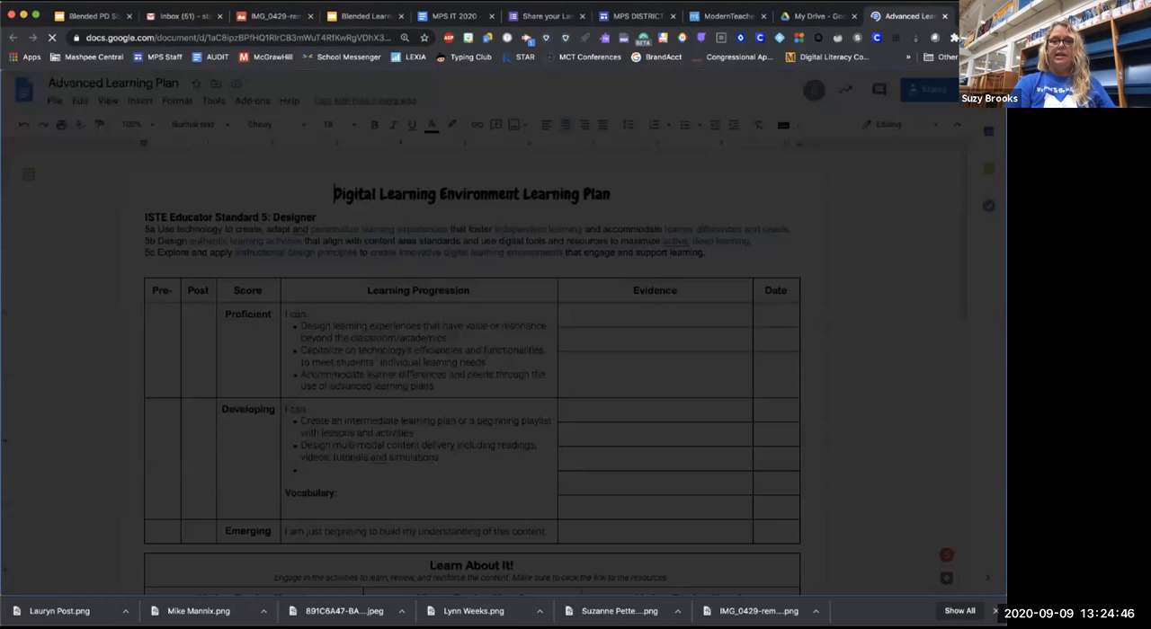
left_click(925, 90)
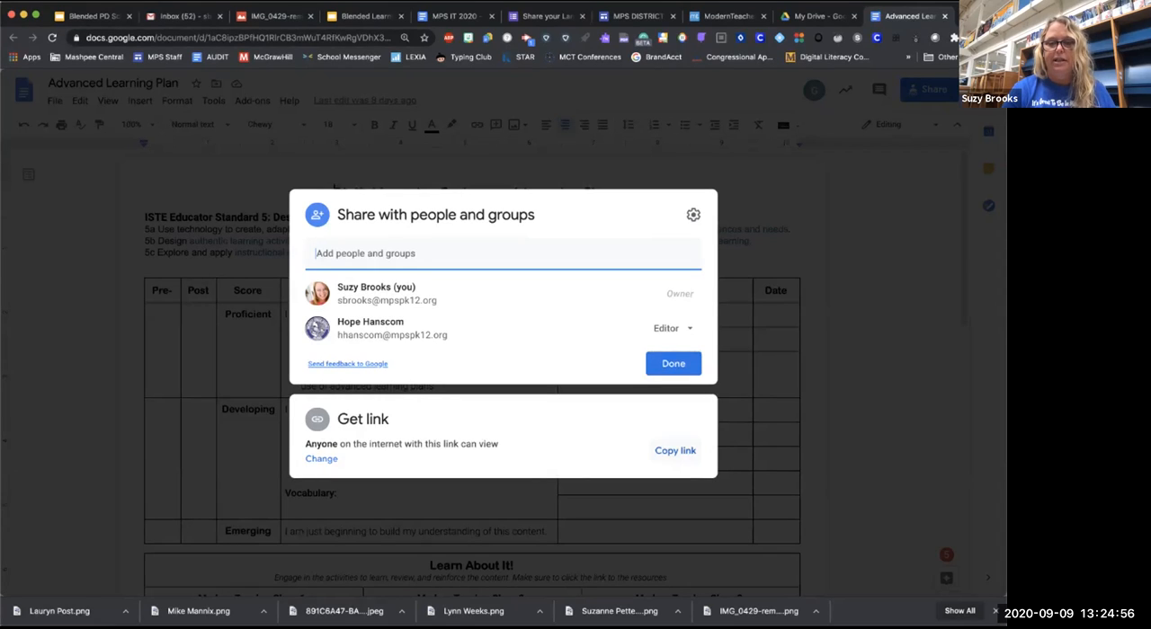
Copy the doc's shareable link and switch to the Create an Advanced Learning Plan task
left_click(674, 450)
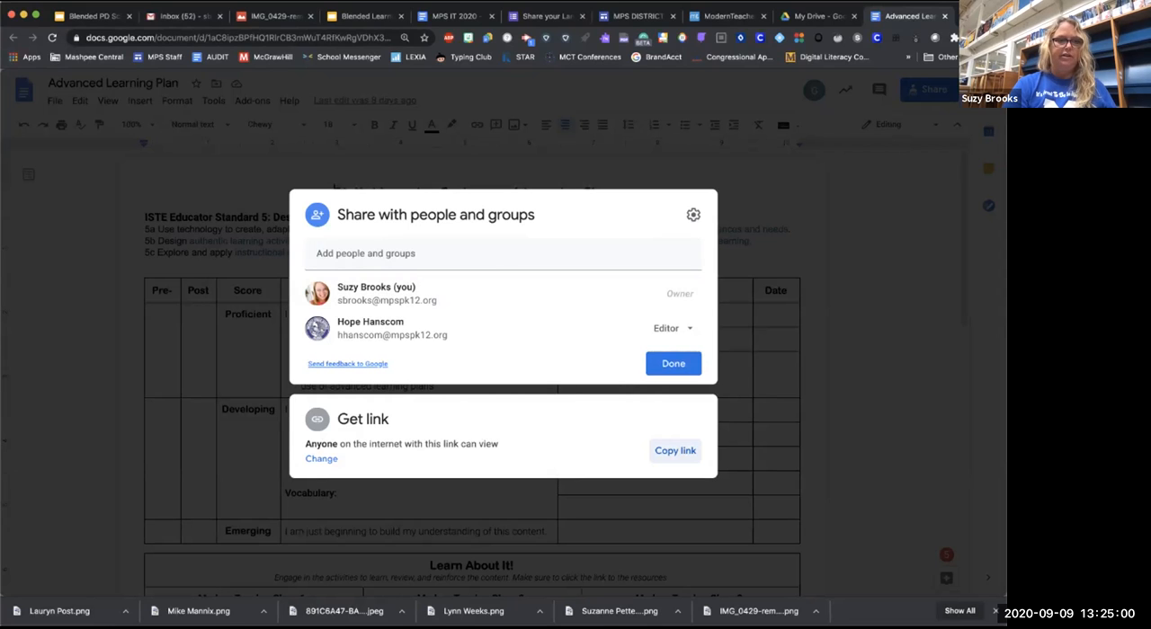
left_click(673, 363)
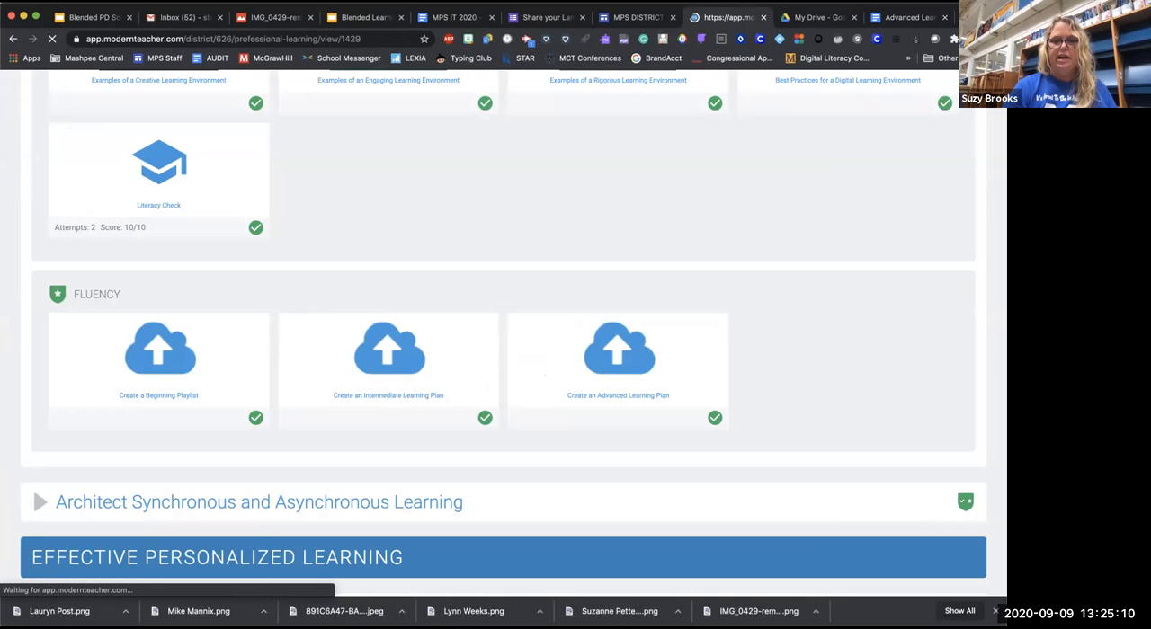
left_click(618, 359)
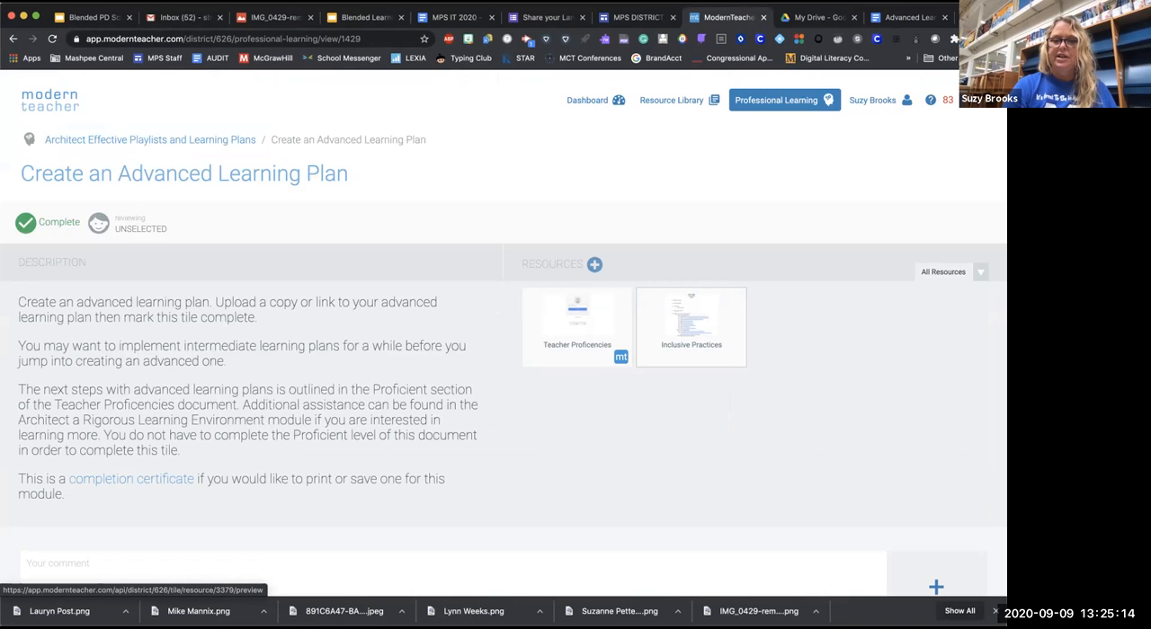
Scroll to the task's comment box and start adding an attachment
scroll("down", 3)
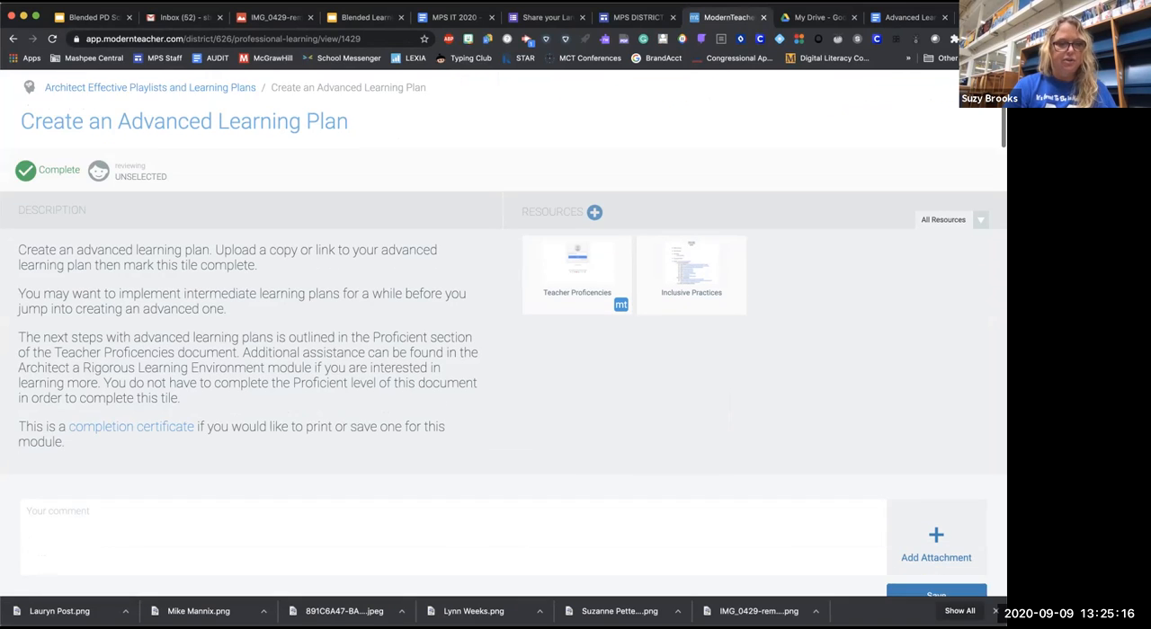
scroll("down", 3)
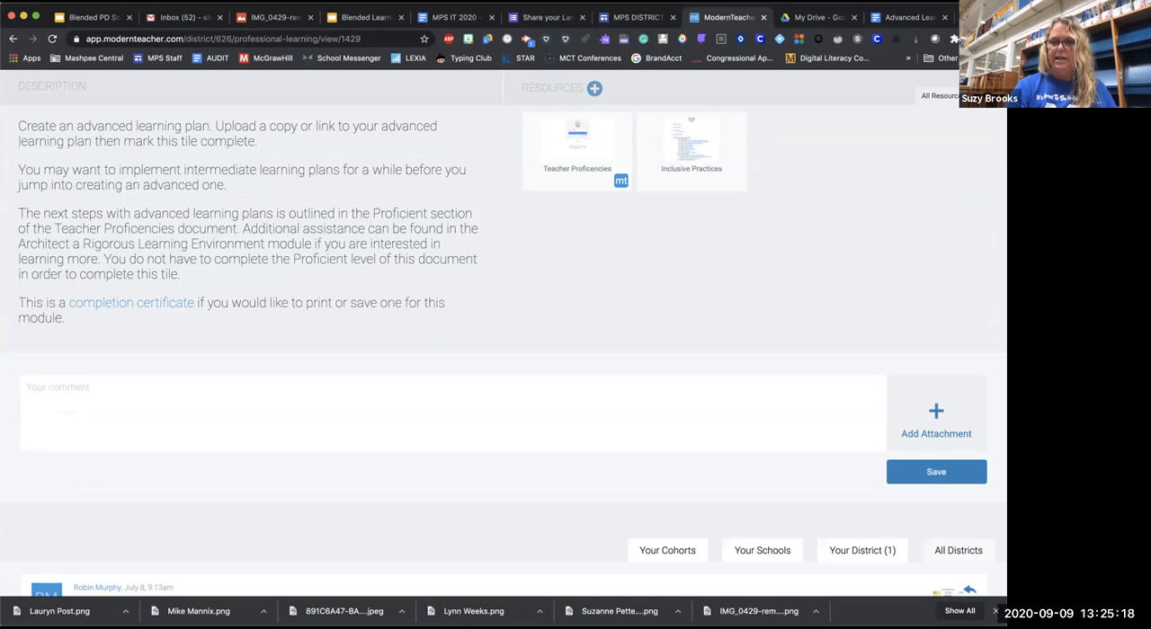
left_click(936, 414)
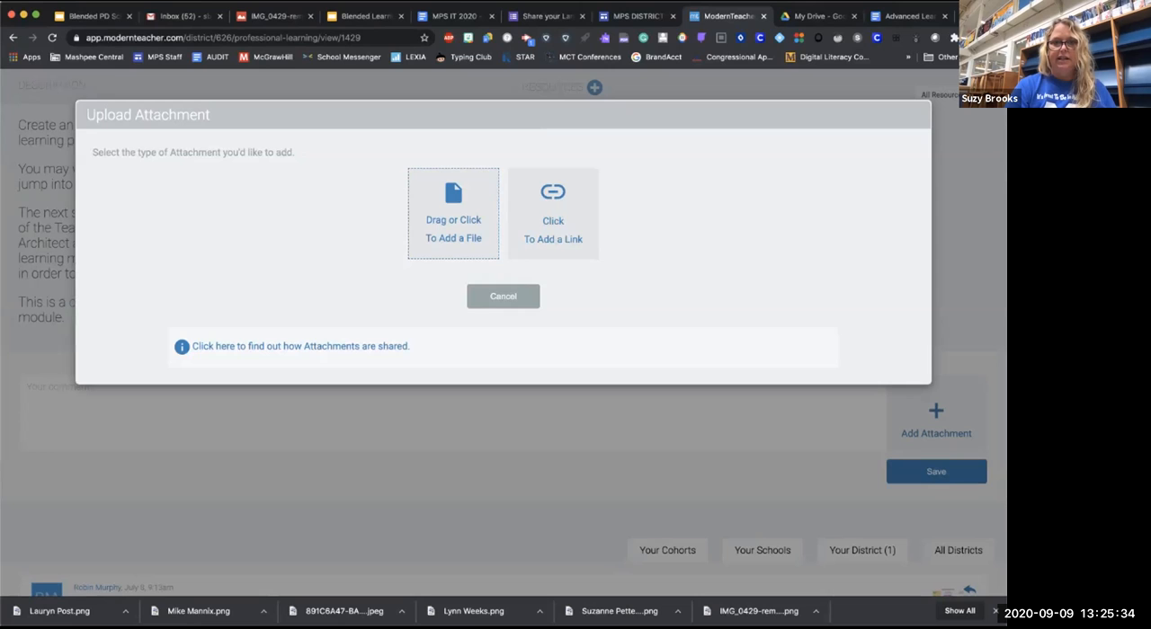
Attach a link titled 'Suzy's Advanced Learning Plan' pointing to the Google Docs URL
left_click(553, 213)
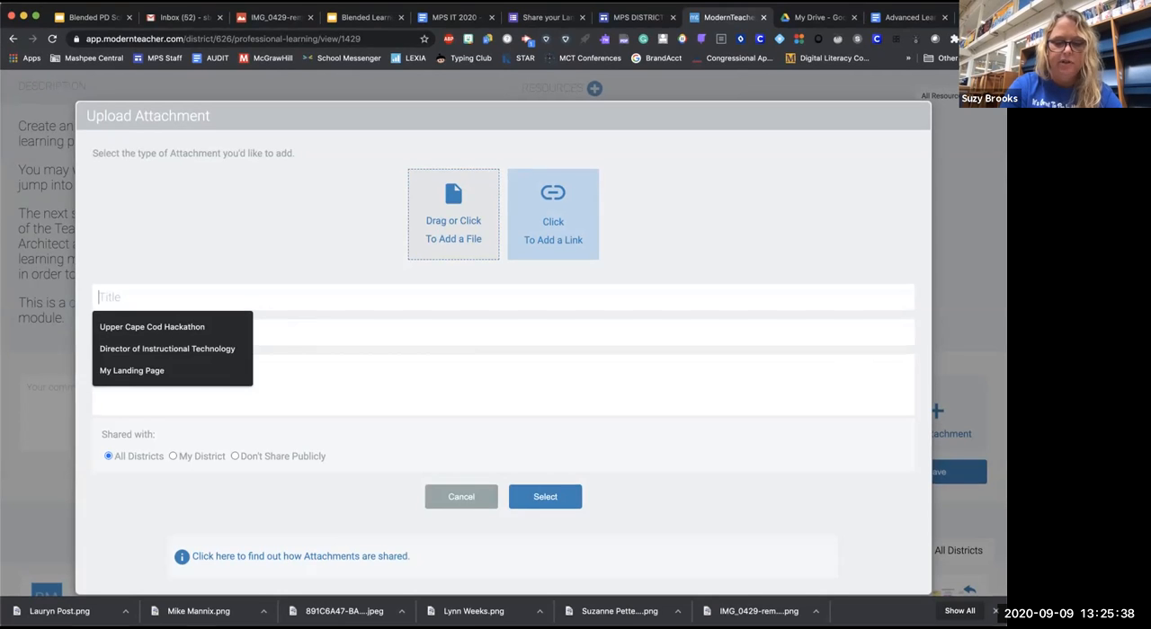
type("Suzy's Advanced Learning P")
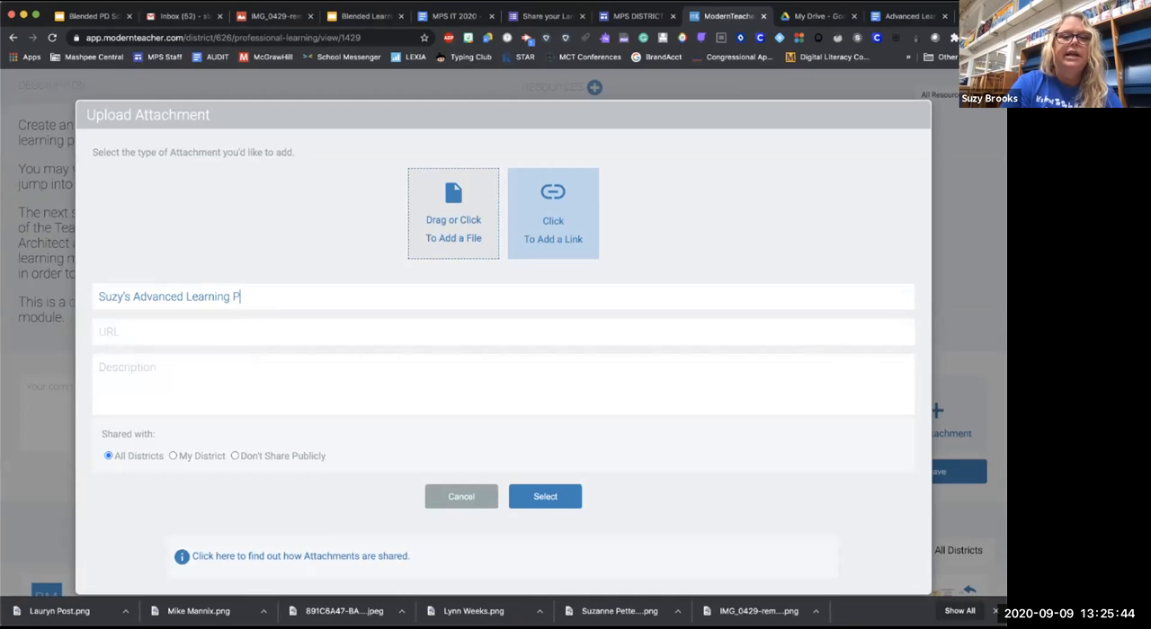
type("https://docs.google.com/document/d/1aC8ipzBPfHQ1RlrCB3mWuT4RfKwRgVDhX3C4oUHapLI/edit?usp=sharing")
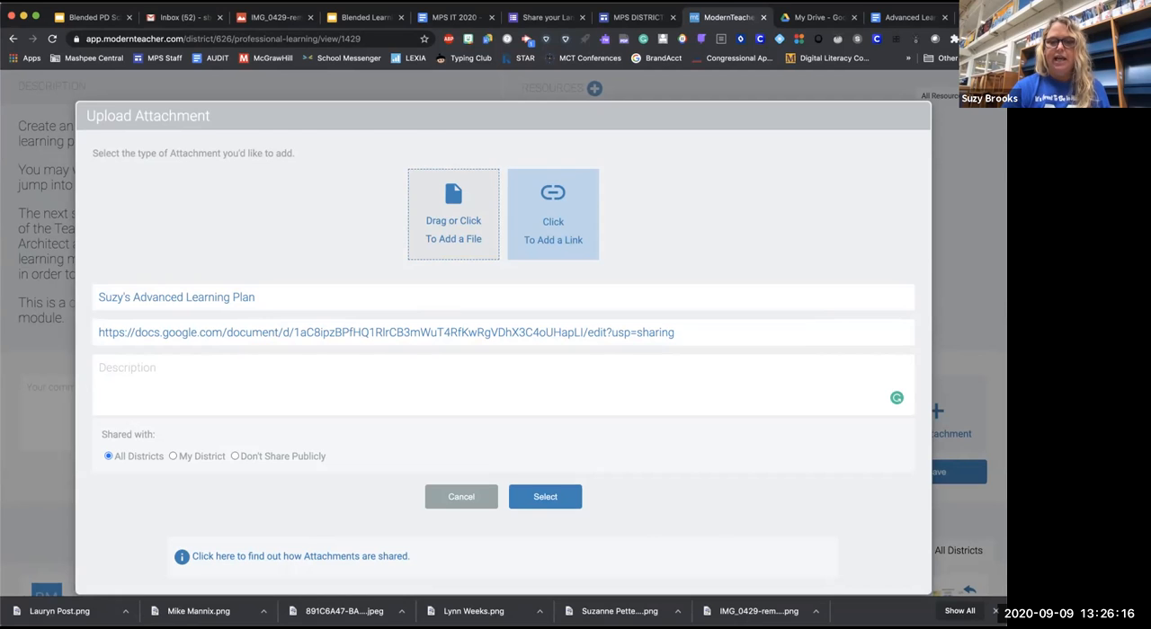
left_click(545, 496)
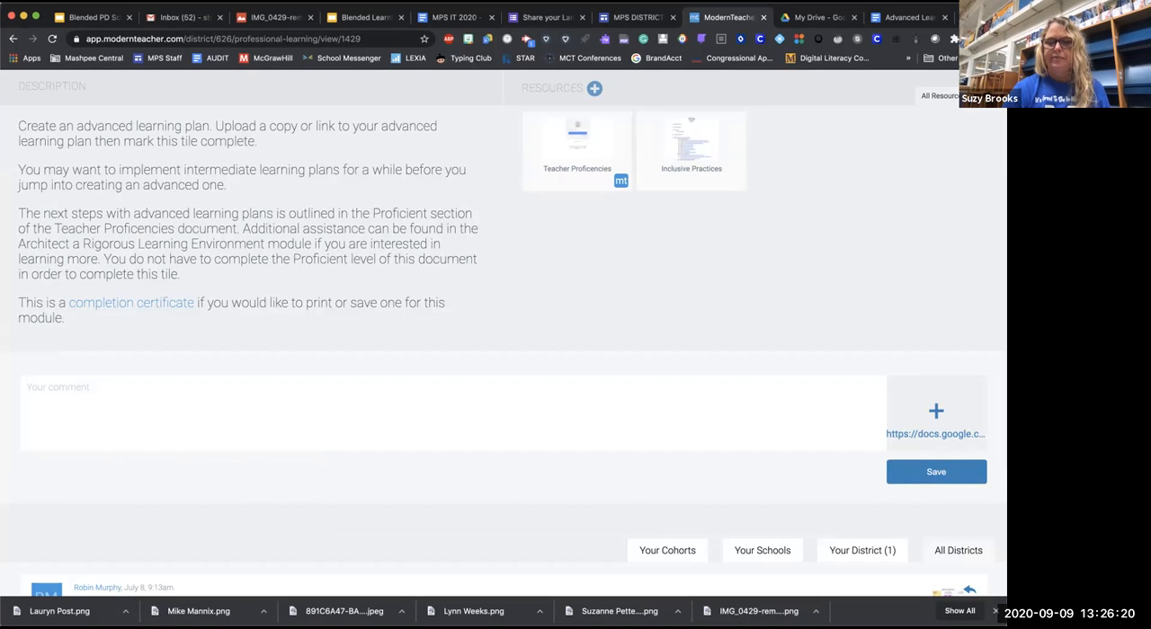
left_click(936, 472)
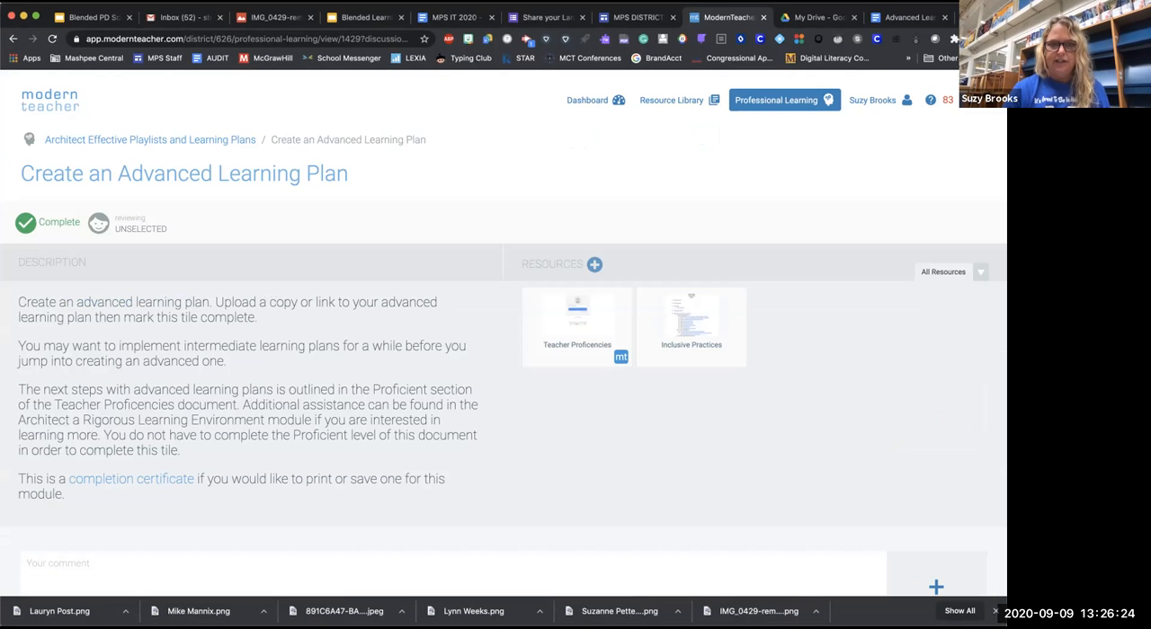
scroll("down", 3)
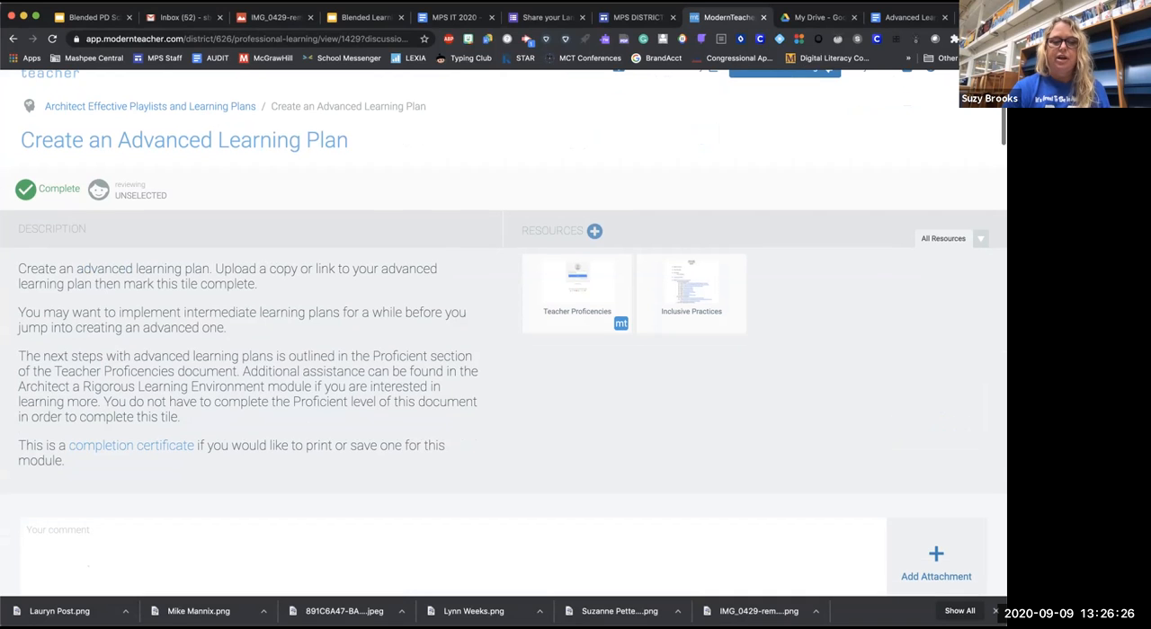
scroll("down", 3)
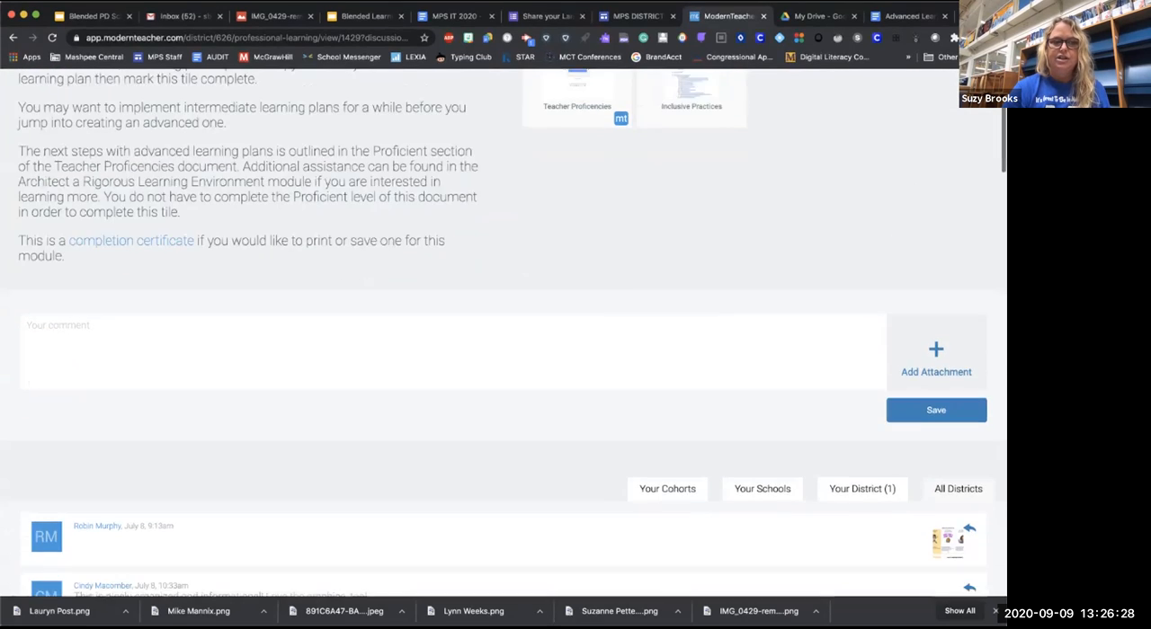
scroll("down", 3)
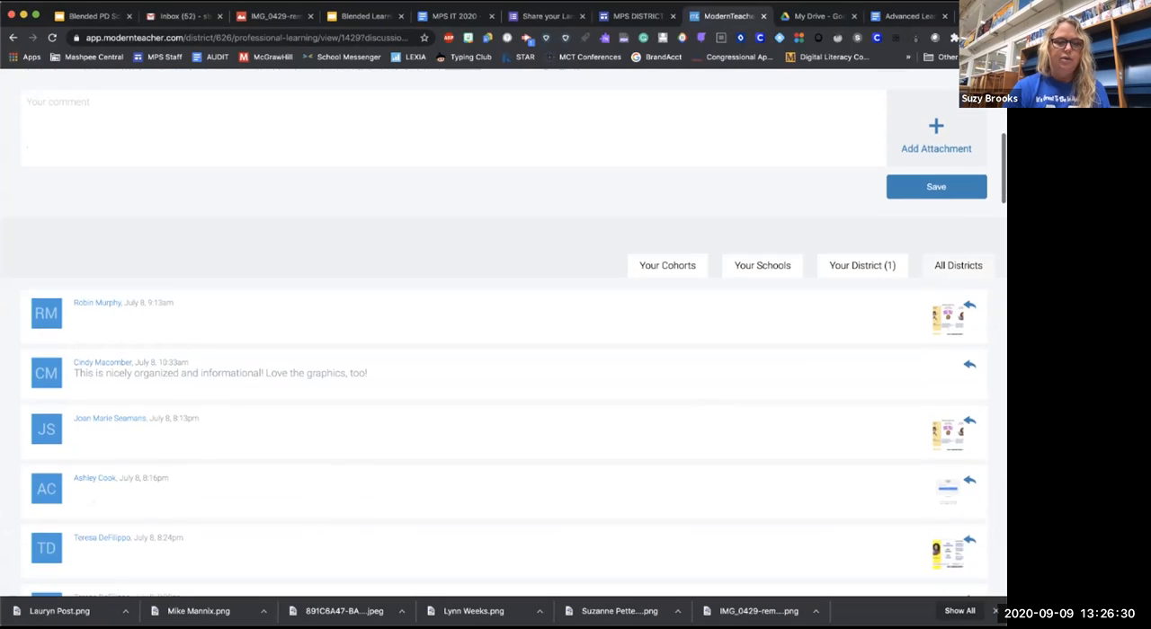
scroll("down", 3)
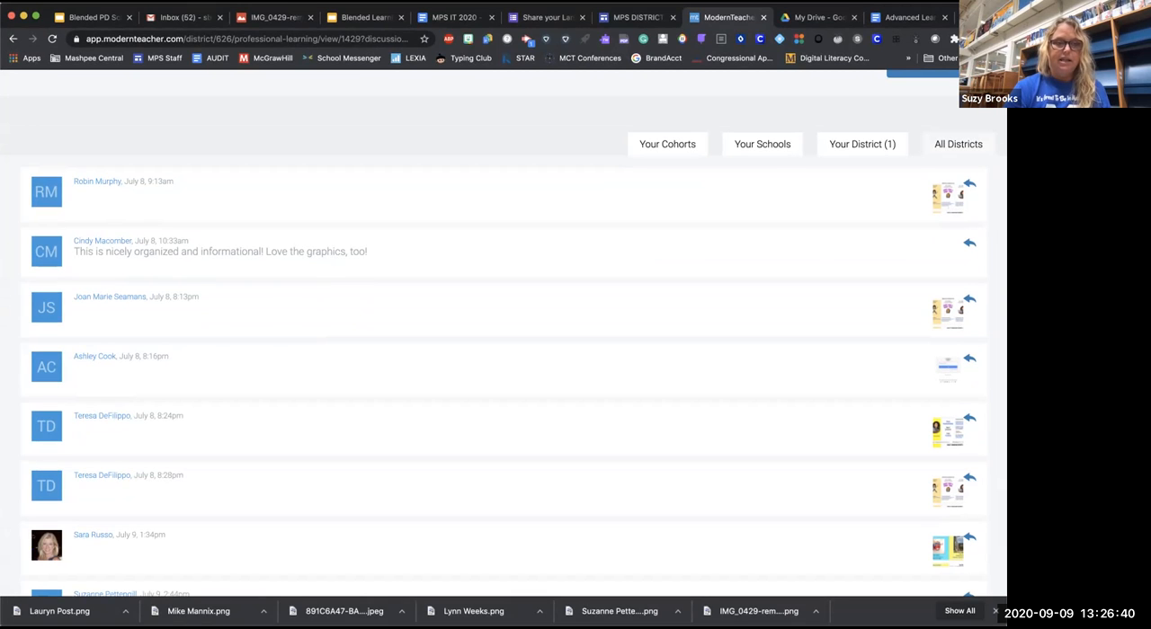
scroll("down", 3)
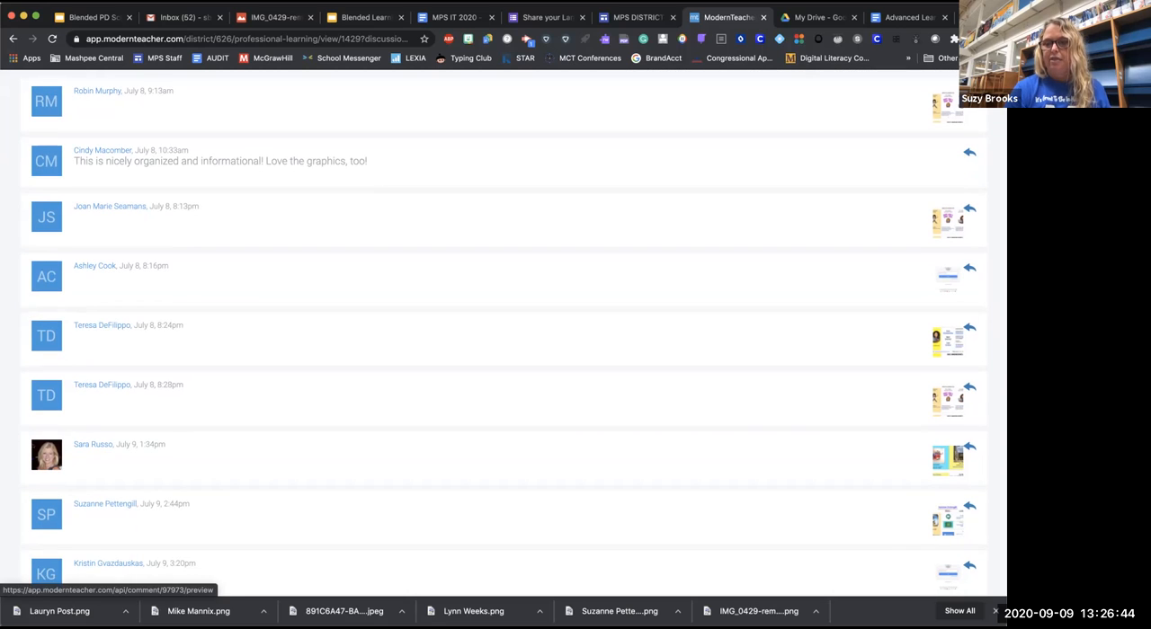
scroll("down", 3)
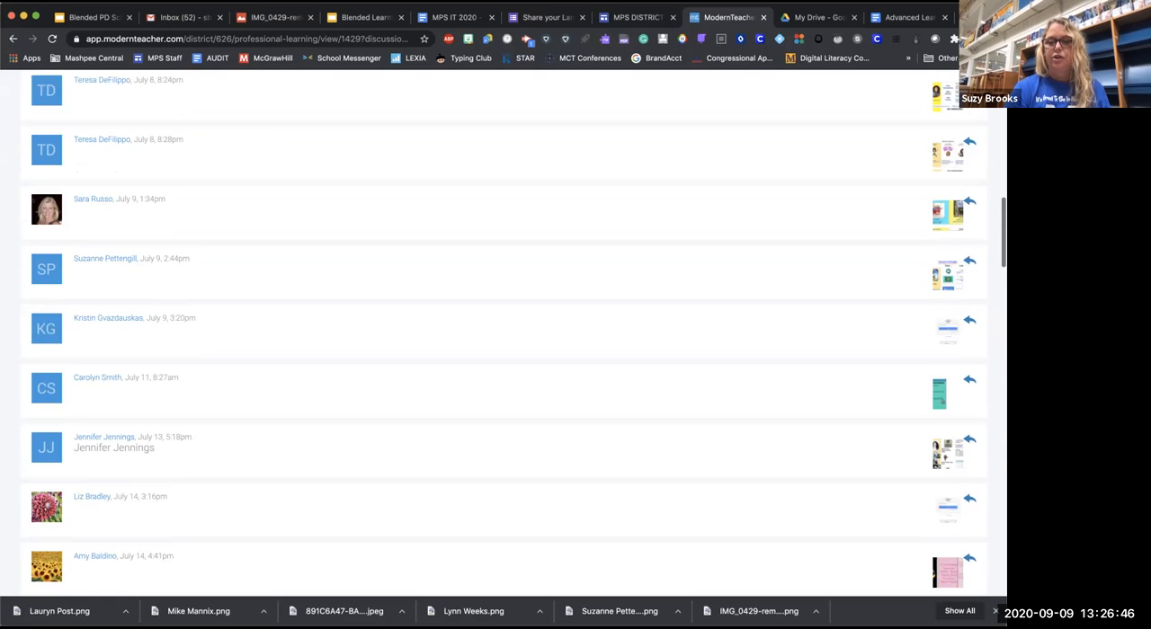
scroll("down", 3)
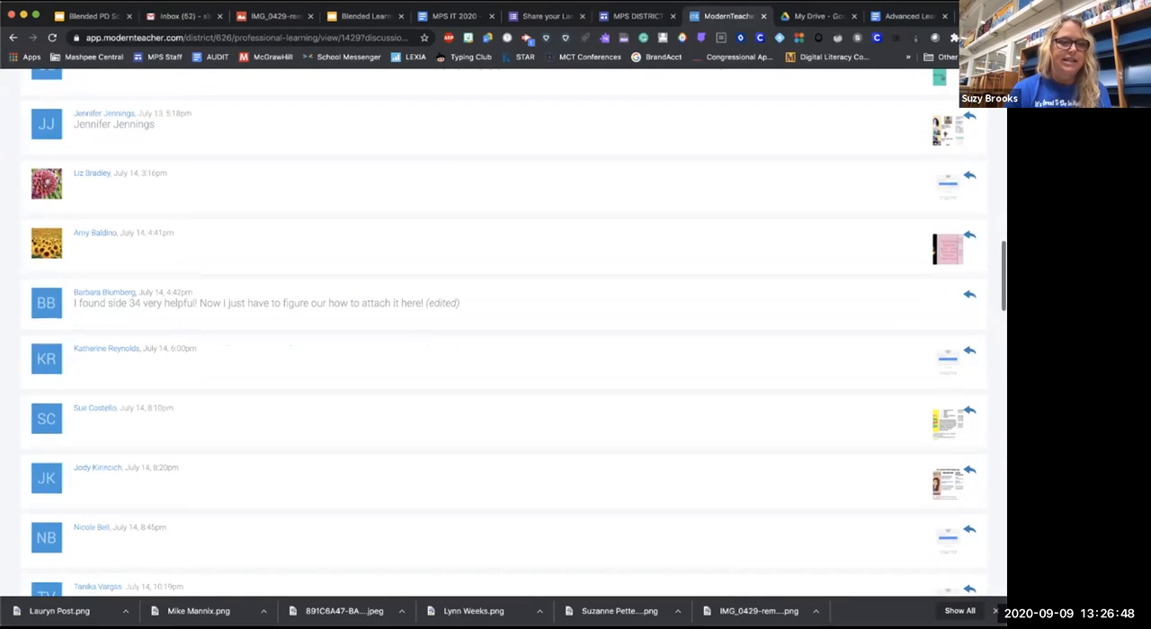
scroll("down", 3)
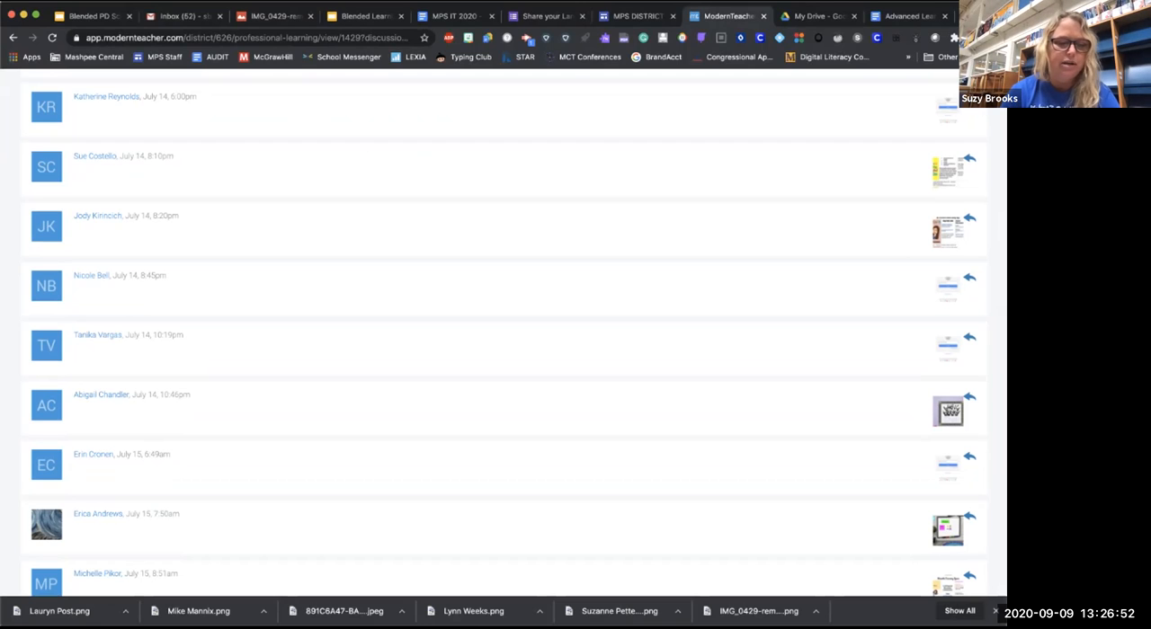
scroll("down", 3)
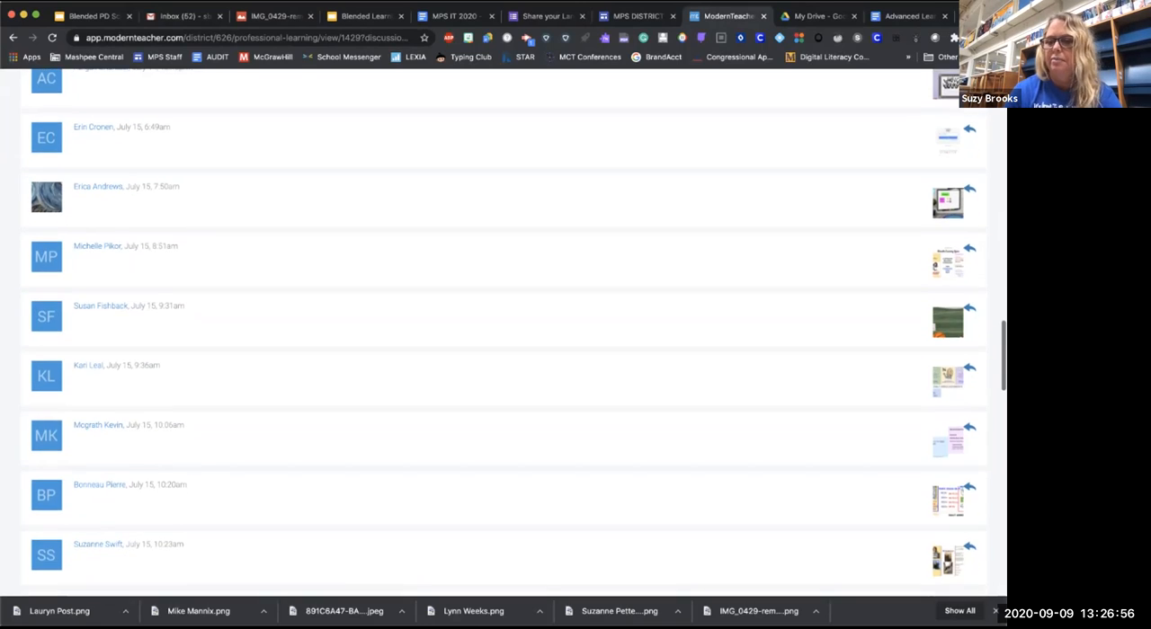
scroll("down", 3)
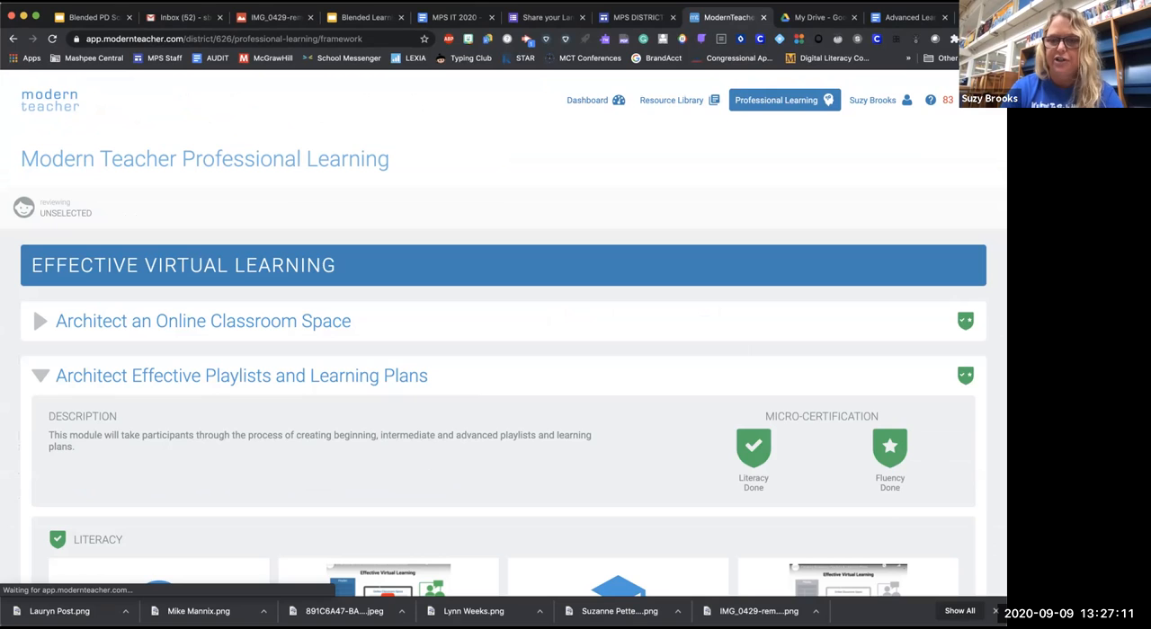
Scroll down to the expanded Architect Effective Playlists module with its checked-off Literacy tiles
scroll("down", 3)
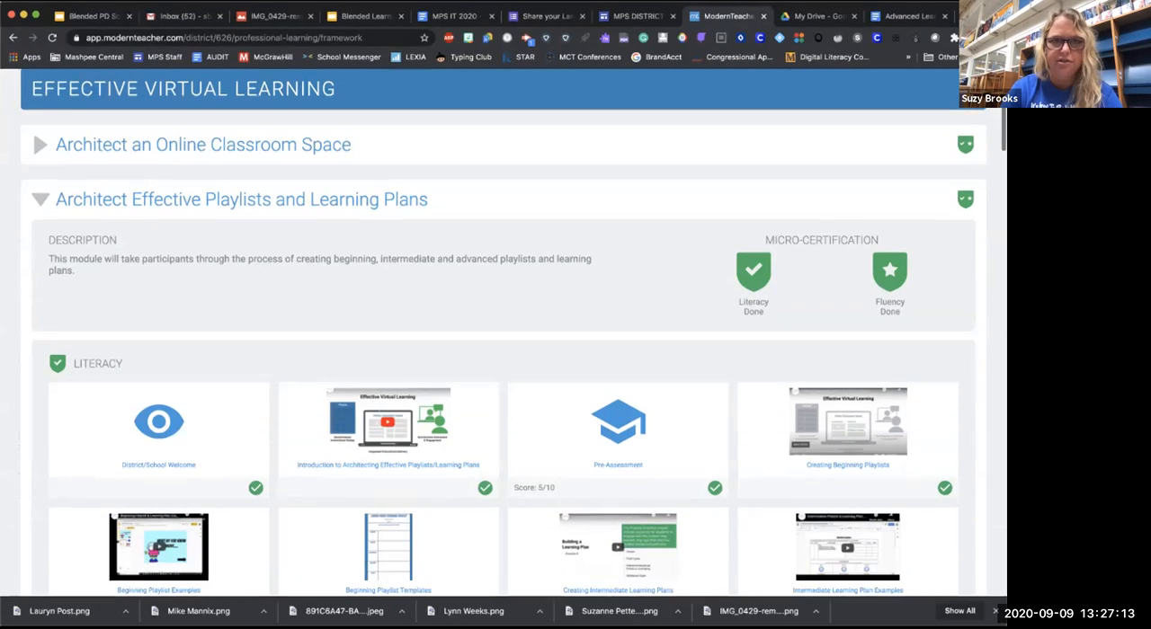
scroll("down", 3)
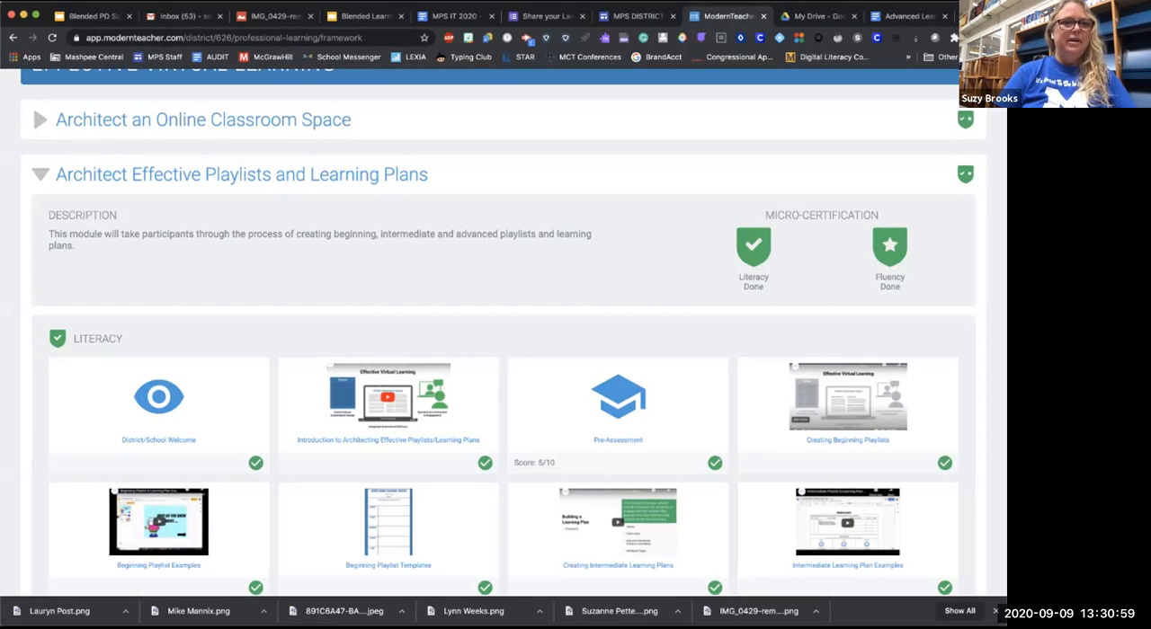
Show the Ten Minute Tech Tips schedule slide of the Blended PD Schedule Matrix Sept 2020 deck
left_click(736, 16)
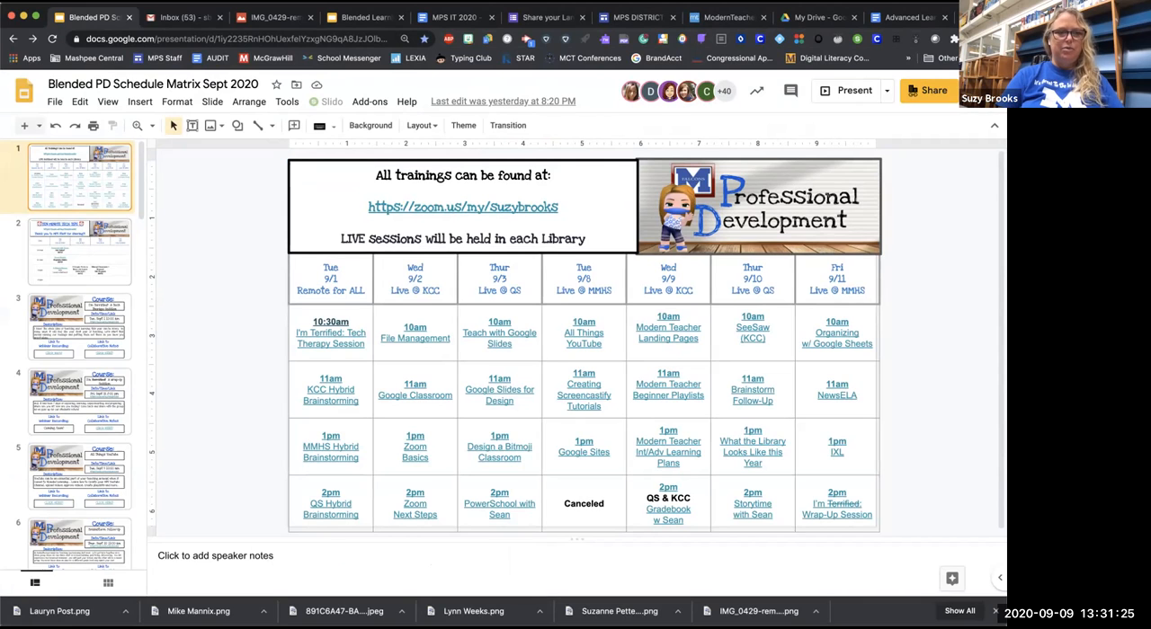
left_click(79, 250)
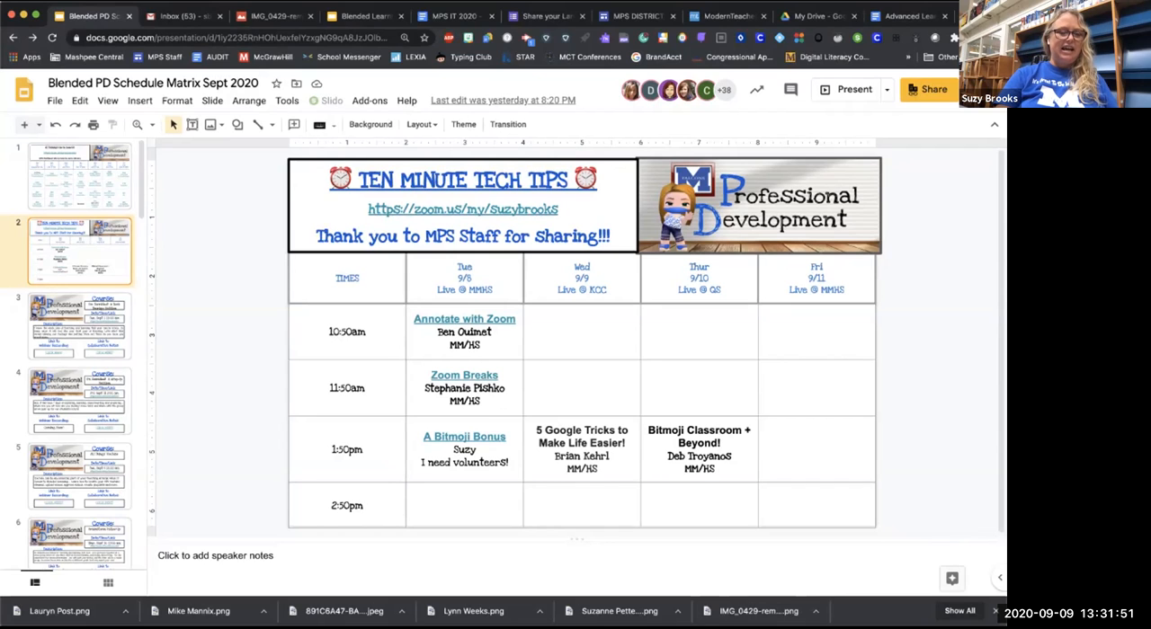
Review the Tech Therapy and Wrap-Up Session slides, ending back on the September PD schedule matrix
left_click(79, 326)
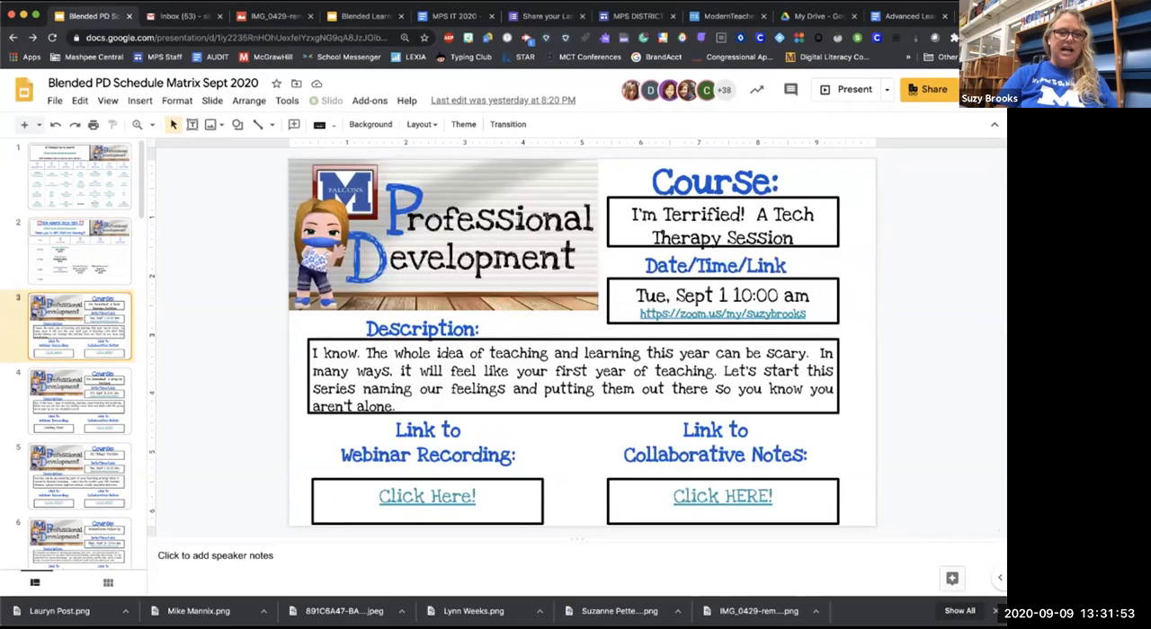
left_click(79, 401)
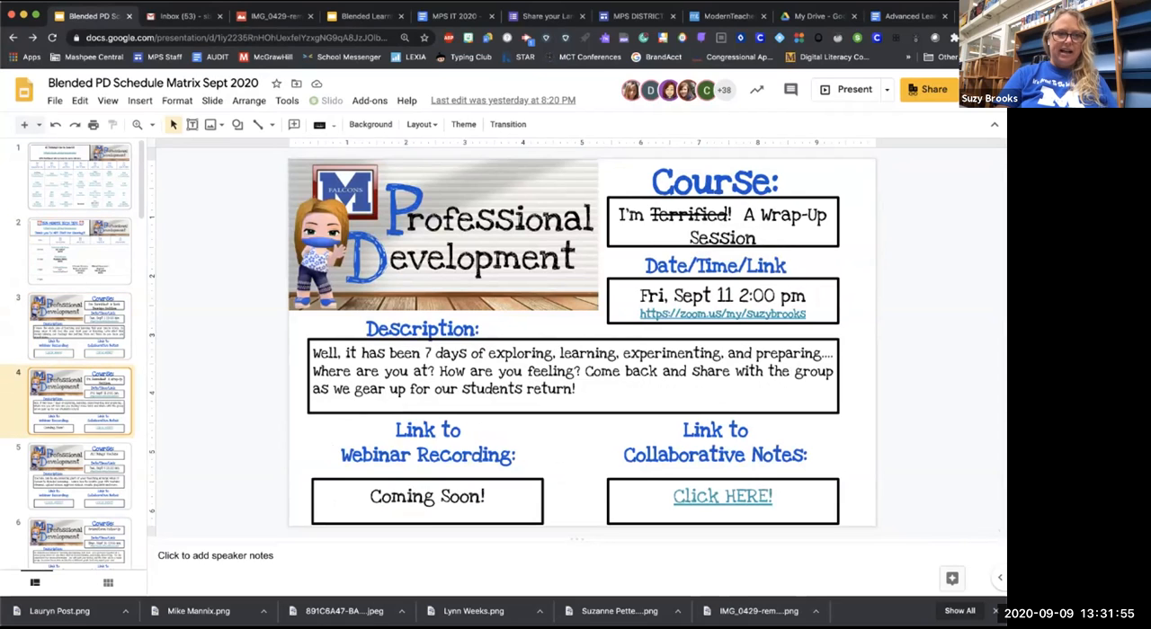
left_click(79, 176)
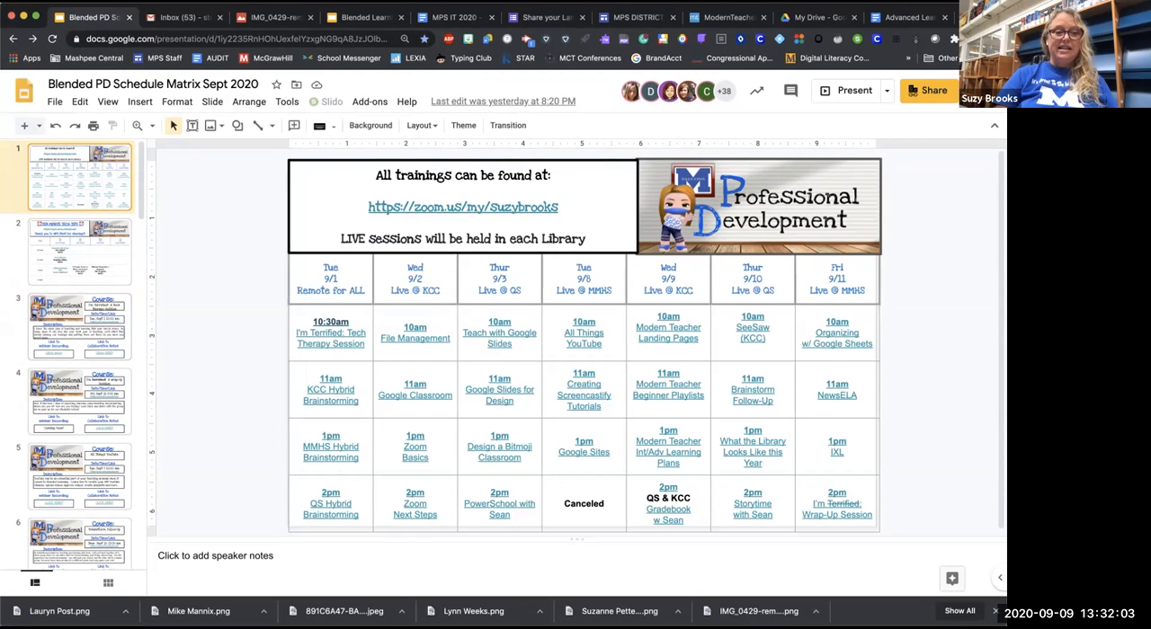
left_click(81, 329)
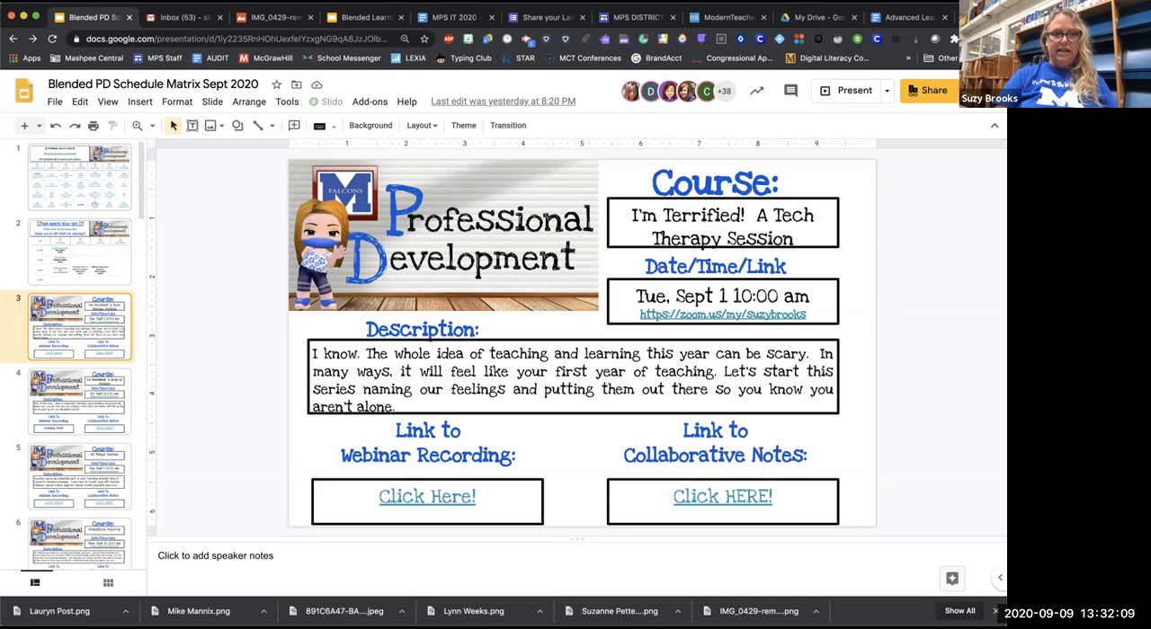
left_click(81, 175)
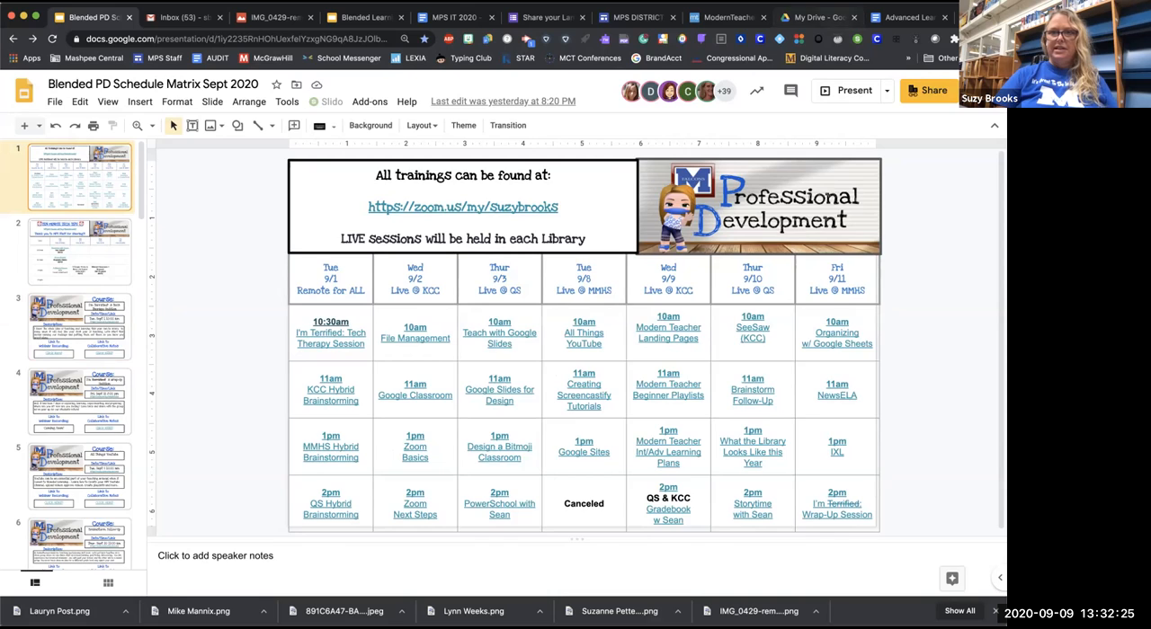
Glance at My Drive, return to Modern Teacher and collapse the Architect Effective Playlists module
left_click(830, 15)
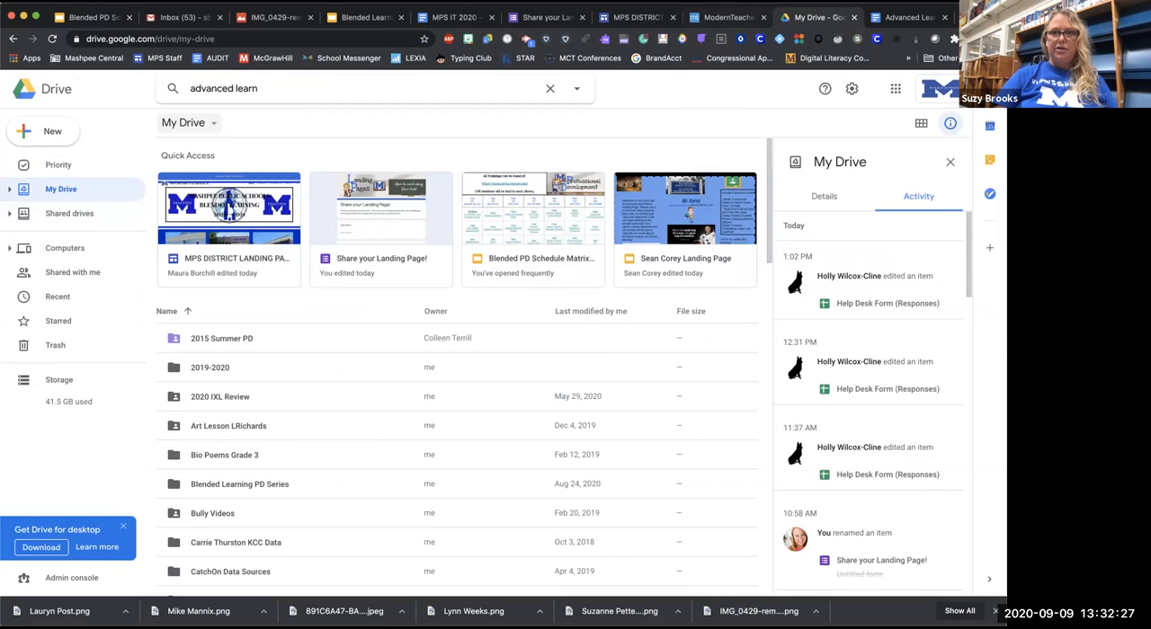
left_click(725, 17)
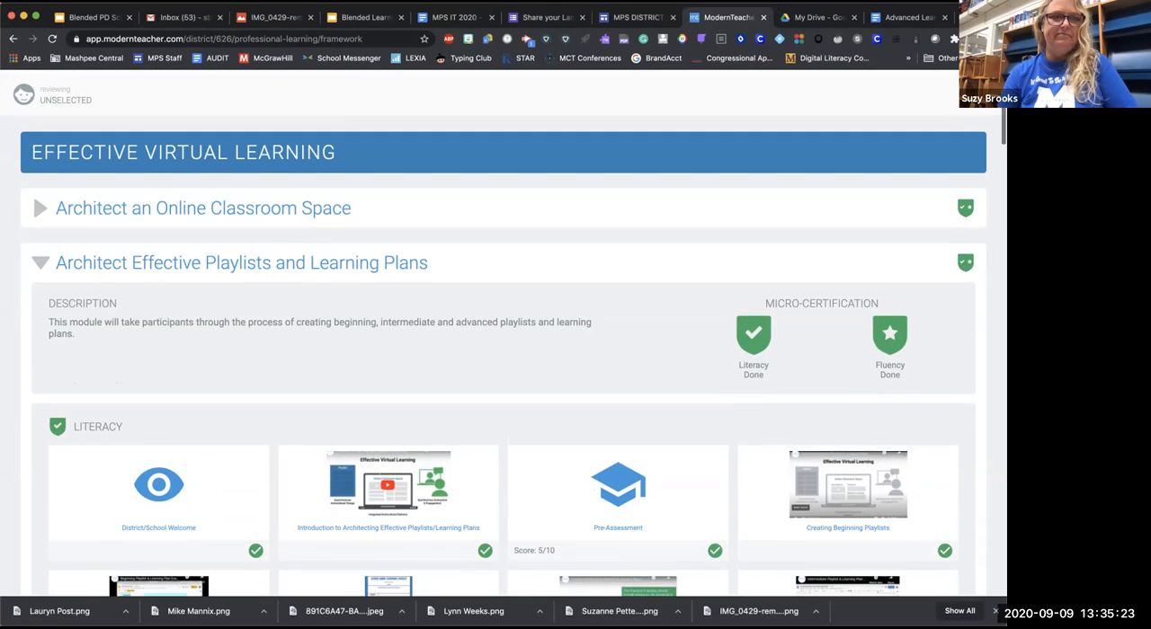
left_click(37, 263)
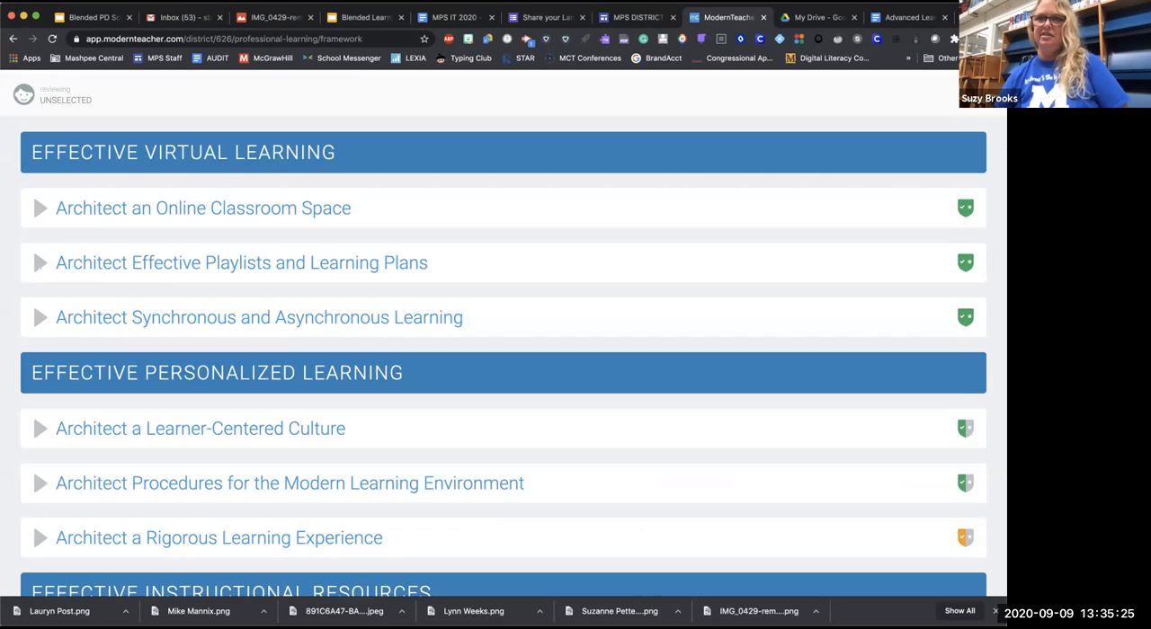